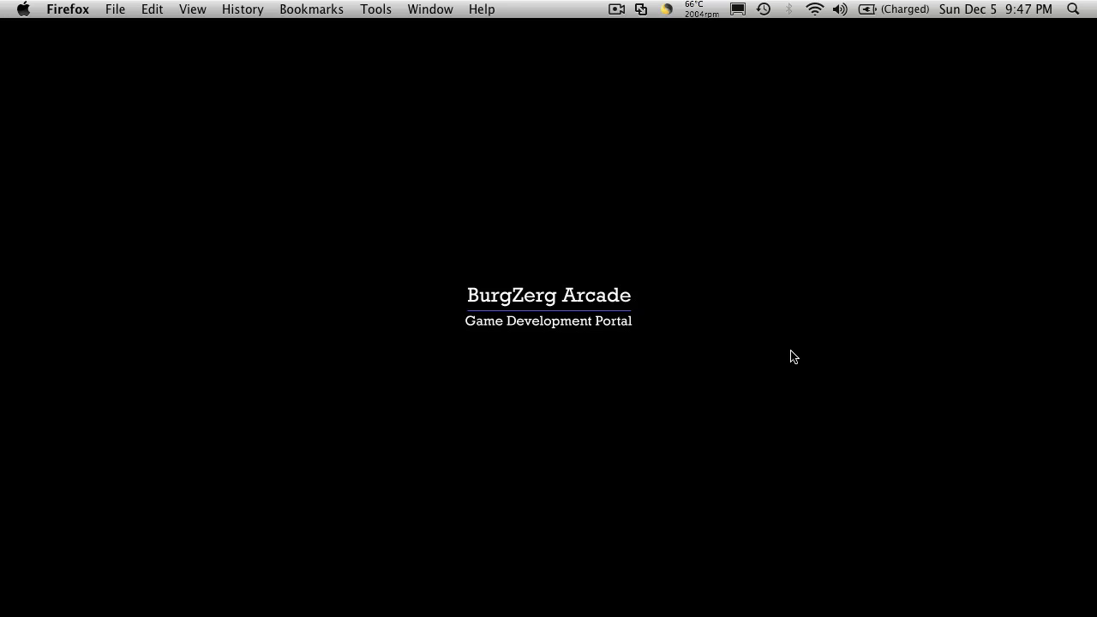
{"action": "mouse_move", "coordinate": [709, 342]}
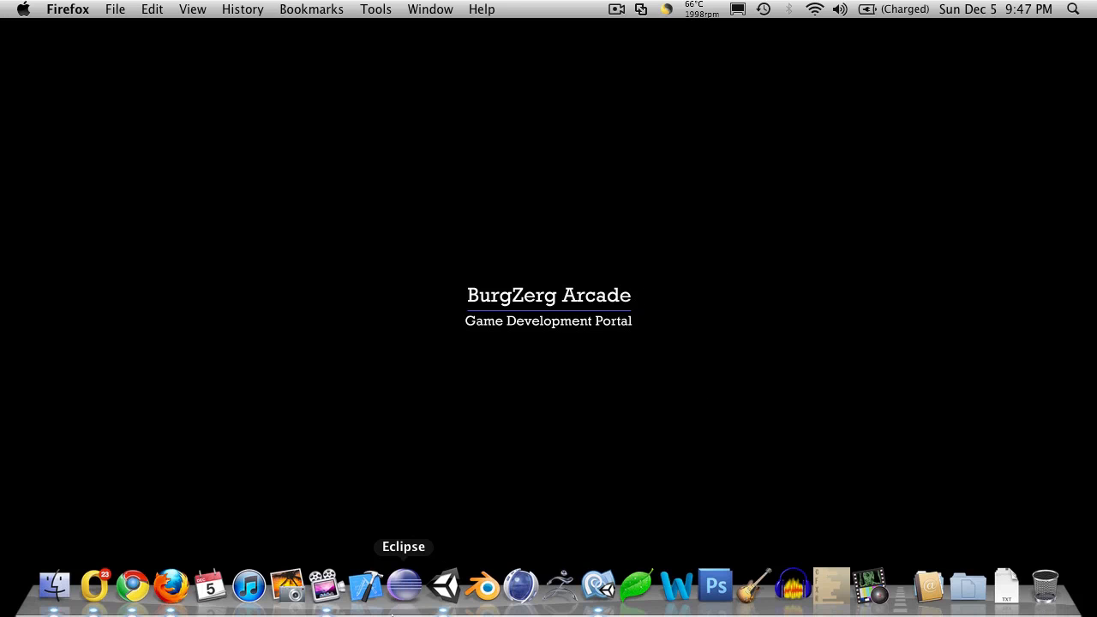
Launch Unity from the Dock, opening the HaS Camera project's Camera Test scene.
{"action": "left_click", "coordinate": [442, 586]}
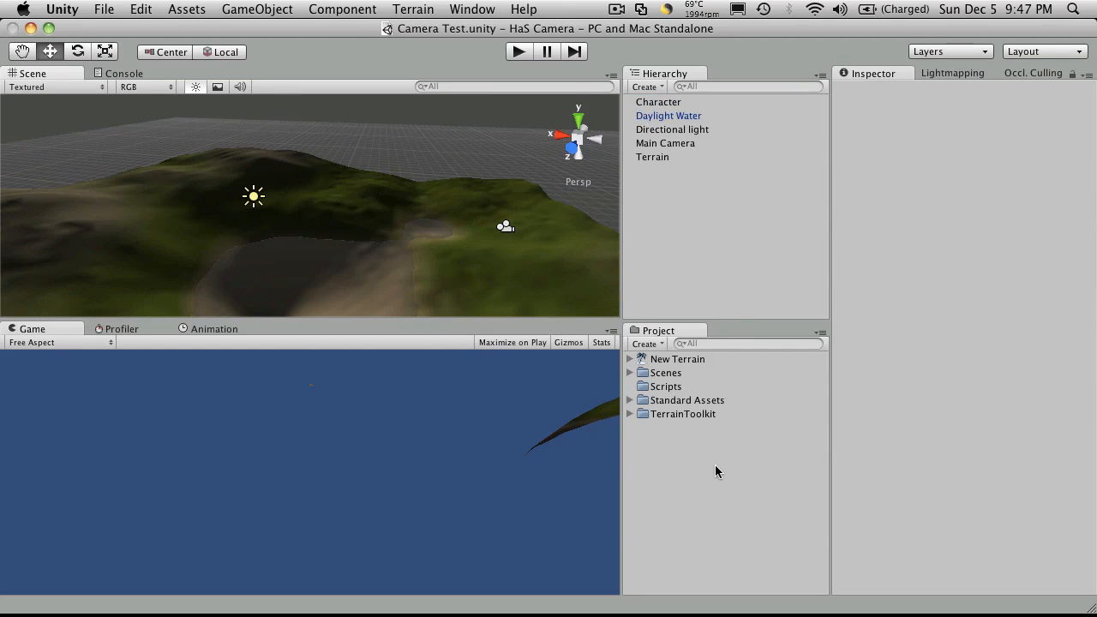
{"action": "left_click", "coordinate": [682, 413]}
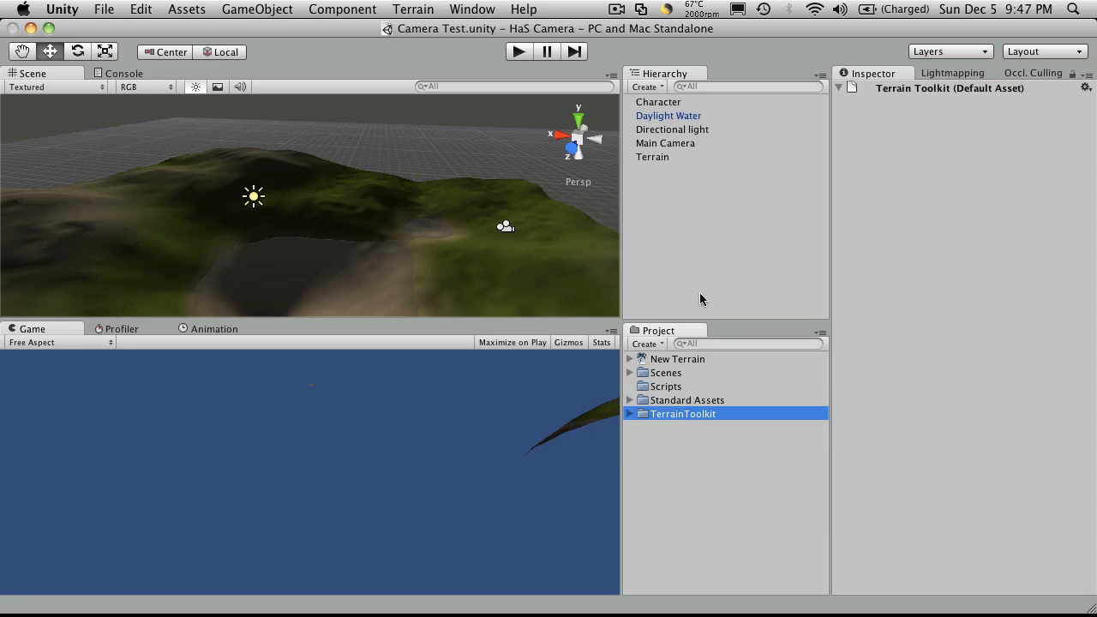
{"action": "mouse_move", "coordinate": [724, 233]}
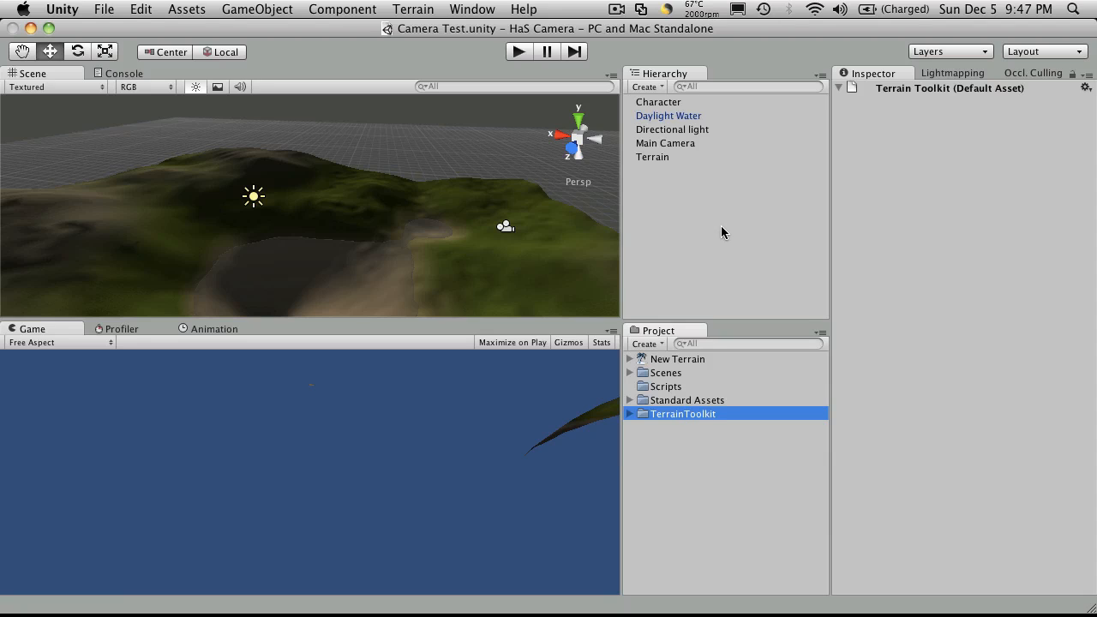
{"action": "mouse_move", "coordinate": [689, 146]}
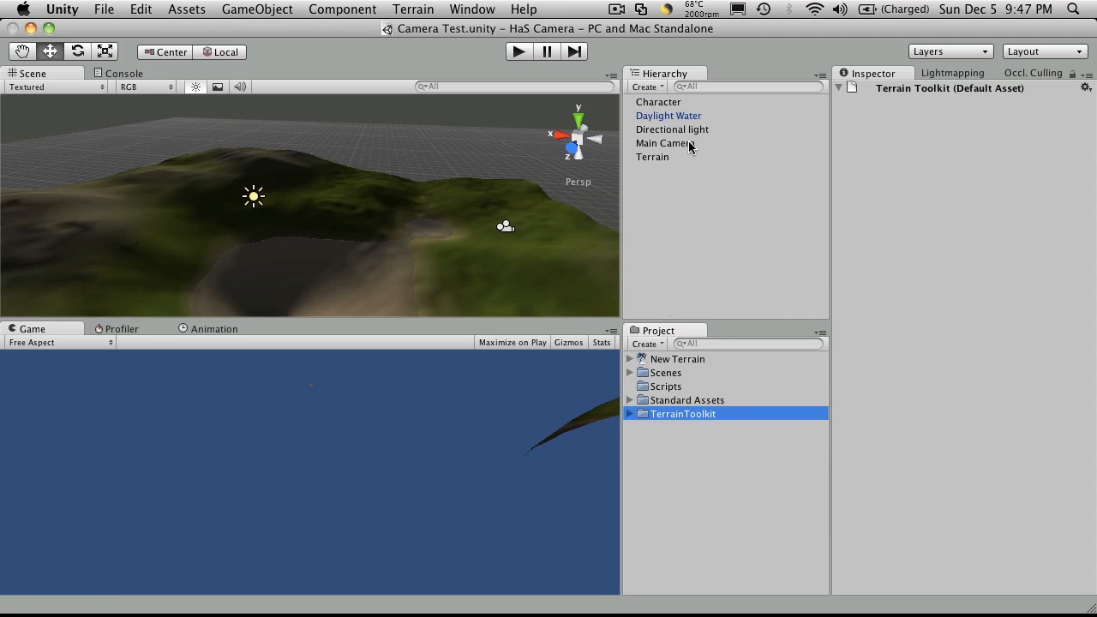
{"action": "left_click", "coordinate": [651, 158]}
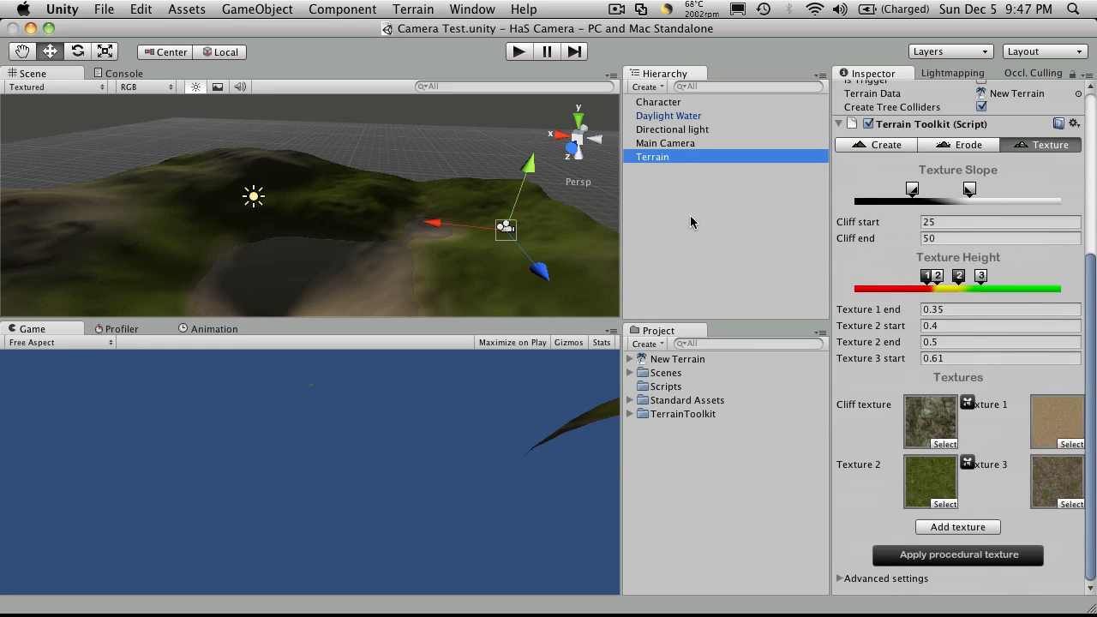
{"action": "mouse_move", "coordinate": [504, 237]}
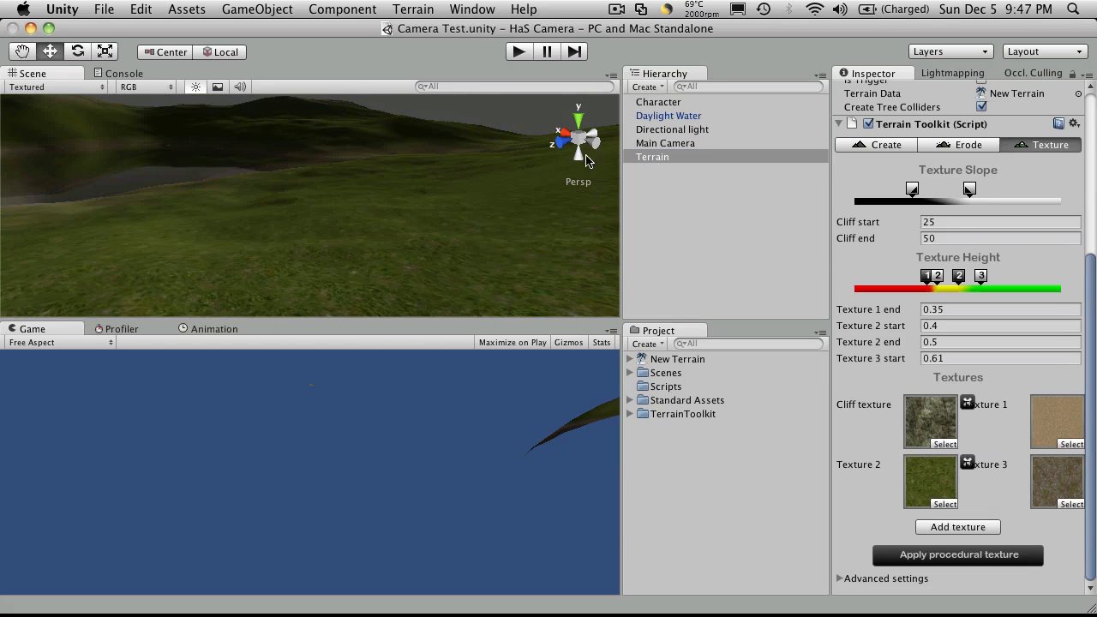
{"action": "left_click", "coordinate": [658, 101]}
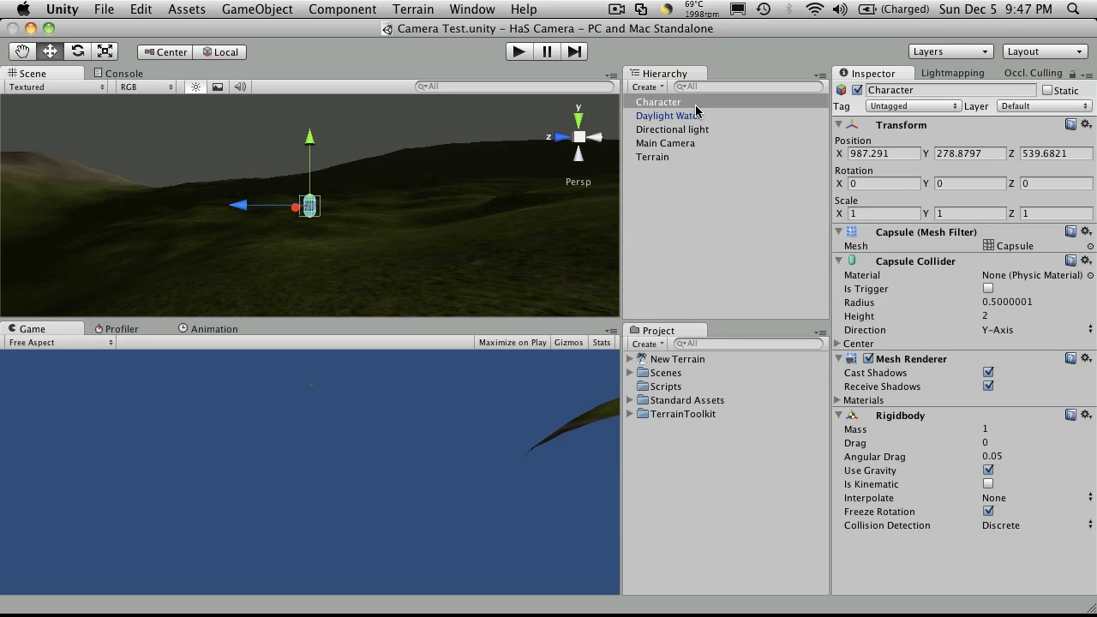
{"action": "left_click", "coordinate": [665, 144]}
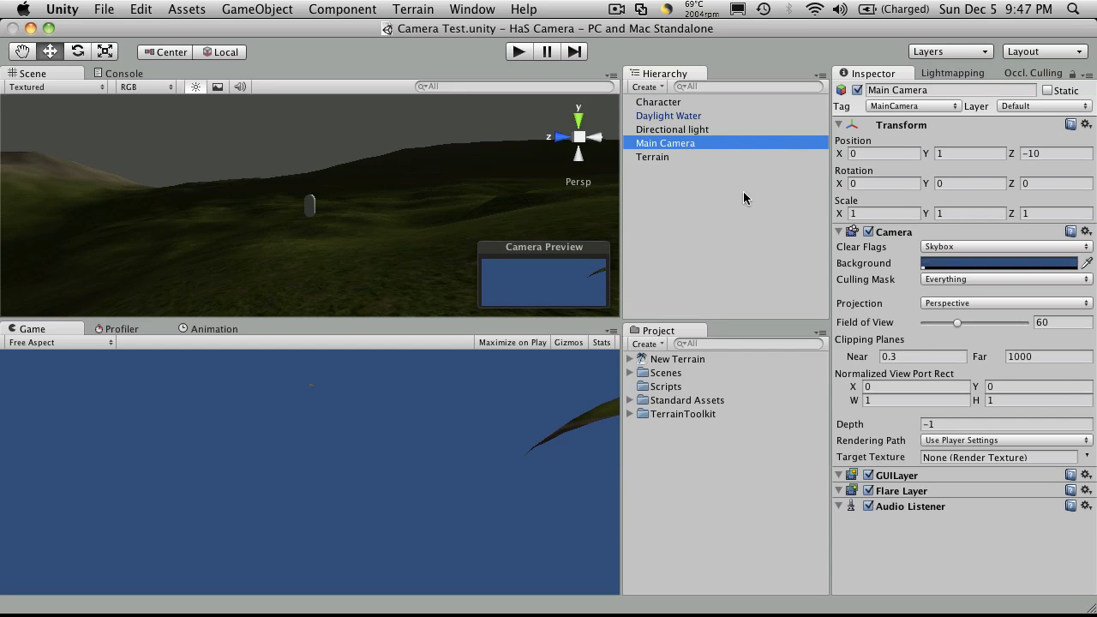
{"action": "mouse_move", "coordinate": [703, 158]}
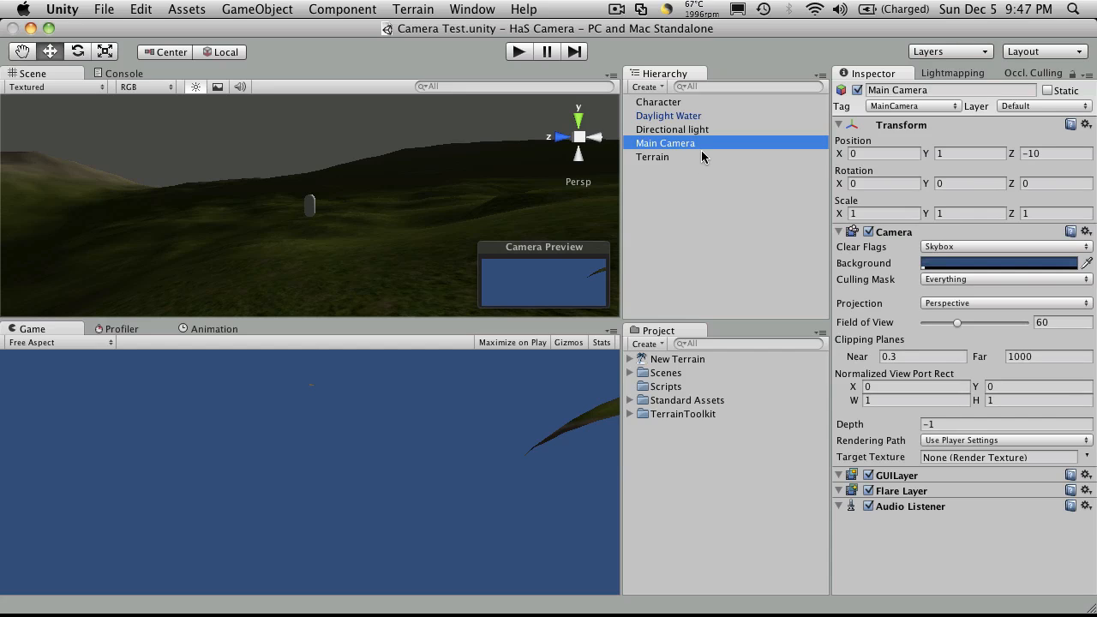
{"action": "mouse_move", "coordinate": [867, 368]}
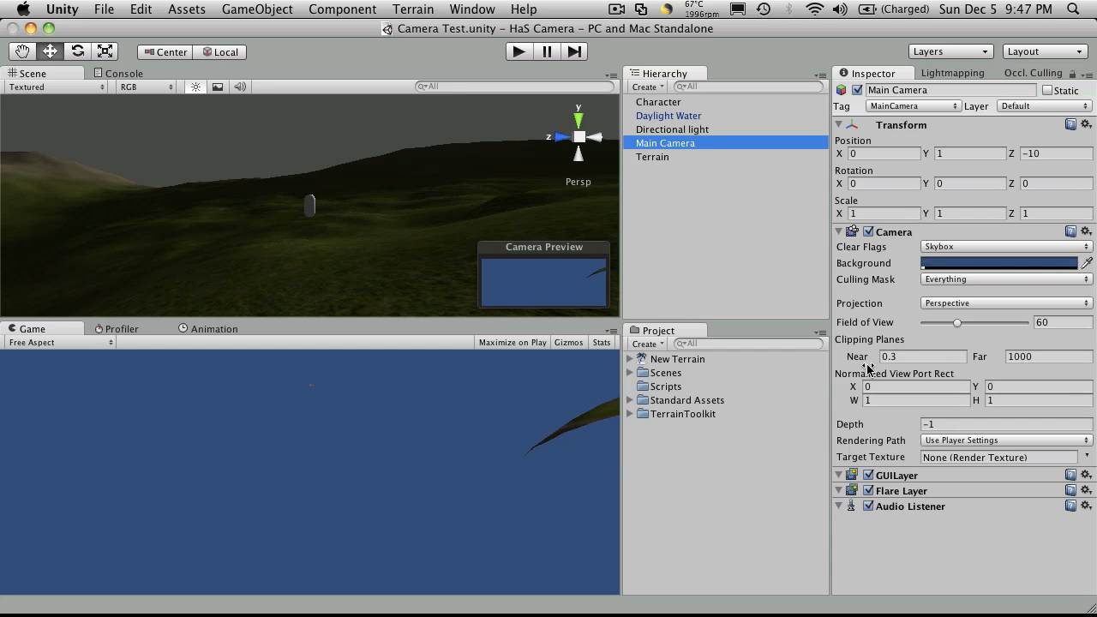
{"action": "left_click", "coordinate": [838, 231]}
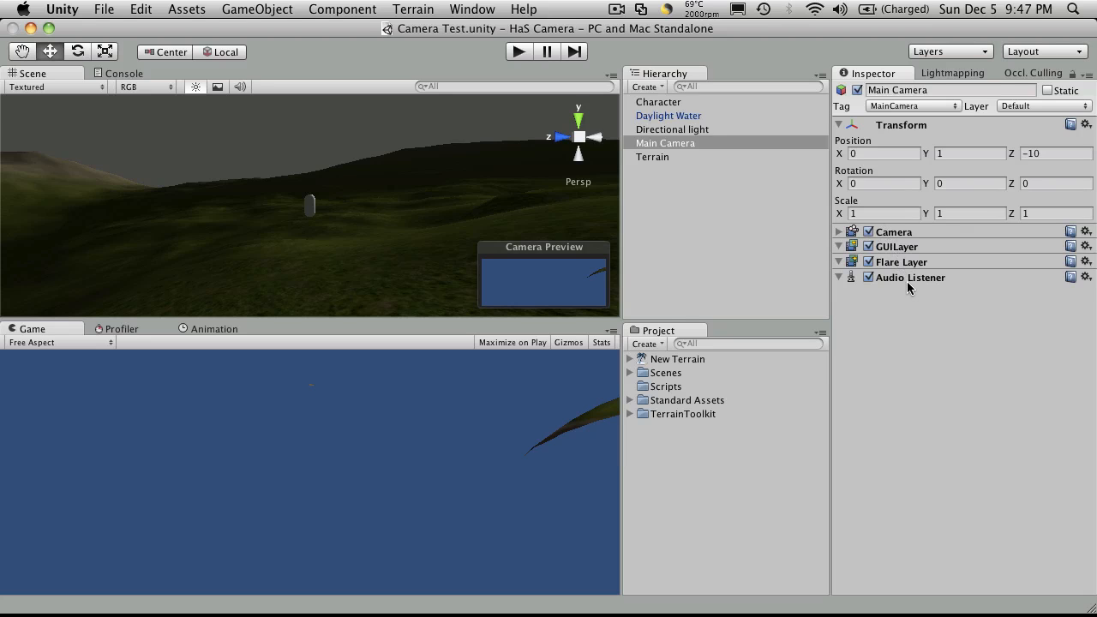
{"action": "left_click", "coordinate": [665, 388]}
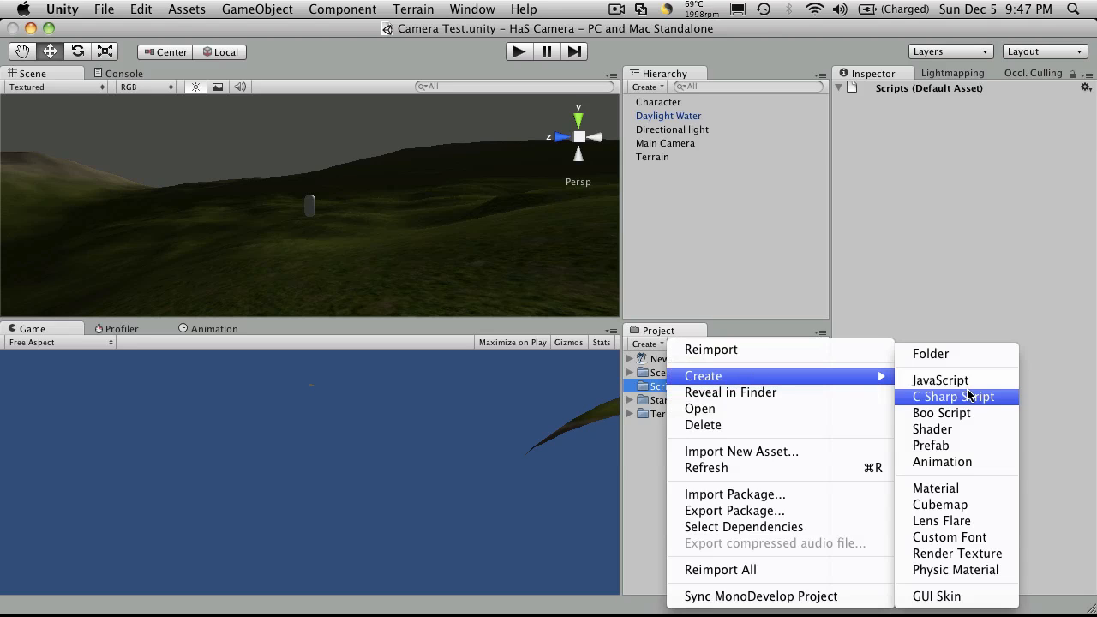
Create a C# script in Scripts, name it HackAndSlashCamera, and open it in MonoDevelop.
{"action": "left_click", "coordinate": [953, 395]}
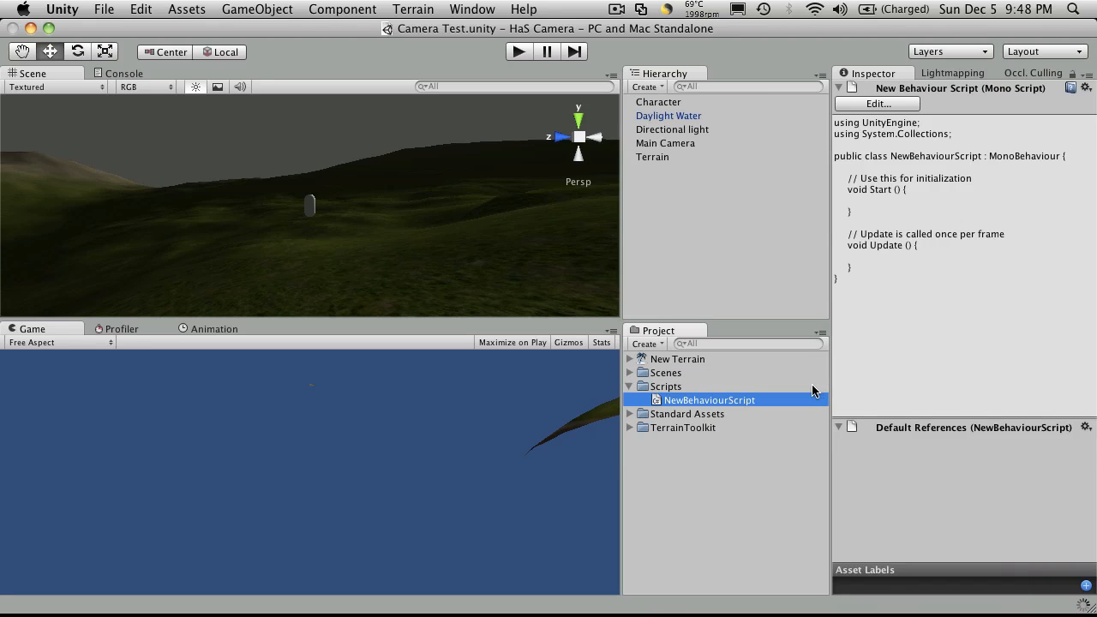
{"action": "double_click", "coordinate": [710, 401]}
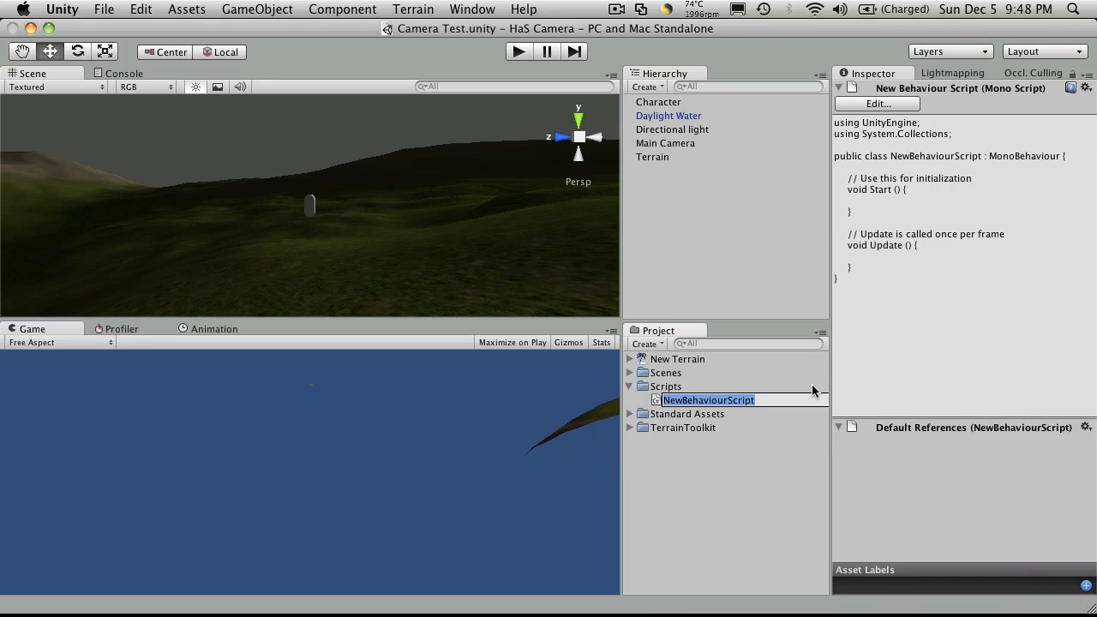
{"action": "type", "text": "My"}
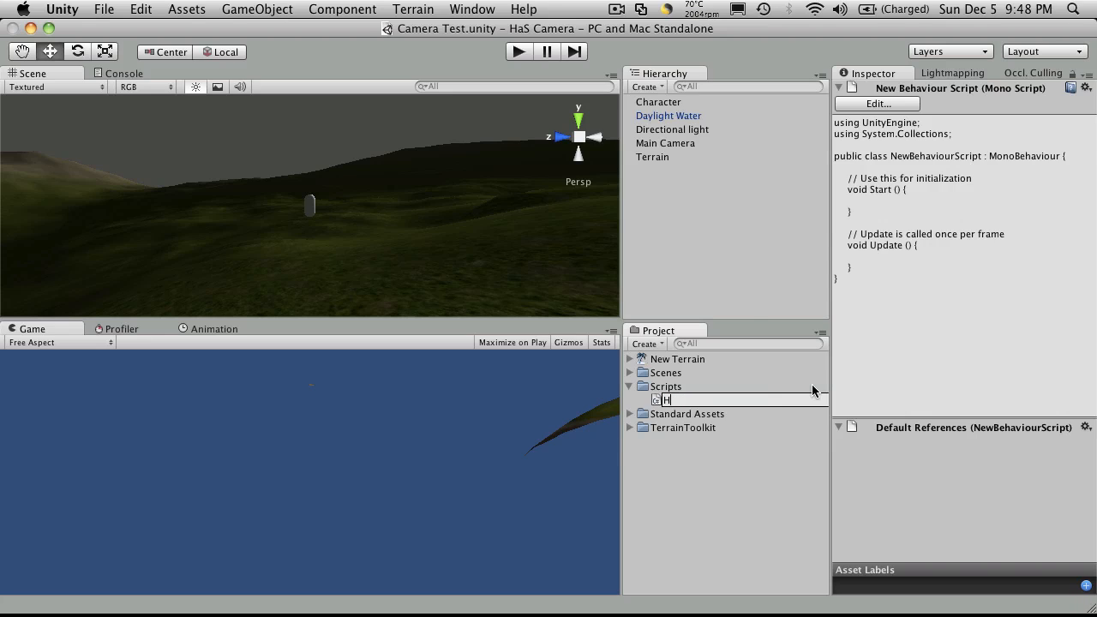
{"action": "type", "text": "ackAndSl"}
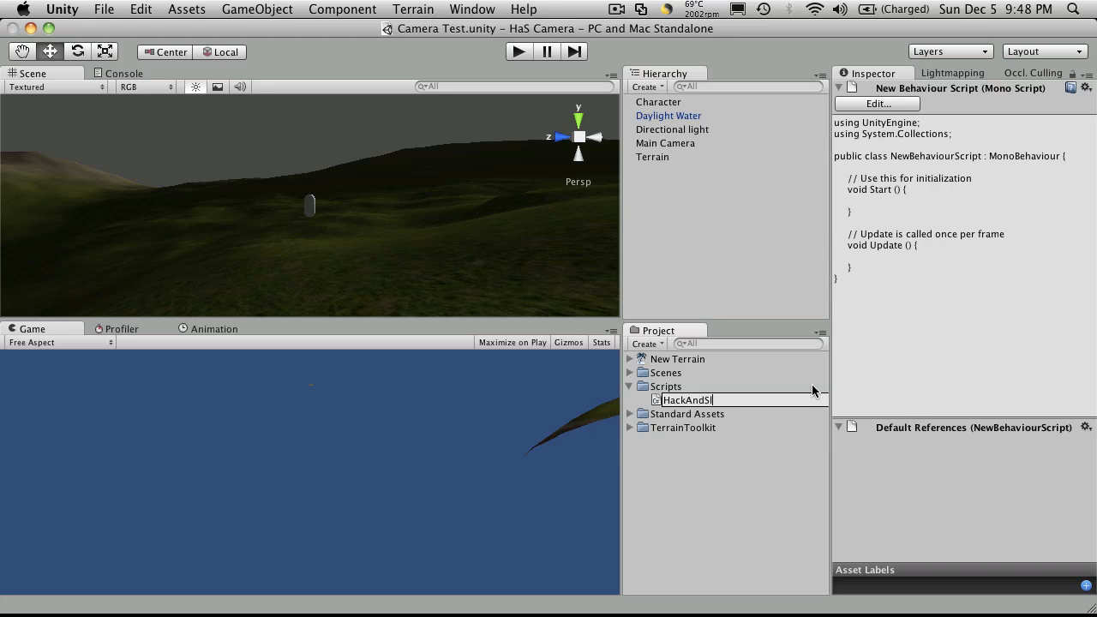
{"action": "type", "text": "ashCamera"}
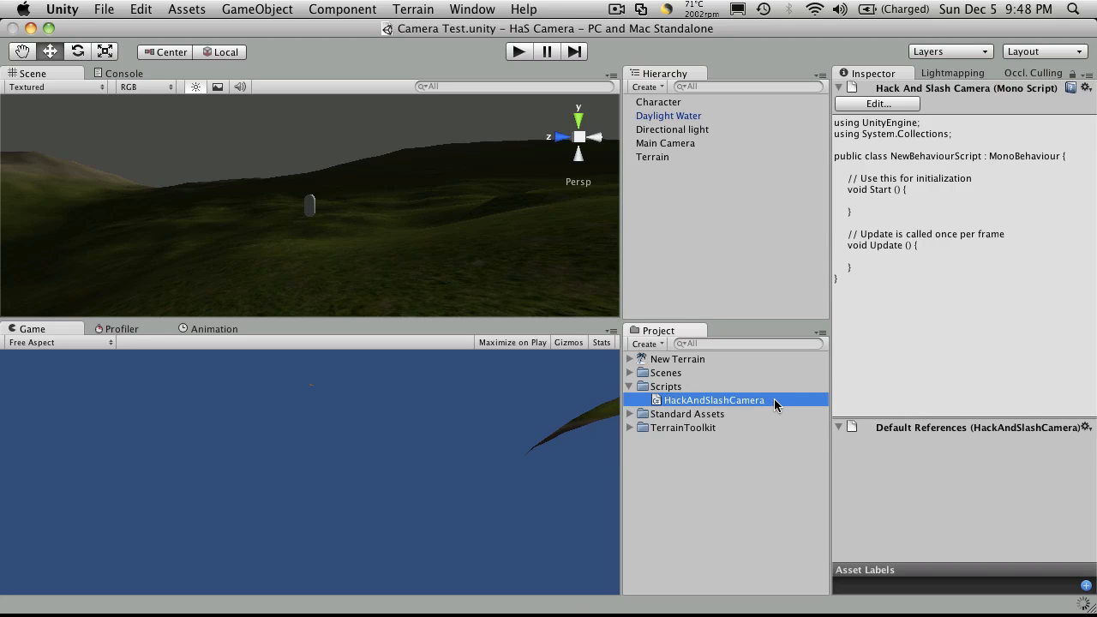
{"action": "double_click", "coordinate": [713, 401]}
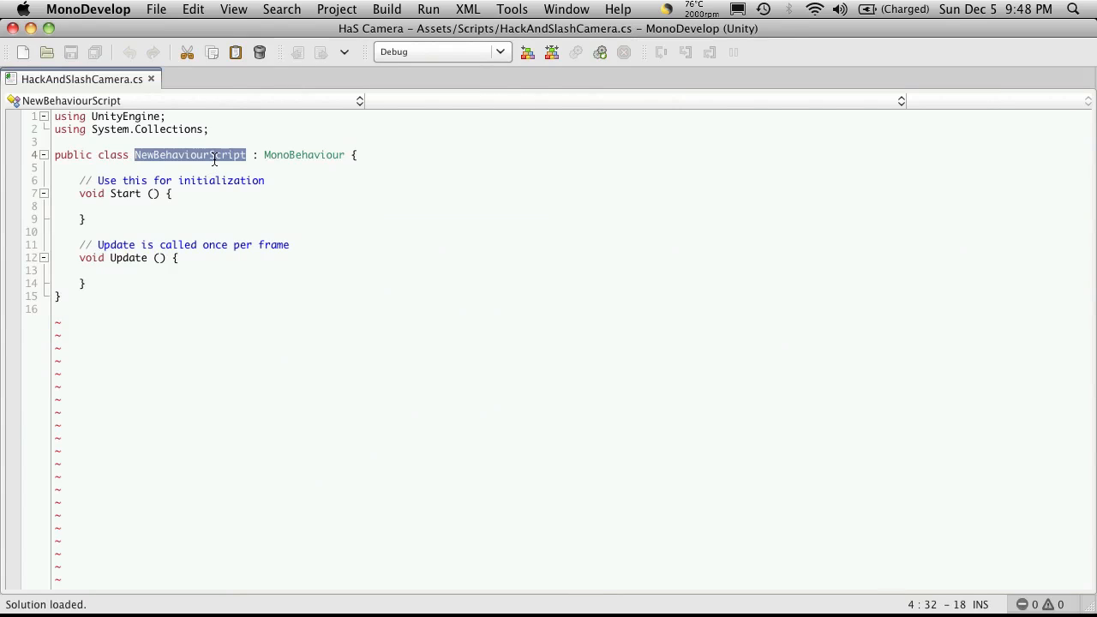
Rename the class from NewBehaviourScript to HackAndSlashCamera.
{"action": "type", "text": "Ha"}
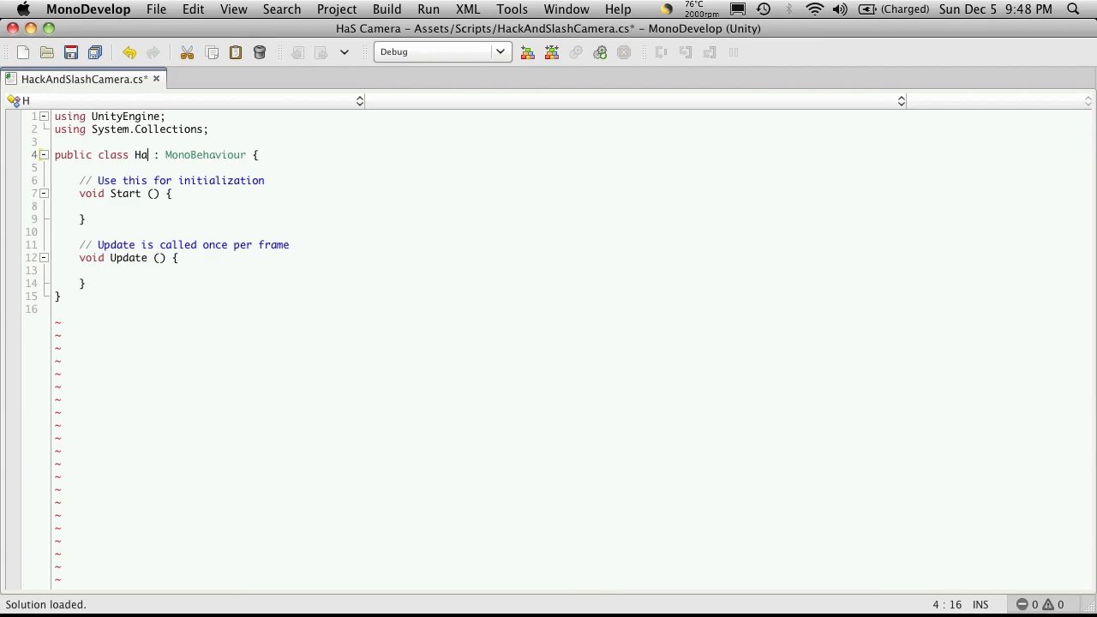
{"action": "type", "text": "ckAndS"}
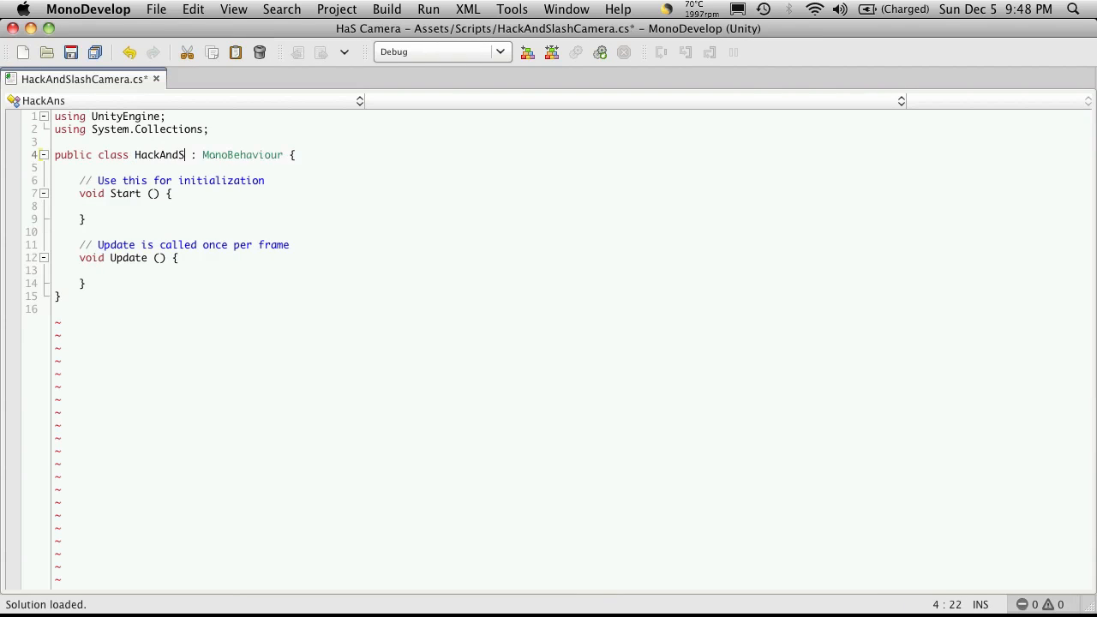
{"action": "type", "text": "lashCa"}
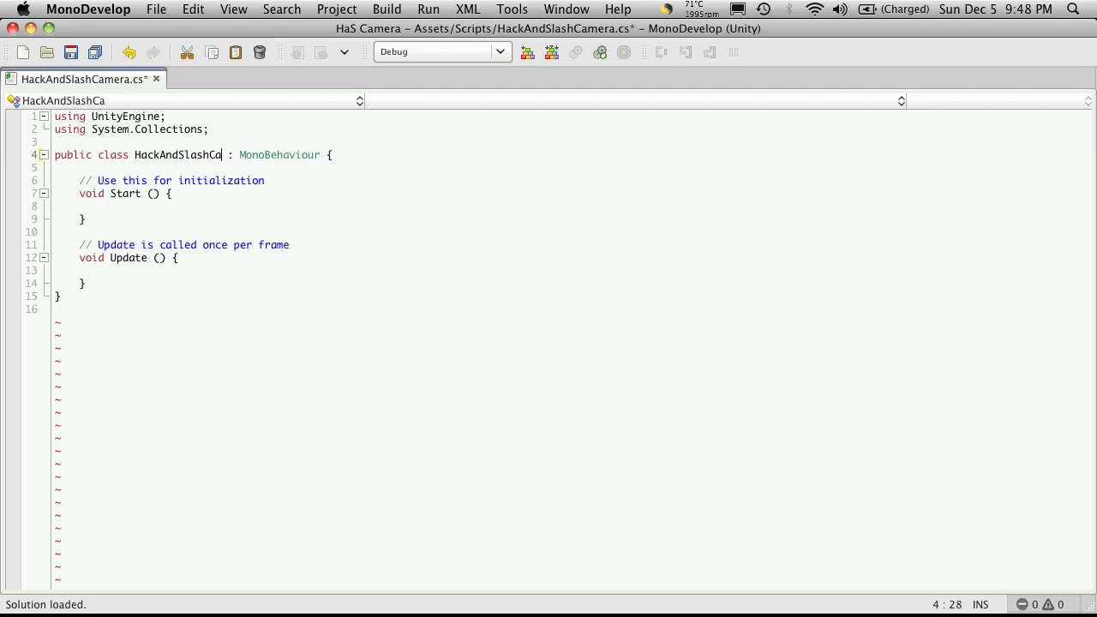
{"action": "type", "text": "mera"}
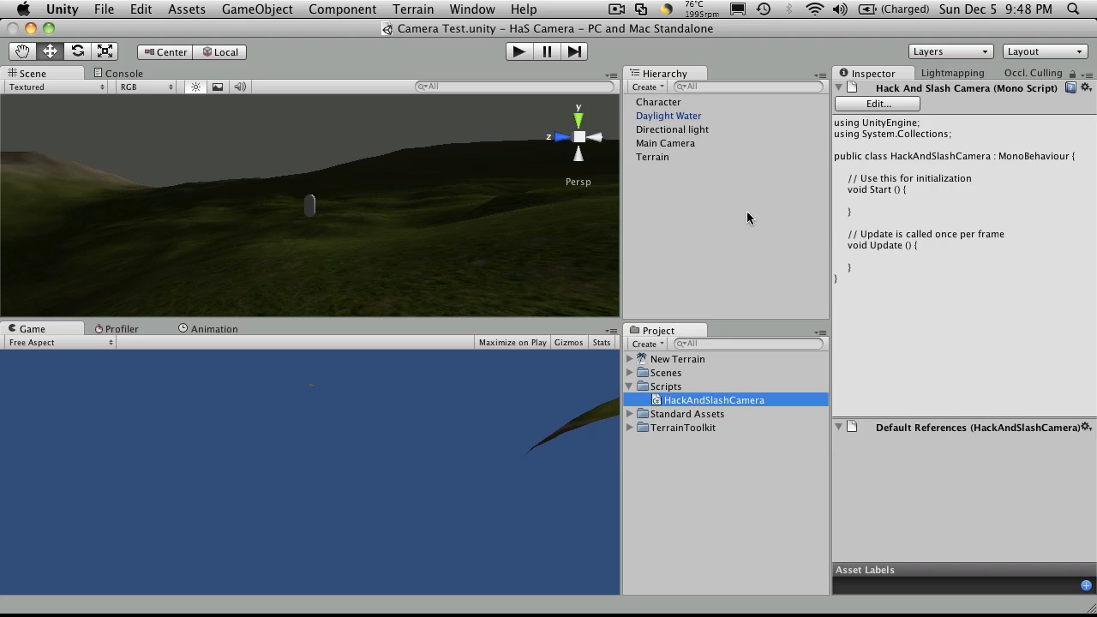
{"action": "mouse_move", "coordinate": [528, 216]}
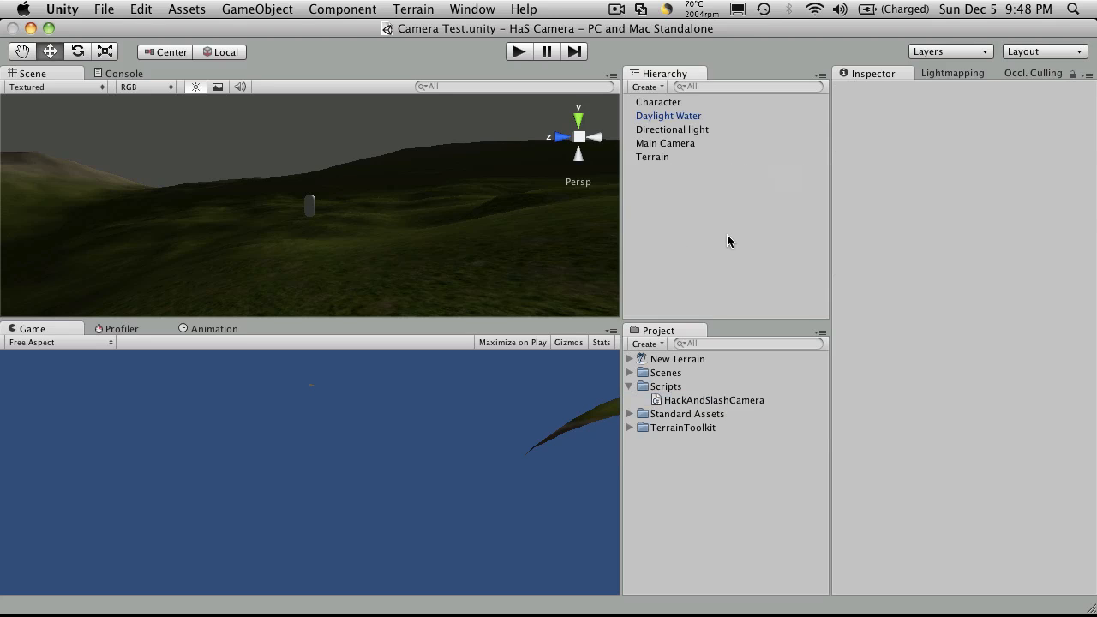
{"action": "mouse_move", "coordinate": [754, 363]}
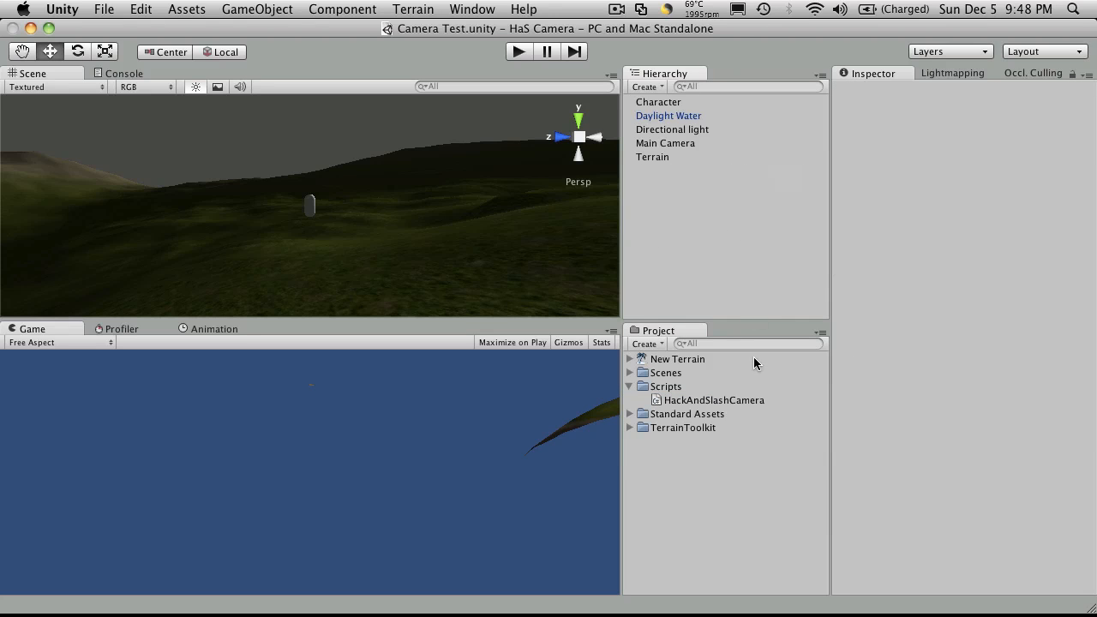
{"action": "mouse_move", "coordinate": [737, 320]}
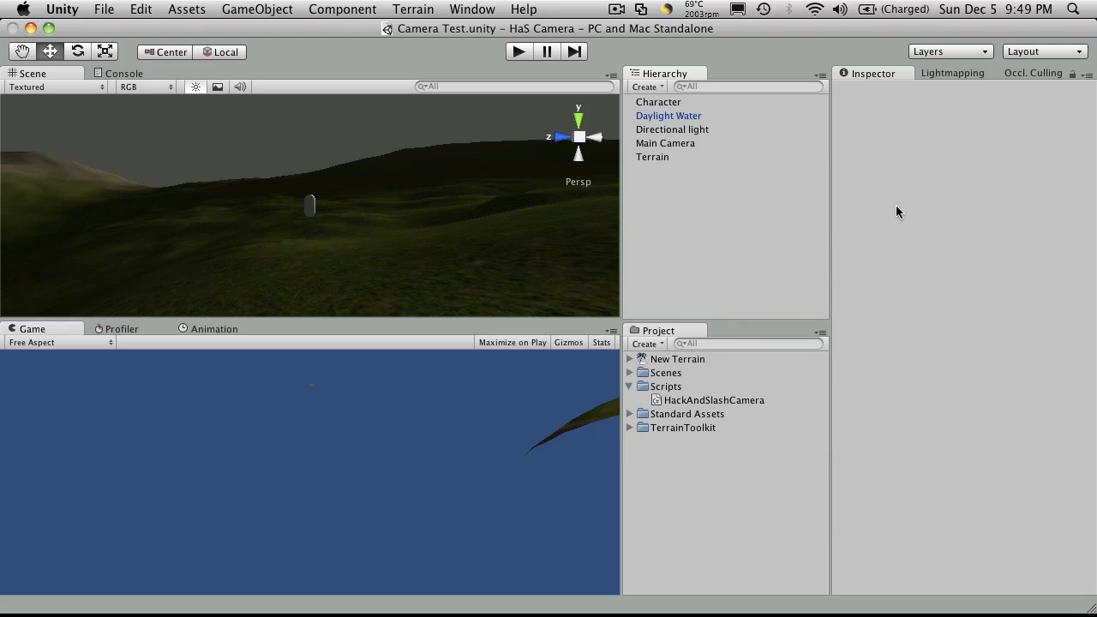
{"action": "mouse_move", "coordinate": [713, 439]}
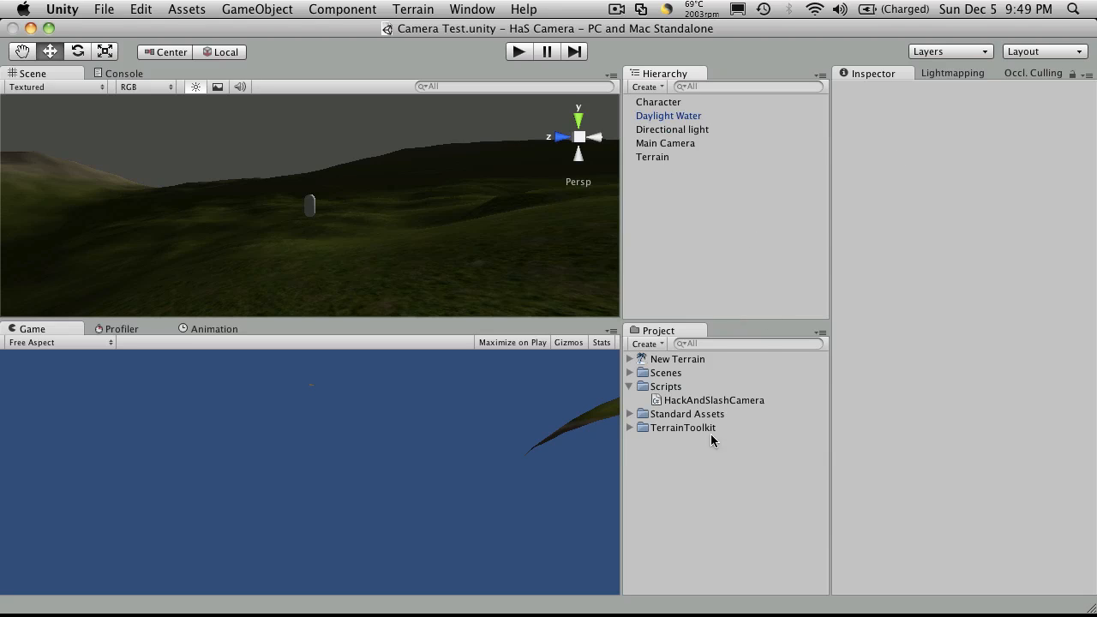
{"action": "left_click", "coordinate": [631, 388]}
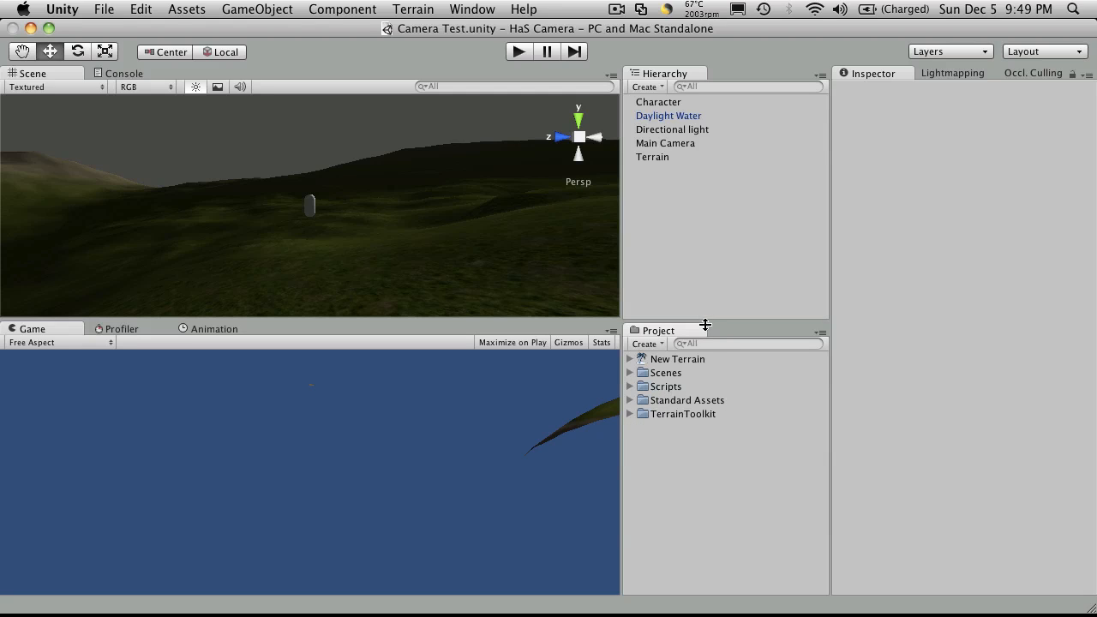
{"action": "mouse_move", "coordinate": [725, 471]}
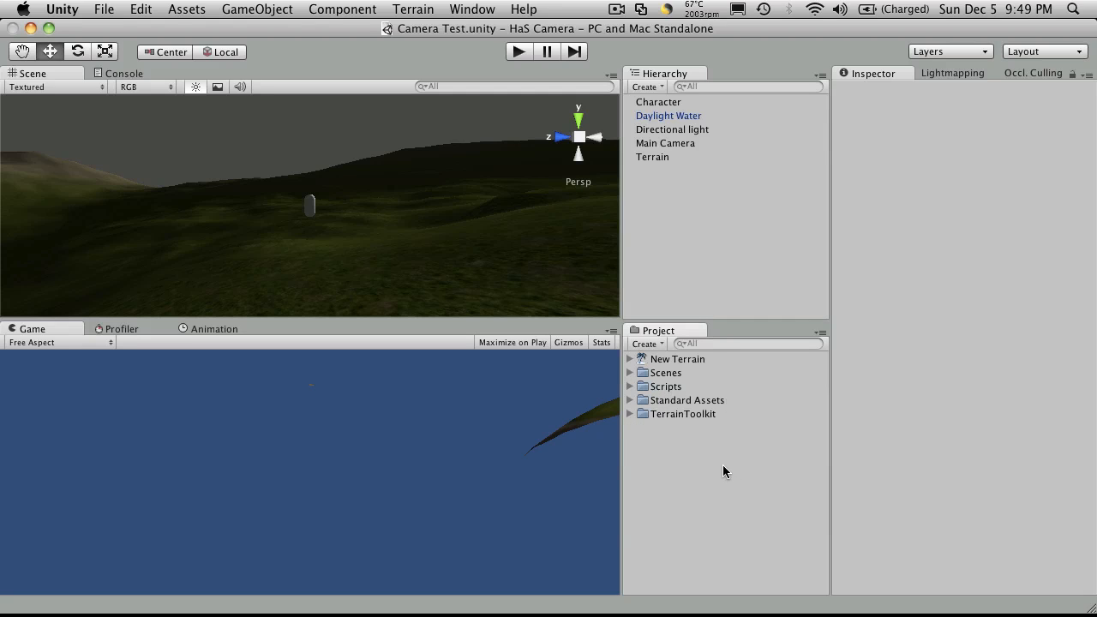
{"action": "mouse_move", "coordinate": [718, 456]}
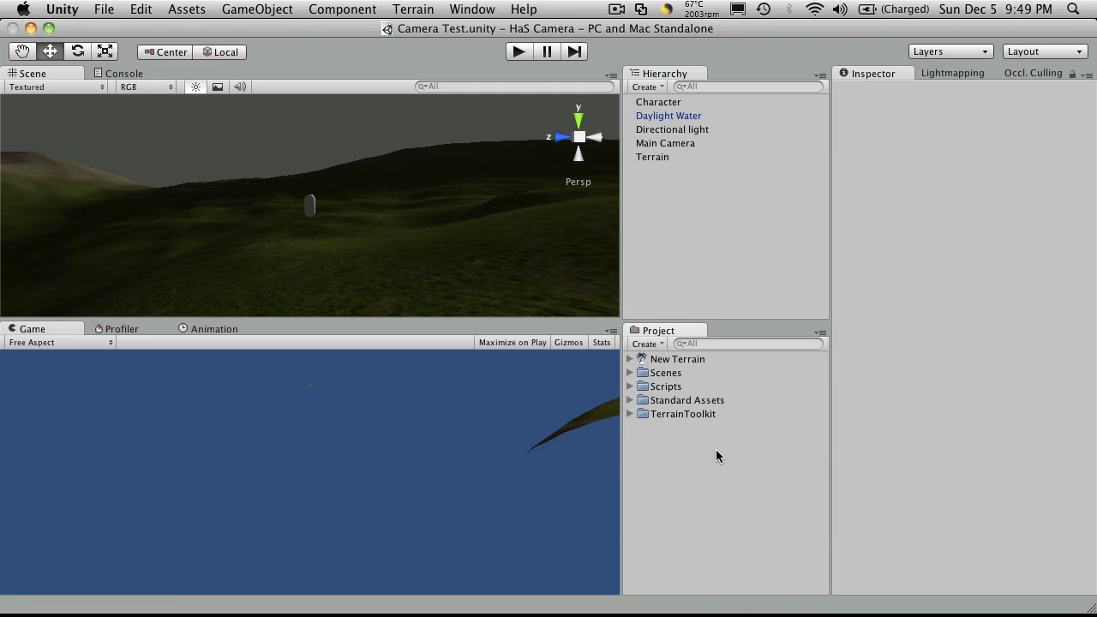
{"action": "mouse_move", "coordinate": [699, 418]}
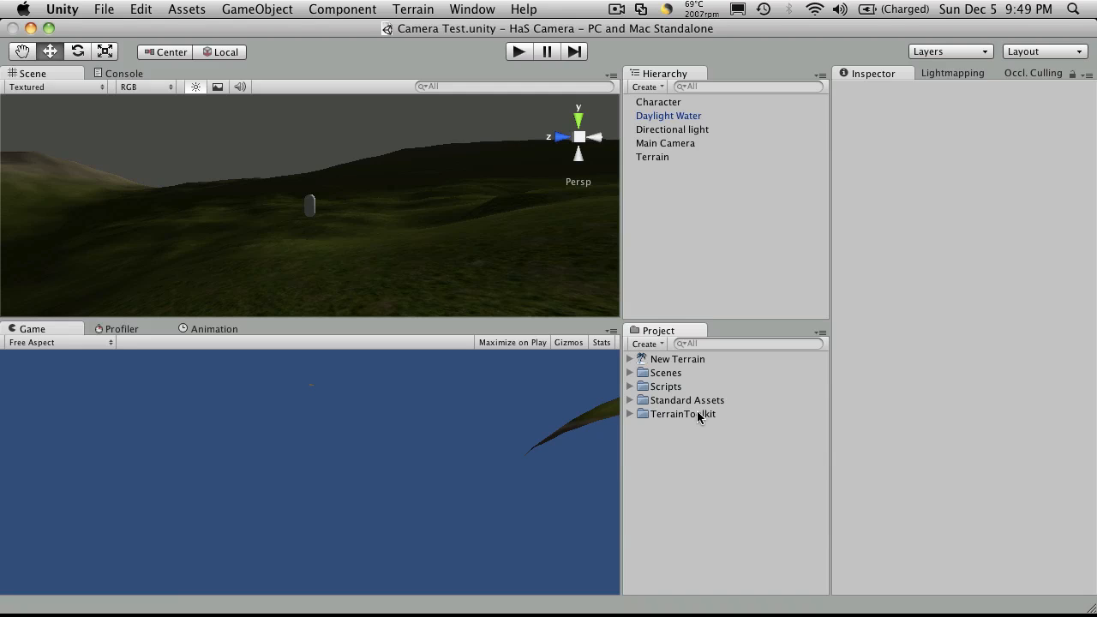
{"action": "mouse_move", "coordinate": [751, 472]}
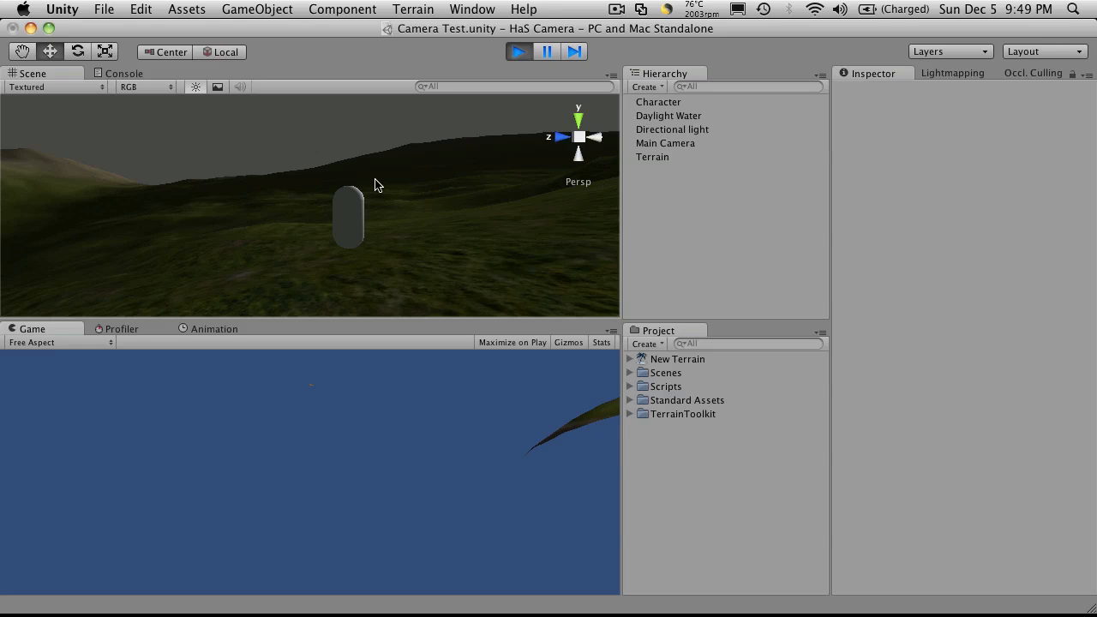
{"action": "mouse_move", "coordinate": [407, 221]}
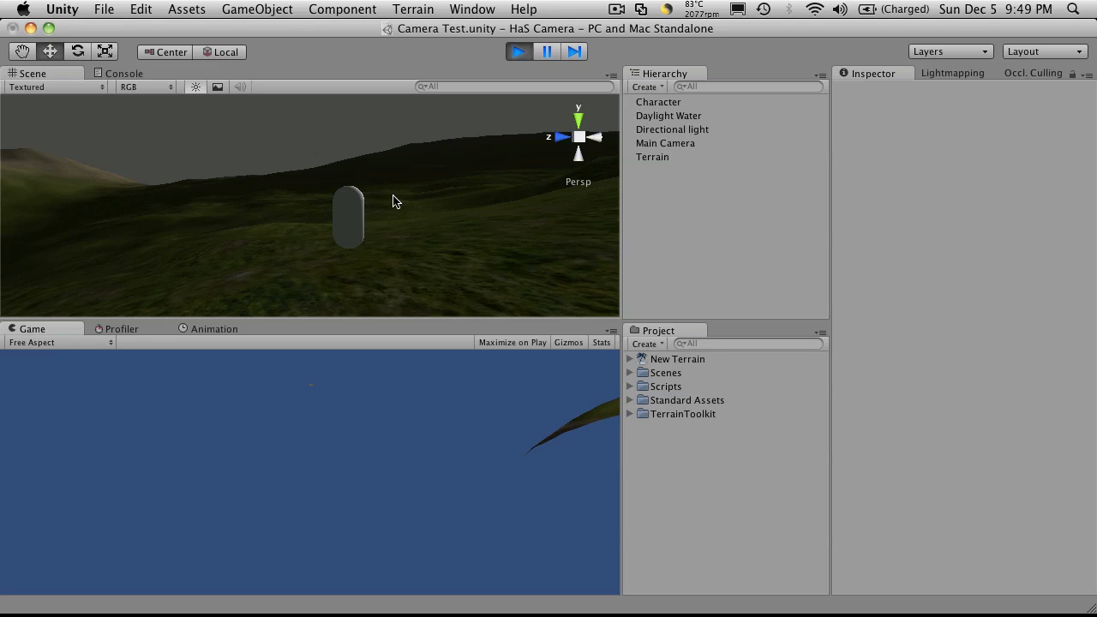
{"action": "mouse_move", "coordinate": [387, 161]}
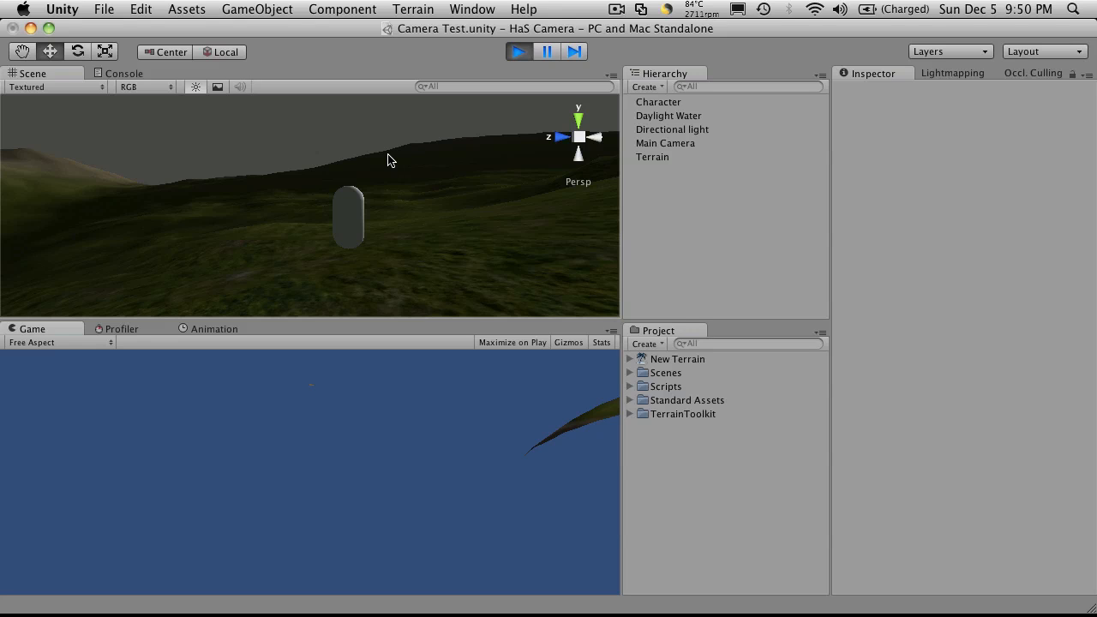
{"action": "mouse_move", "coordinate": [420, 256]}
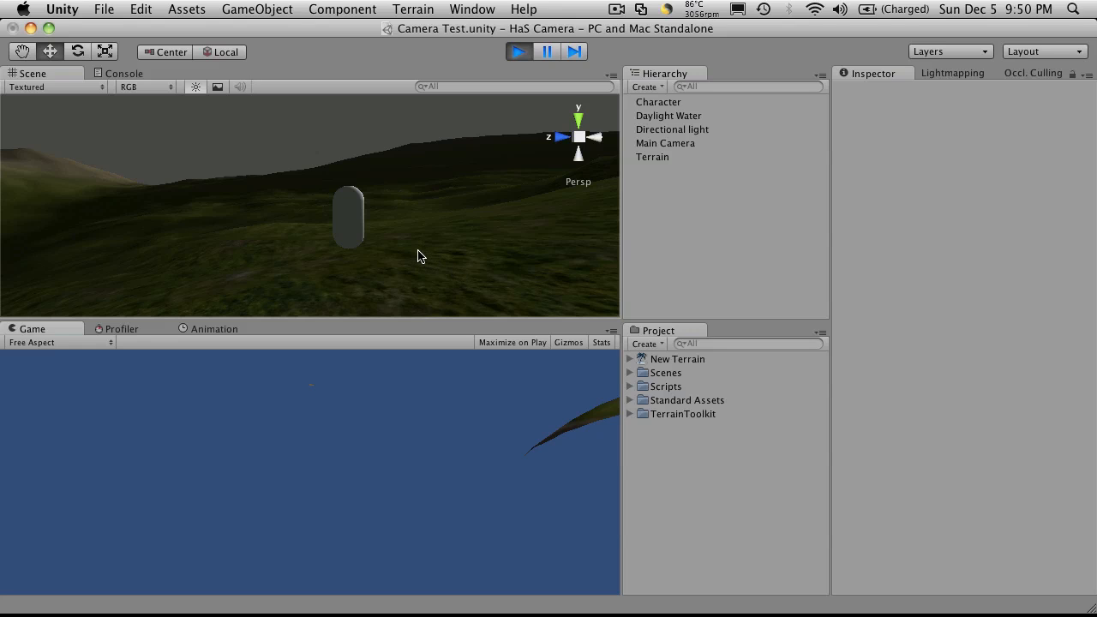
{"action": "mouse_move", "coordinate": [384, 202]}
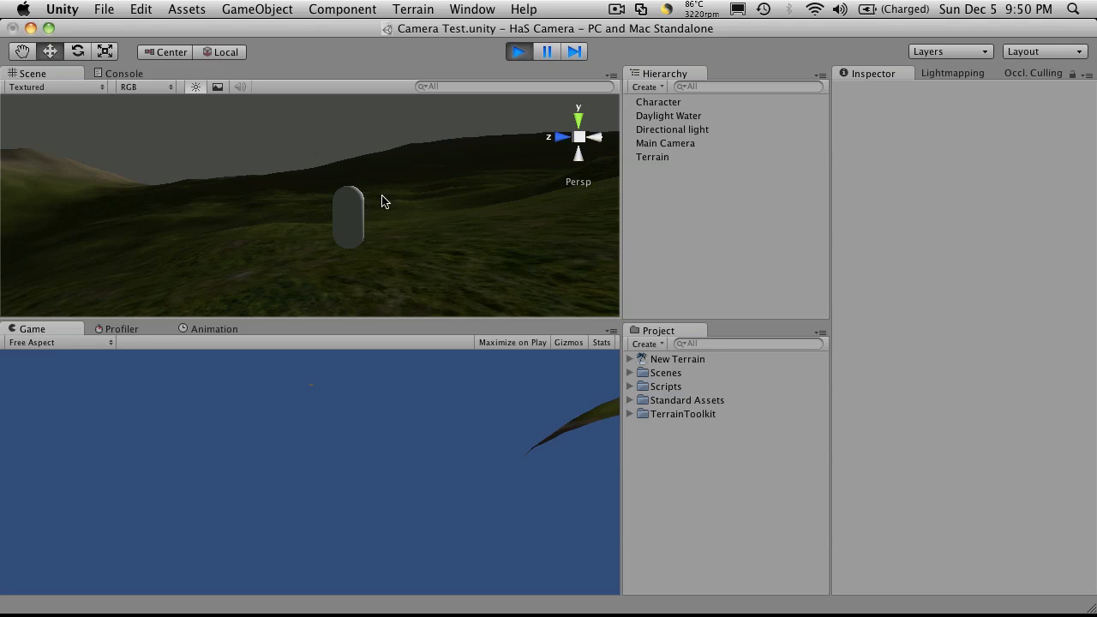
{"action": "mouse_move", "coordinate": [374, 188]}
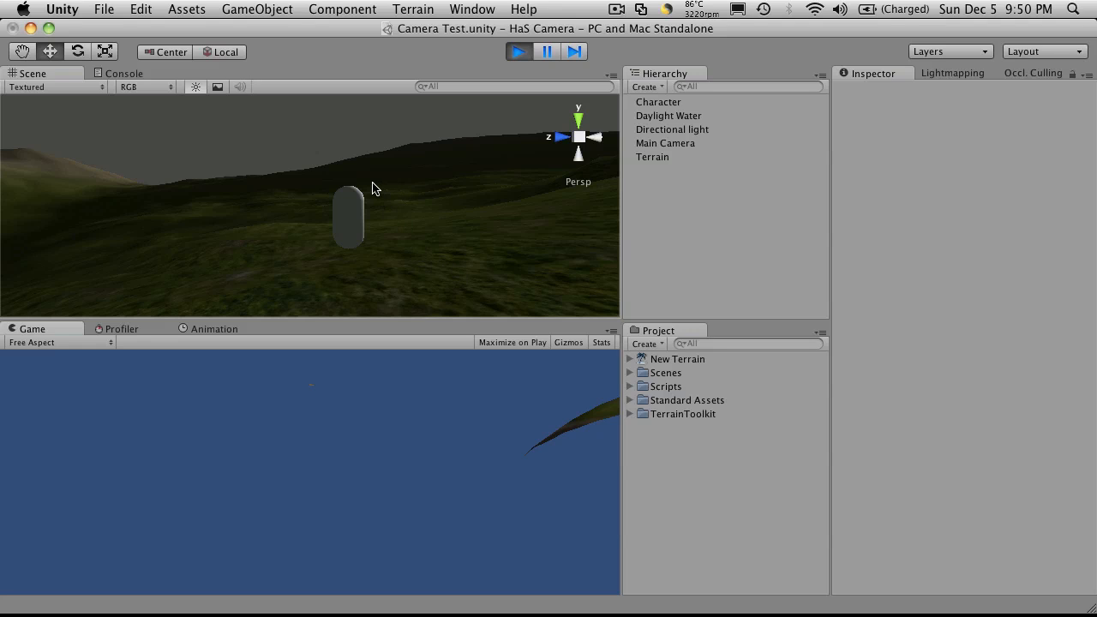
{"action": "mouse_move", "coordinate": [392, 192]}
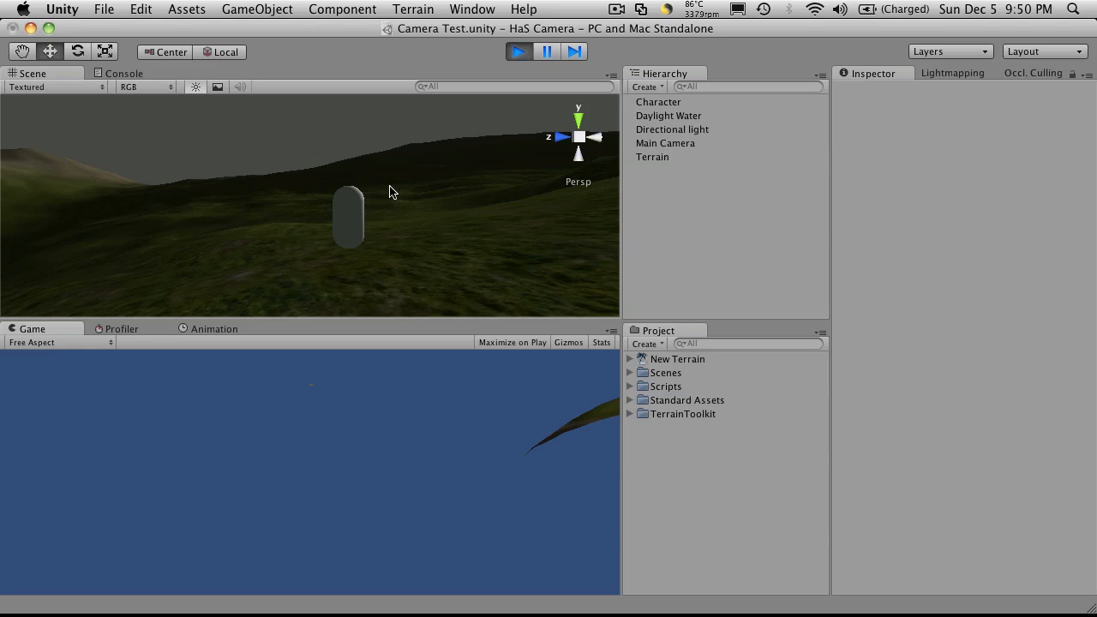
{"action": "mouse_move", "coordinate": [493, 205]}
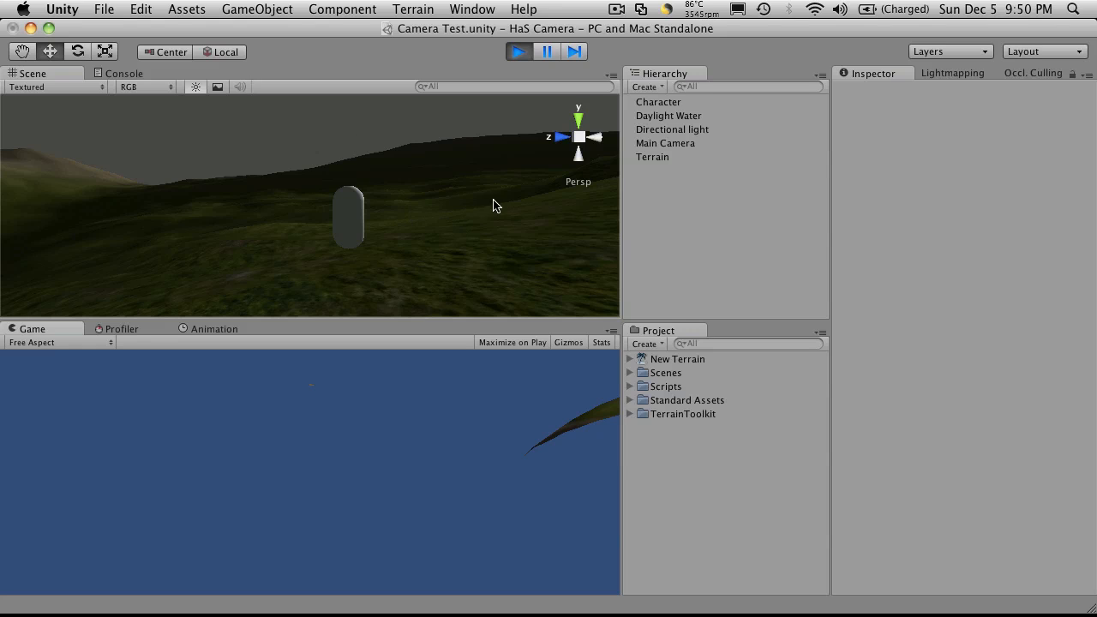
{"action": "mouse_move", "coordinate": [403, 210]}
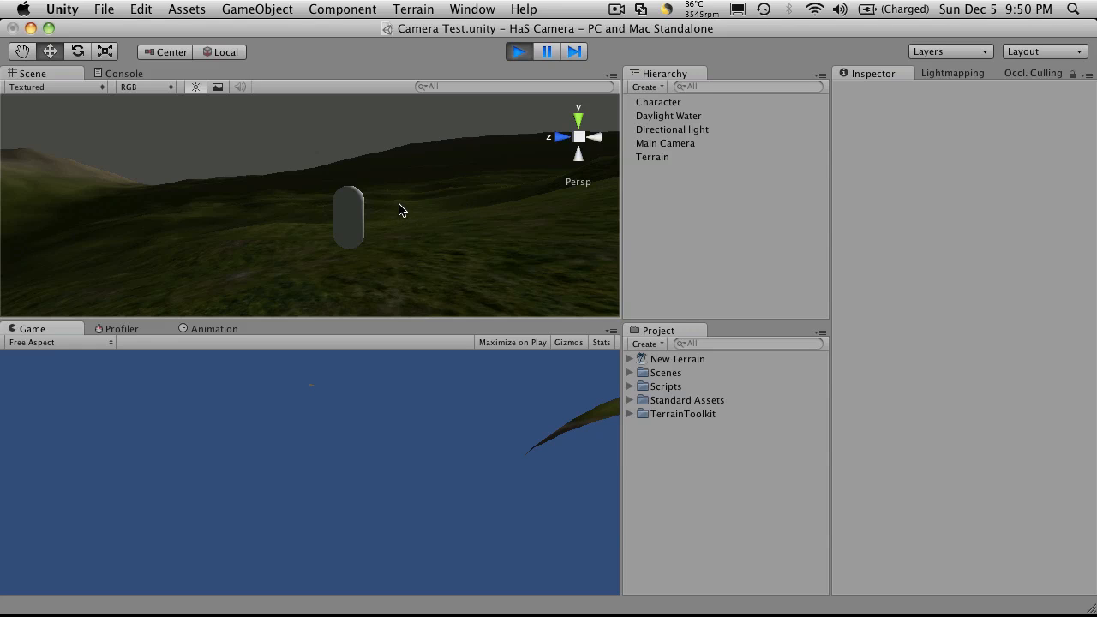
{"action": "mouse_move", "coordinate": [380, 189]}
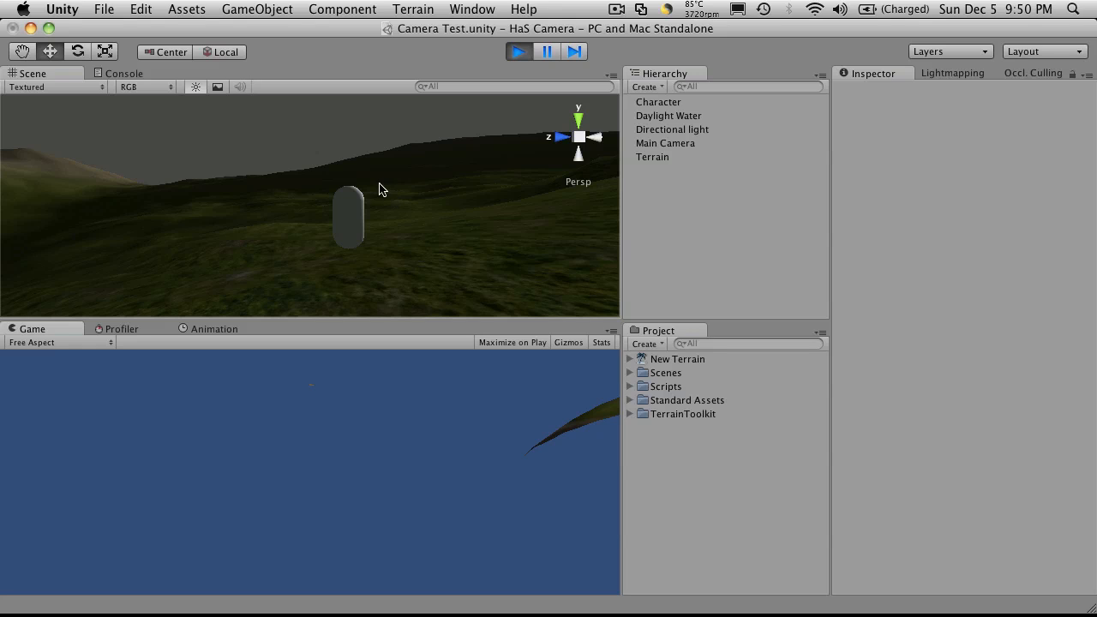
{"action": "mouse_move", "coordinate": [412, 245]}
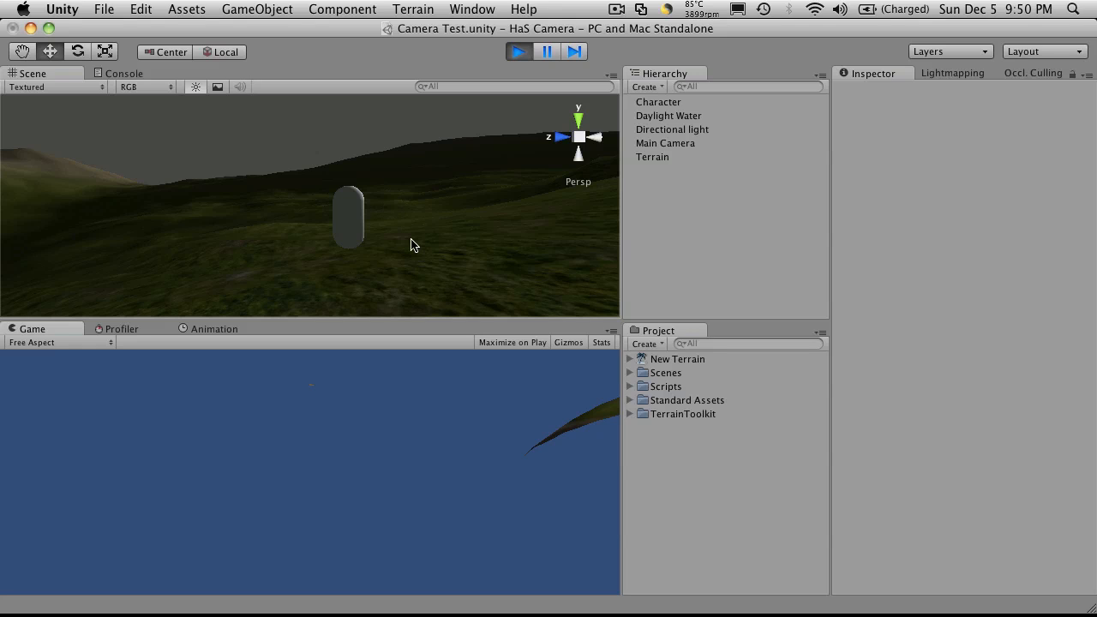
{"action": "mouse_move", "coordinate": [420, 280]}
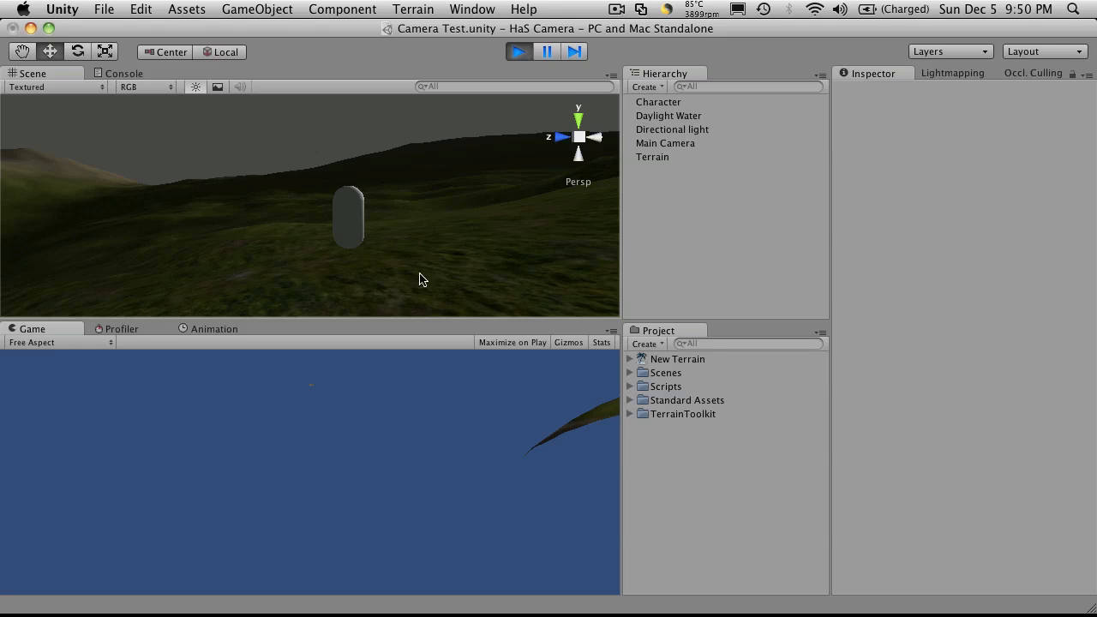
{"action": "left_click", "coordinate": [669, 117]}
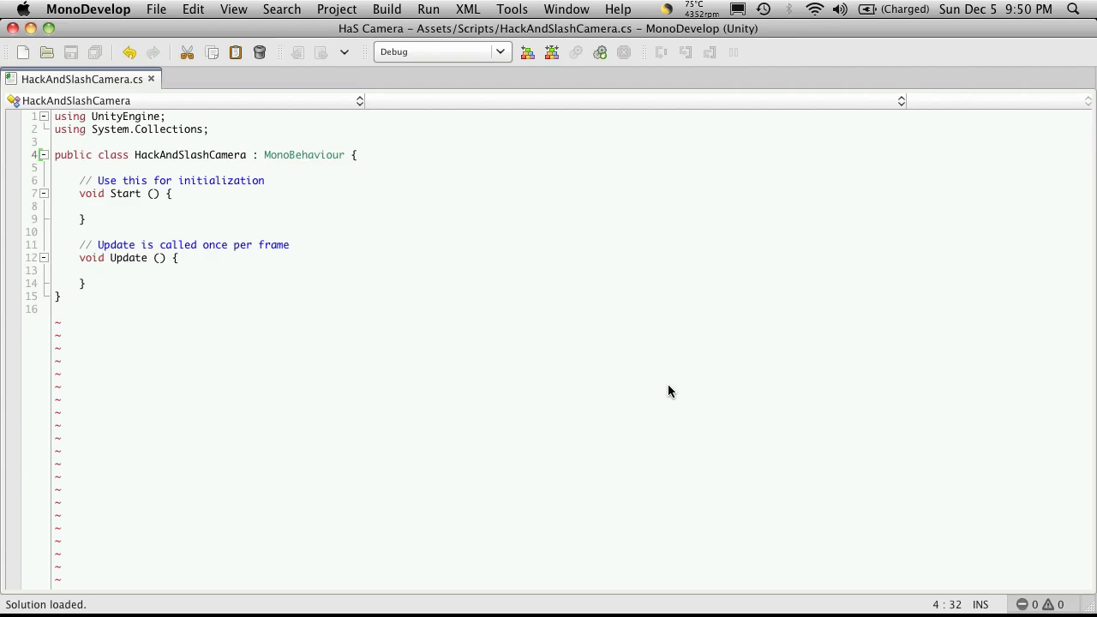
Declare 'public Transform target;' at the top of the class.
{"action": "left_click", "coordinate": [353, 154]}
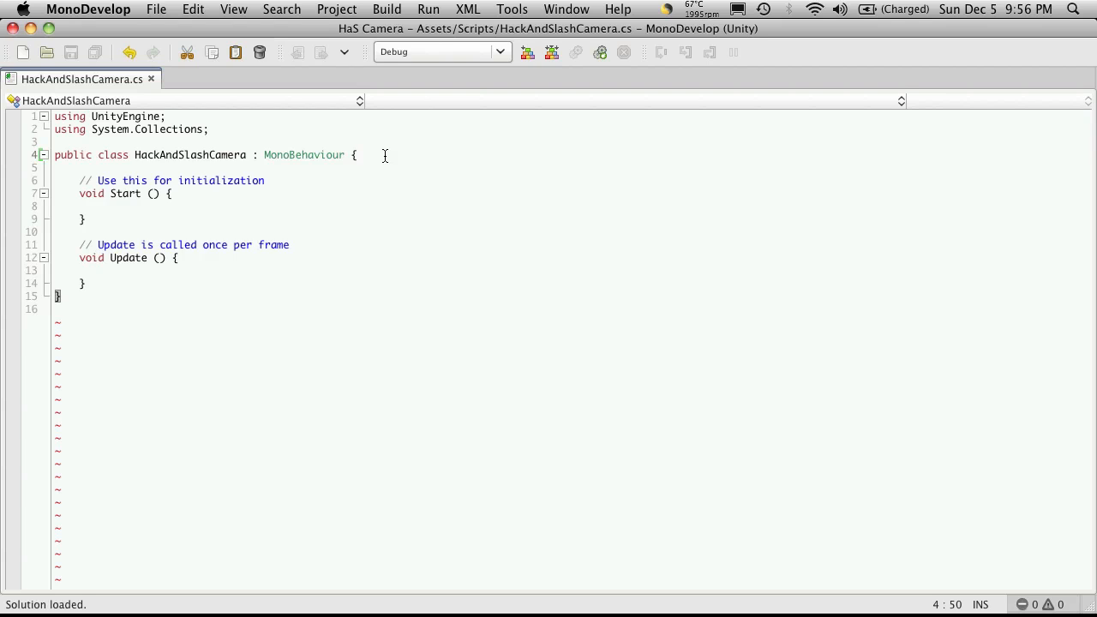
{"action": "left_click", "coordinate": [355, 154]}
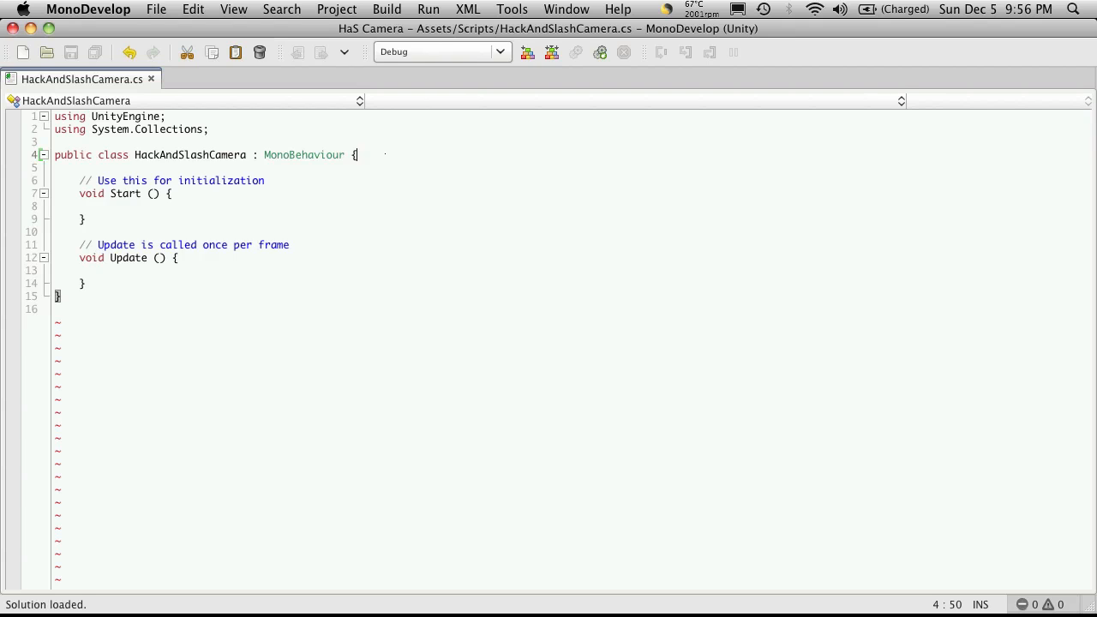
{"action": "type", "text": "public Tr"}
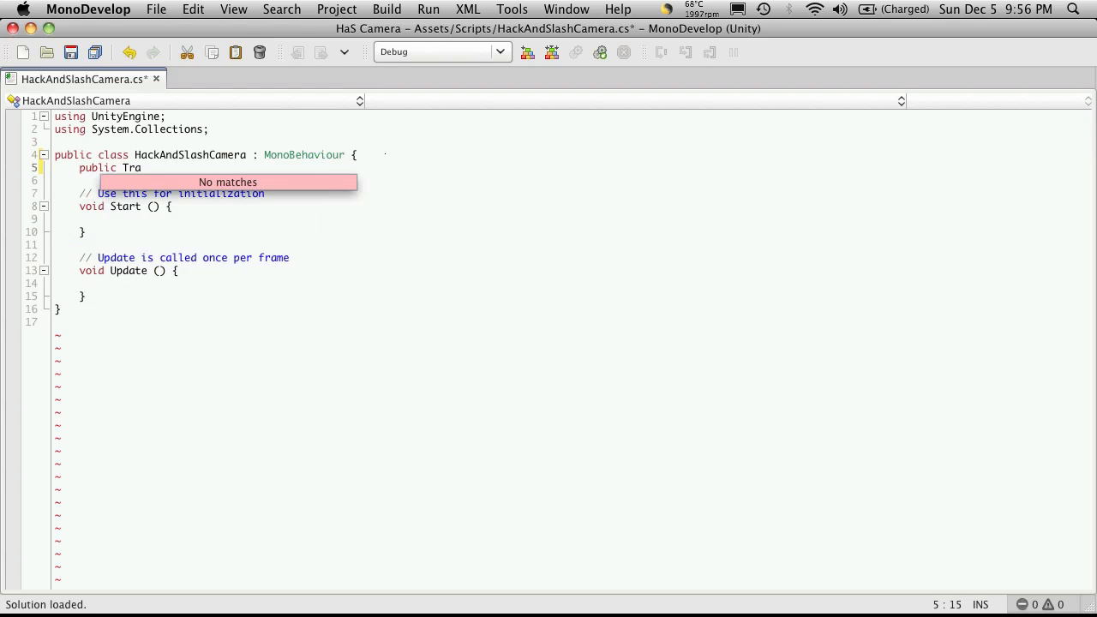
{"action": "type", "text": "a"}
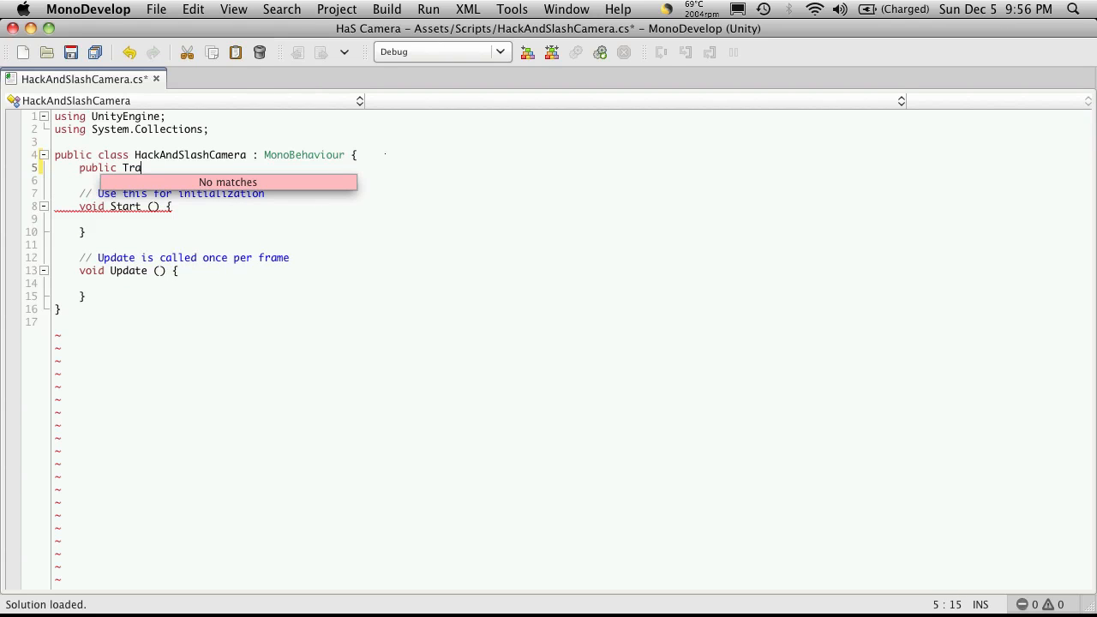
{"action": "type", "text": "nsform"}
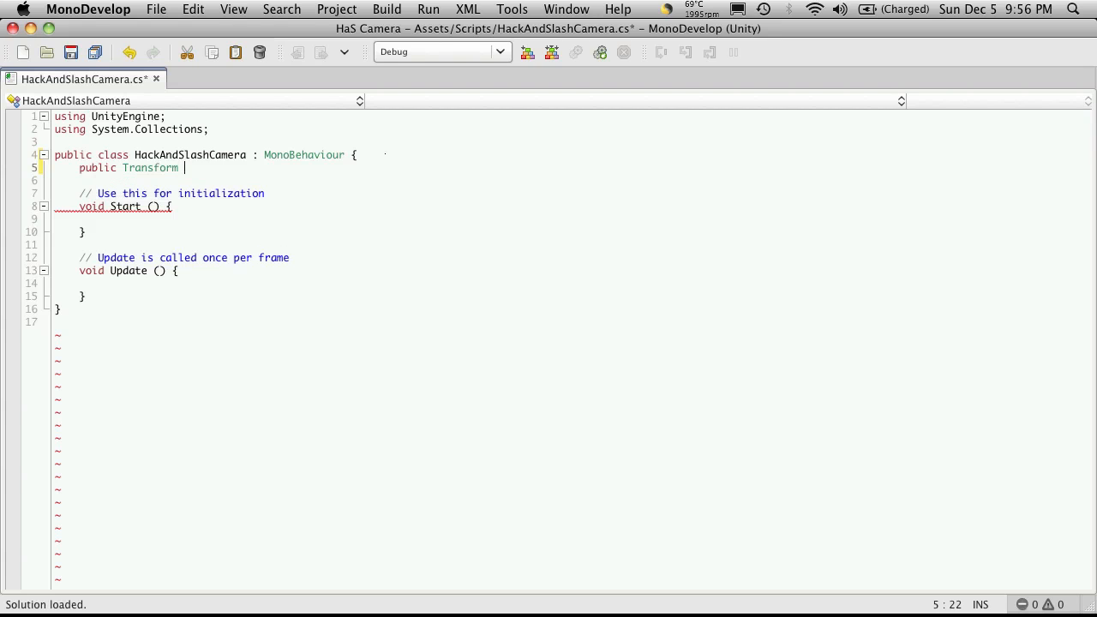
{"action": "type", "text": "target;"}
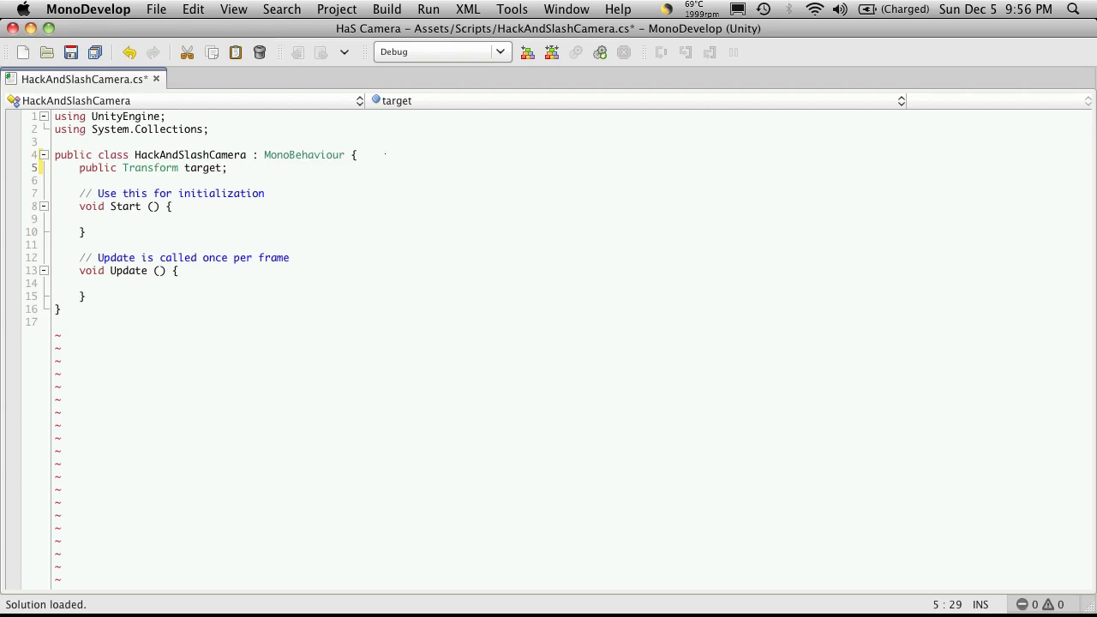
Declare a public float field minDistance below target.
{"action": "key", "text": "Return"}
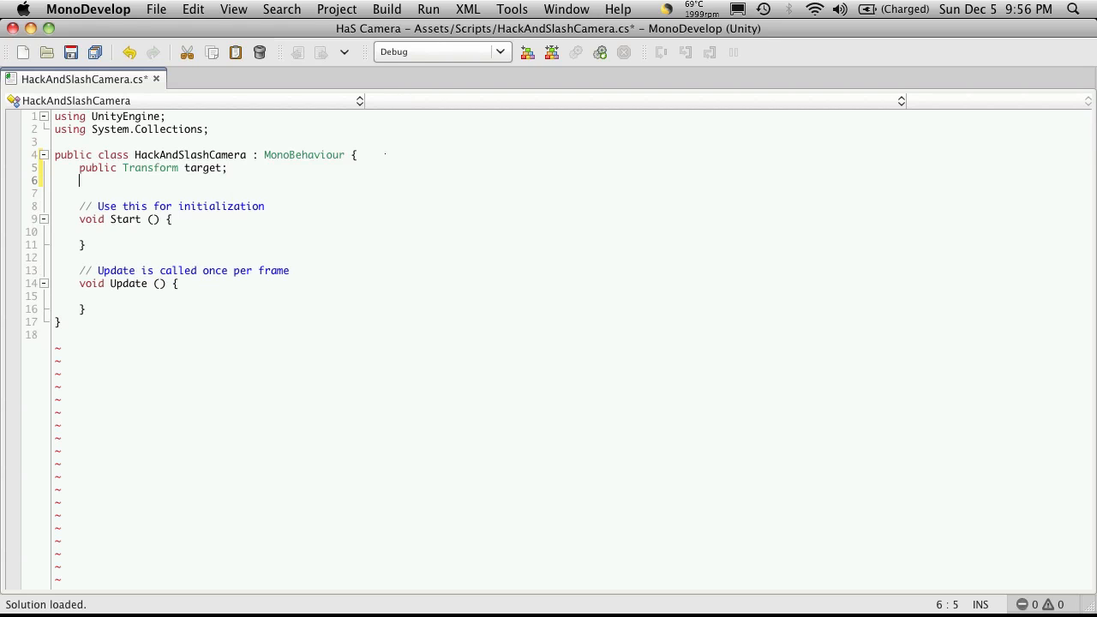
{"action": "type", "text": "public"}
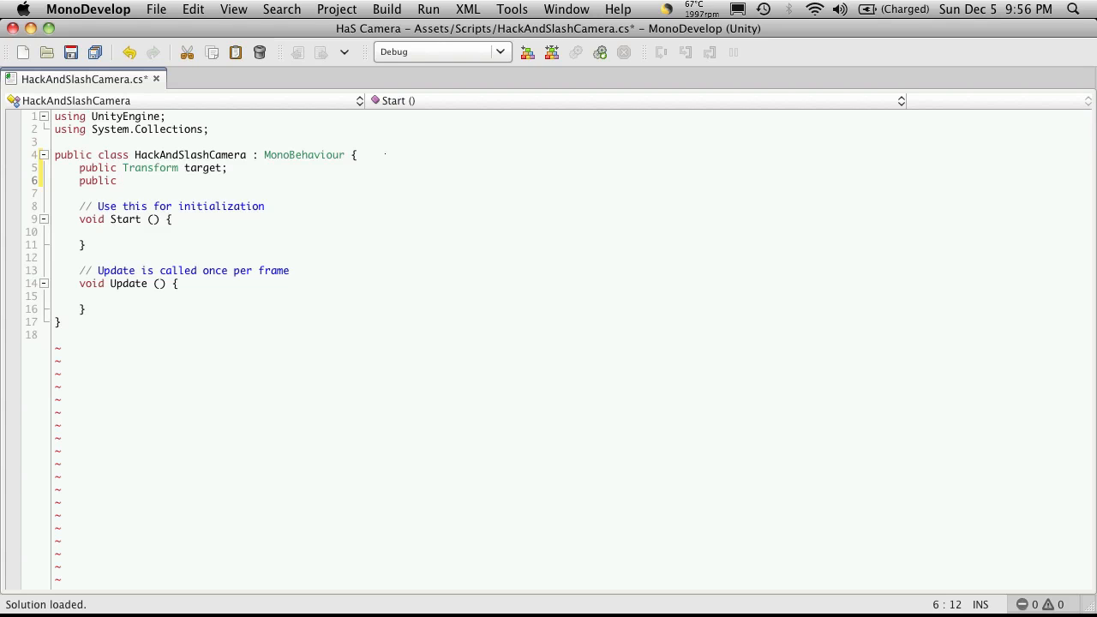
{"action": "type", "text": "float"}
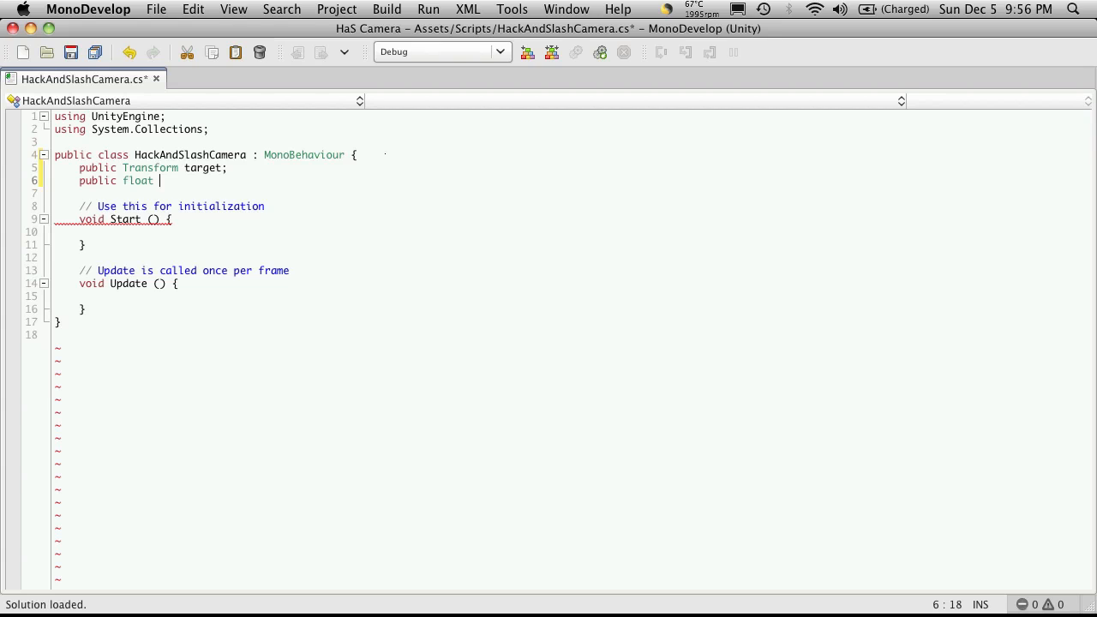
{"action": "type", "text": "distance"}
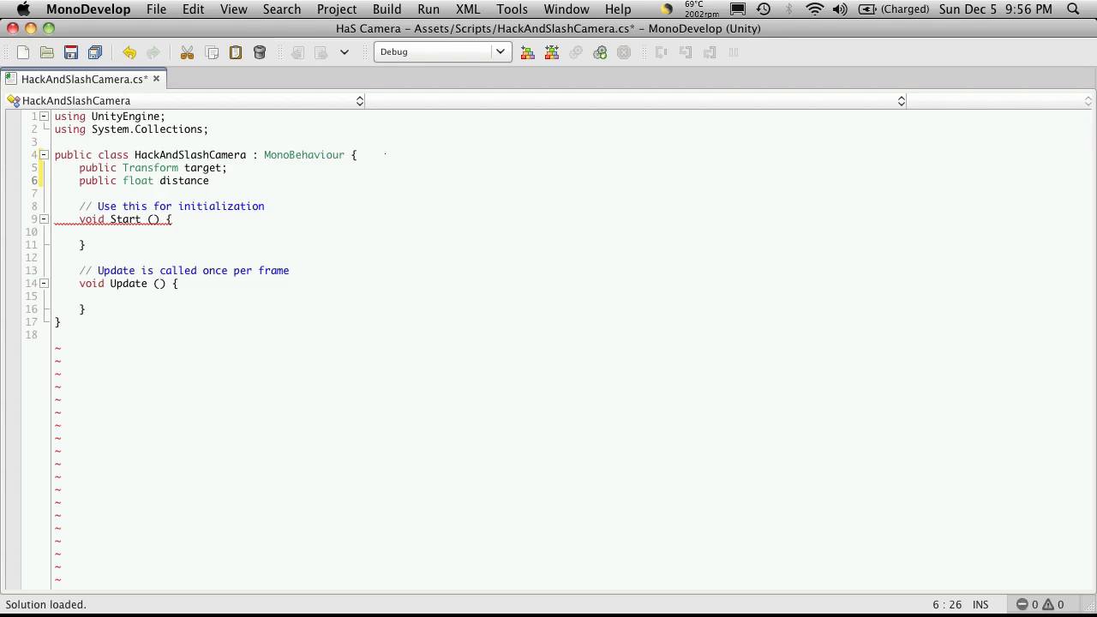
{"action": "key", "text": "BackSpace"}
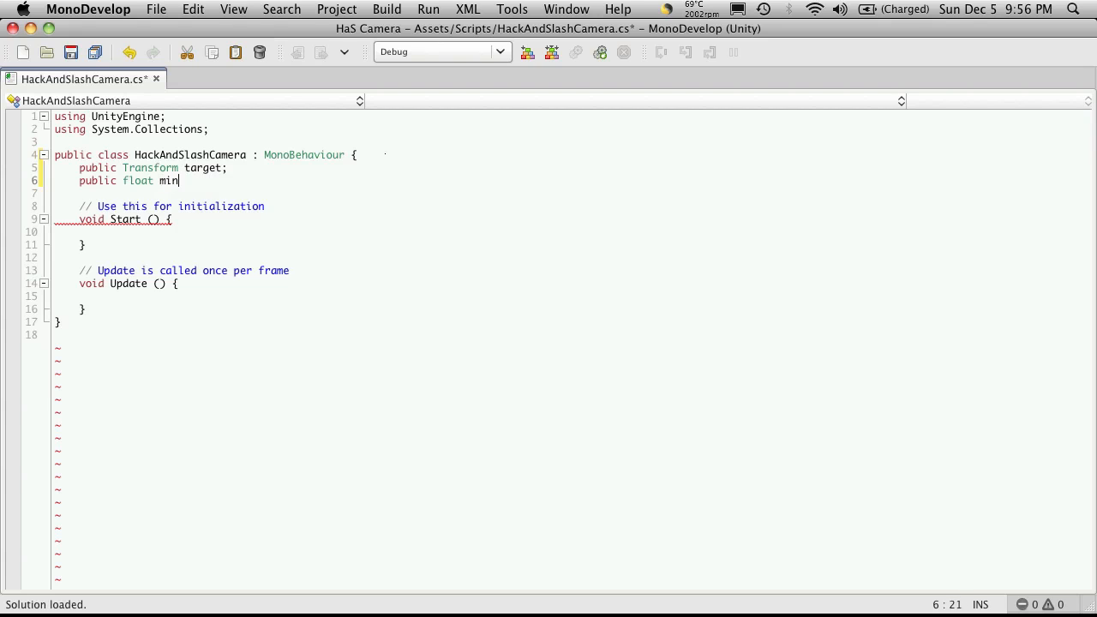
{"action": "type", "text": "Distance;"}
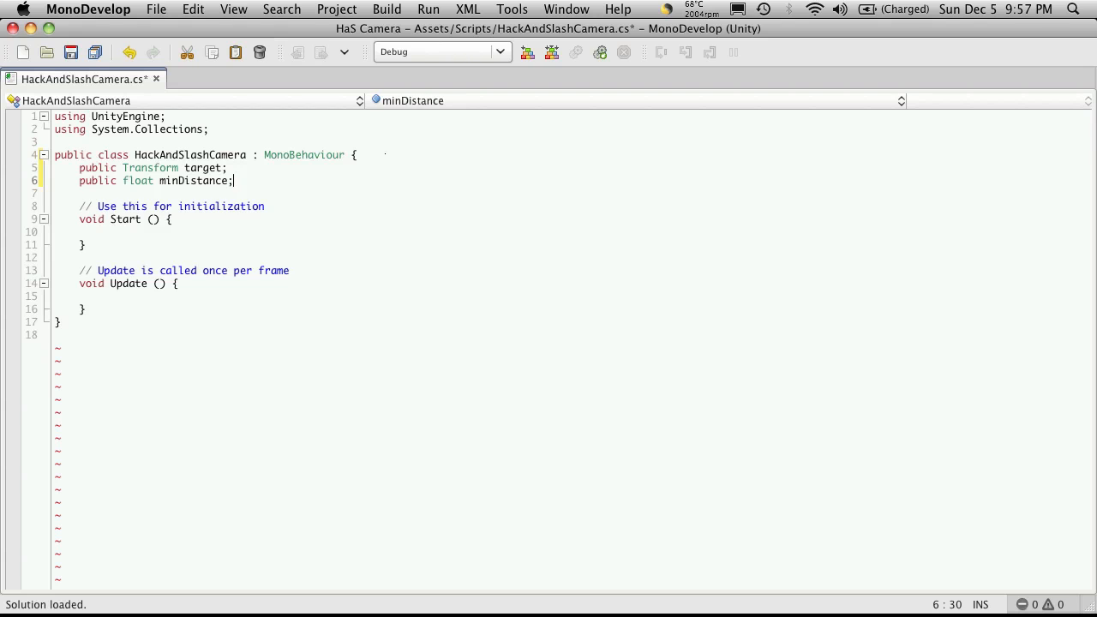
Declare public float runDisatance and rename minDistance to walkDistance.
{"action": "type", "text": "publi"}
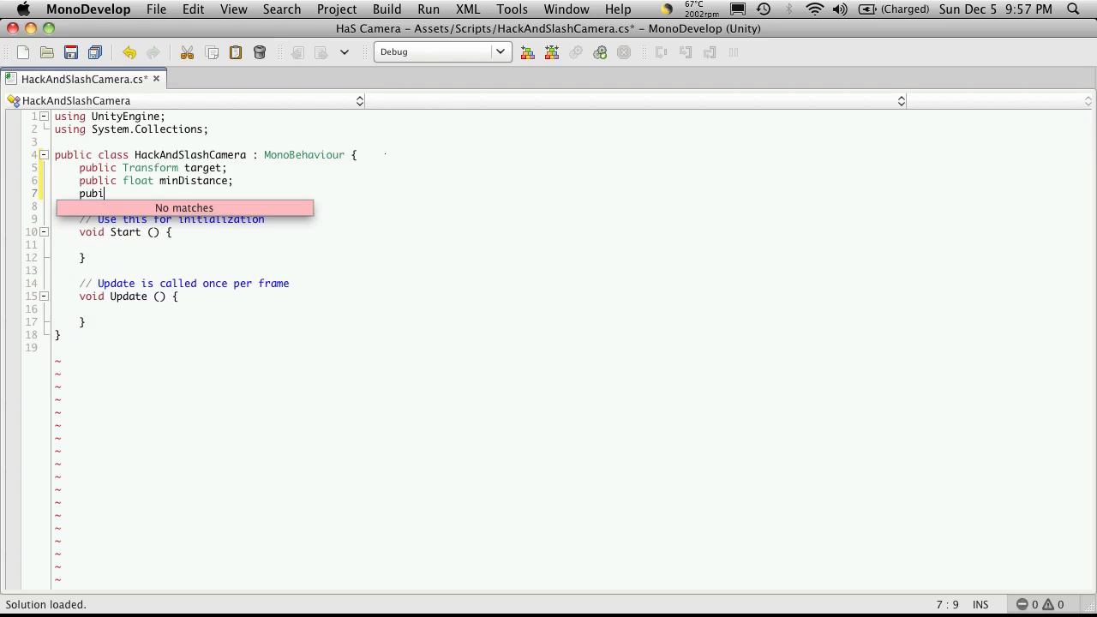
{"action": "key", "text": "Backspace"}
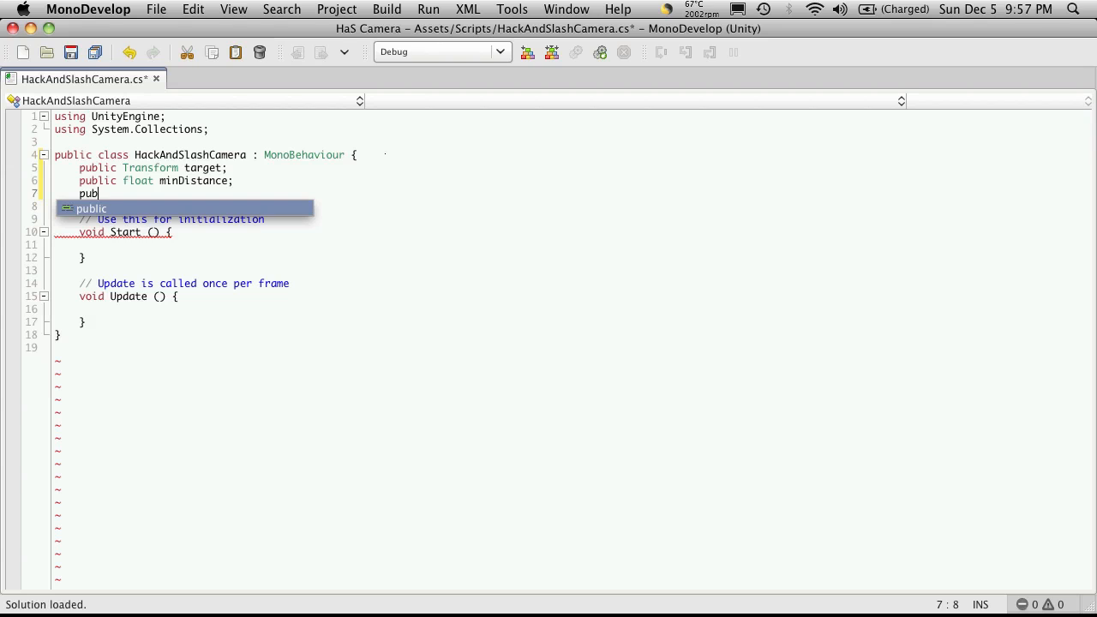
{"action": "type", "text": "ci"}
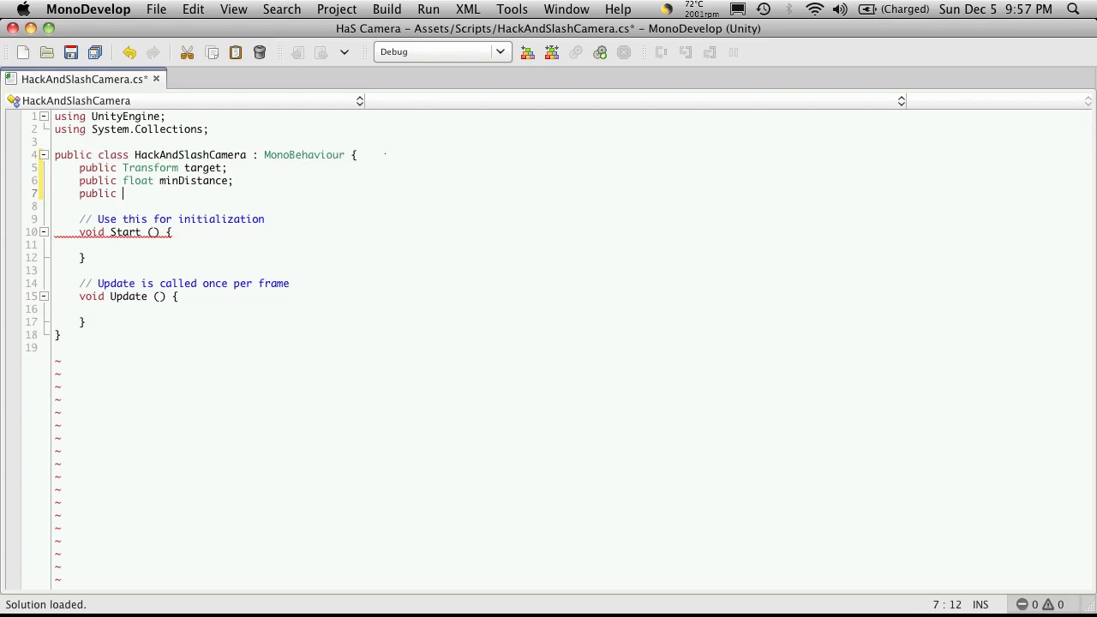
{"action": "type", "text": "float"}
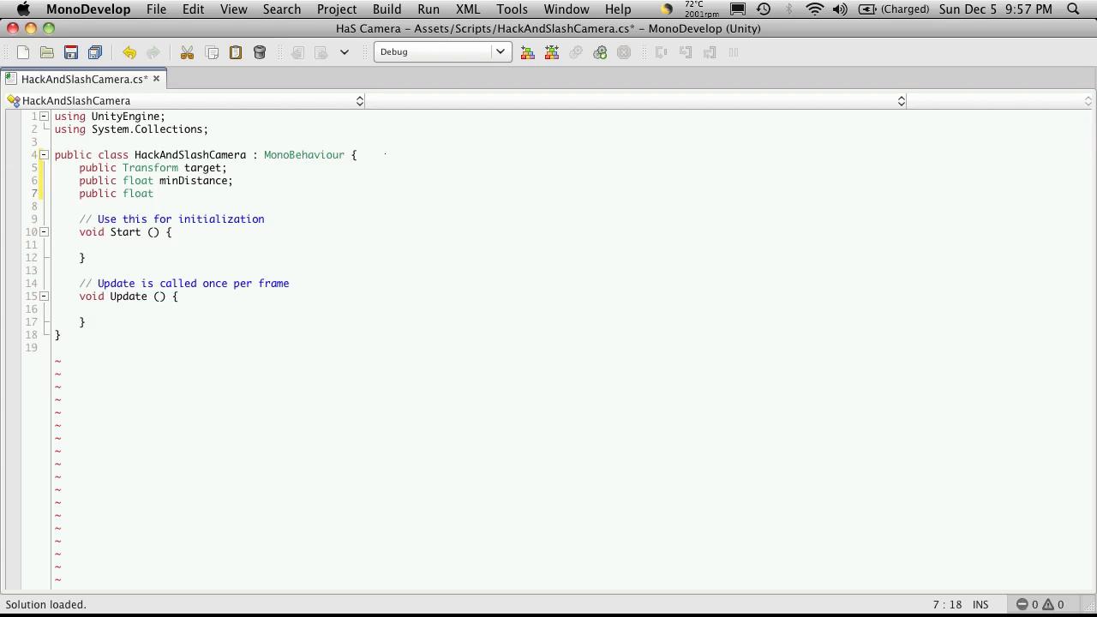
{"action": "type", "text": "runDisatance;"}
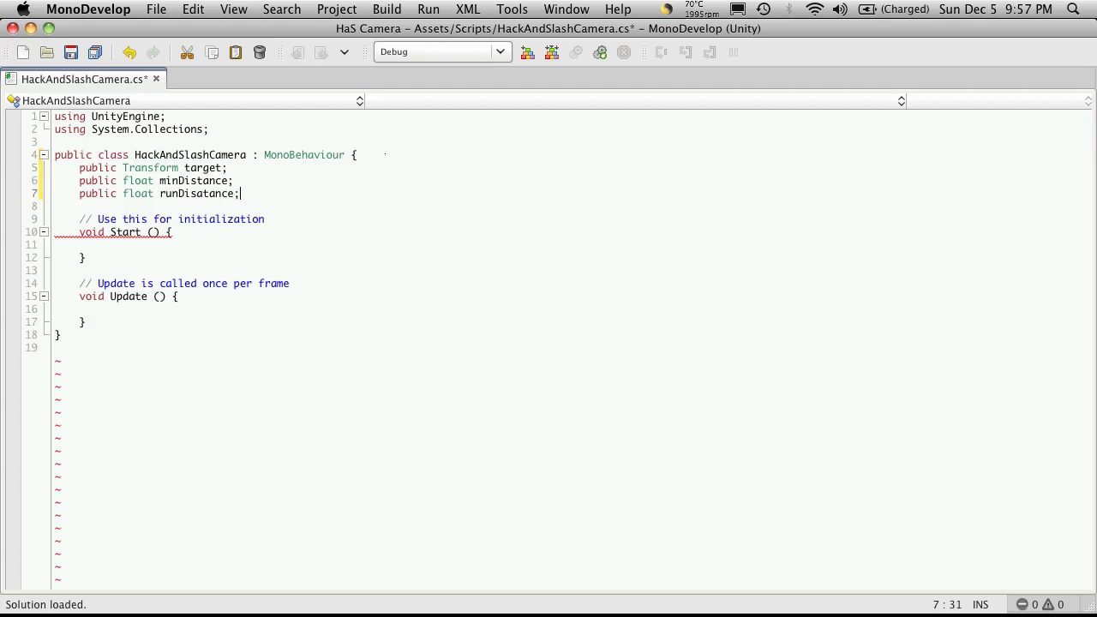
{"action": "left_click", "coordinate": [174, 182]}
{"action": "type", "text": "walk"}
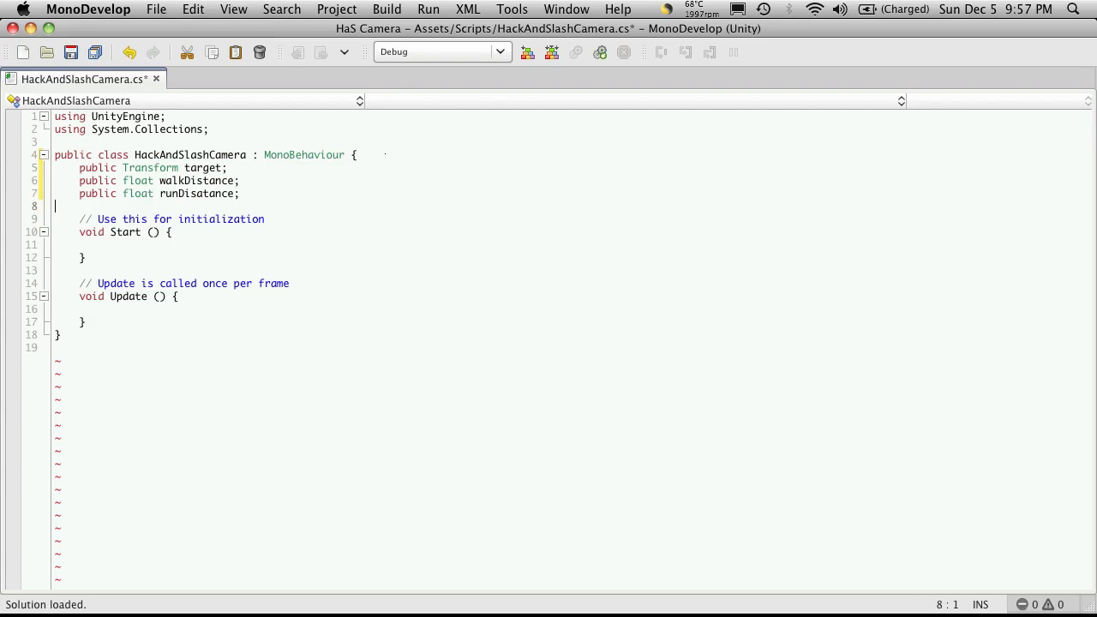
{"action": "left_click", "coordinate": [239, 192]}
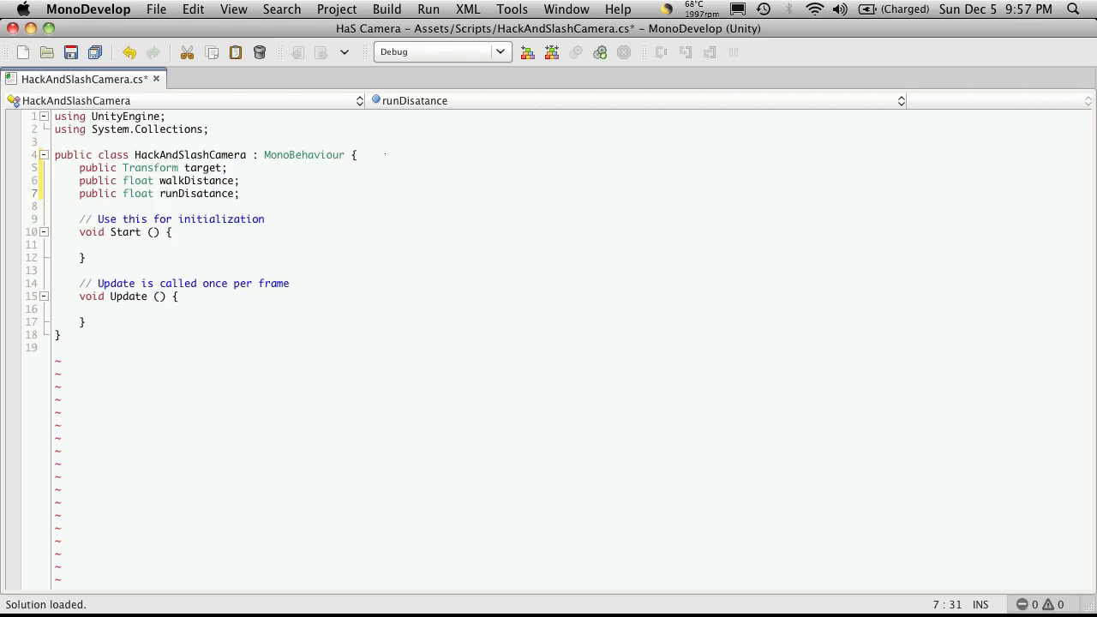
Declare a fourth field 'public float height;' after runDisatance.
{"action": "key", "text": "Return"}
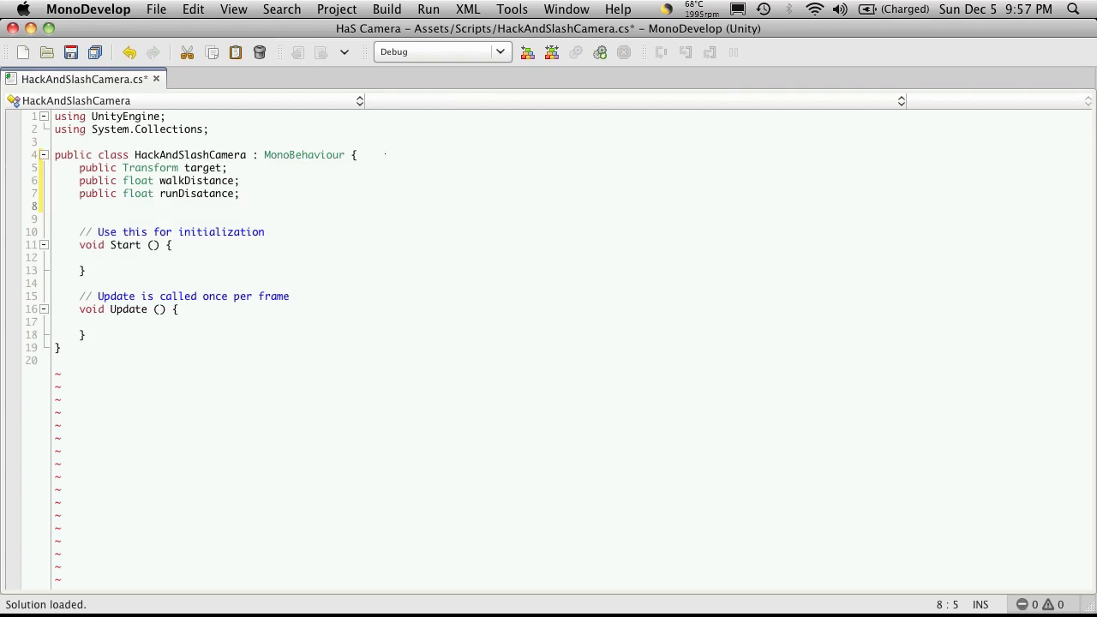
{"action": "type", "text": "public"}
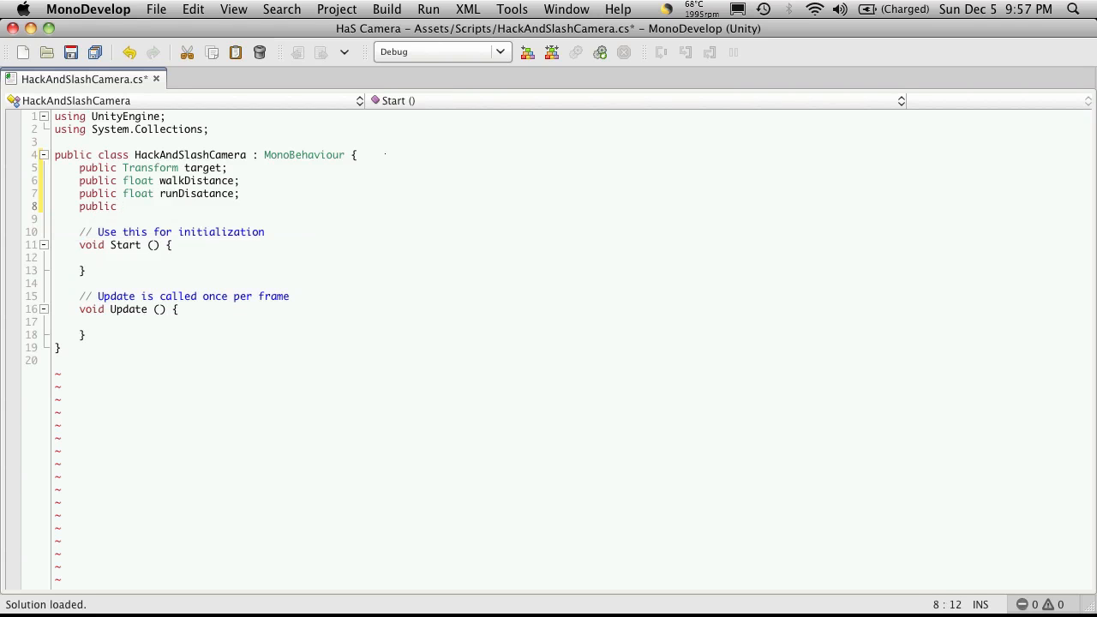
{"action": "type", "text": "float"}
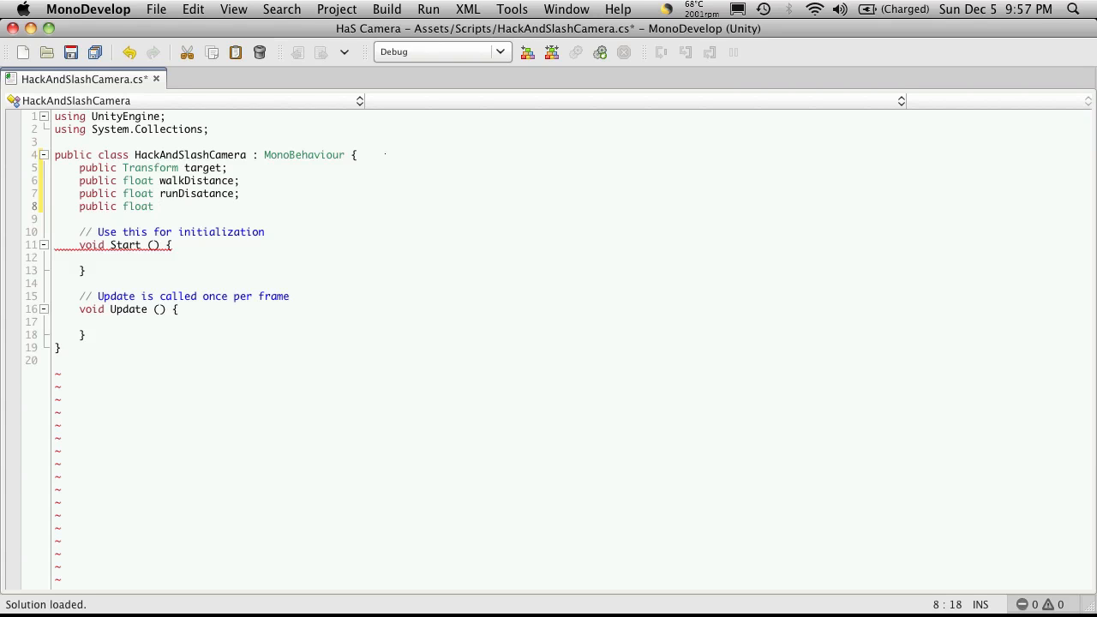
{"action": "left_click", "coordinate": [158, 205]}
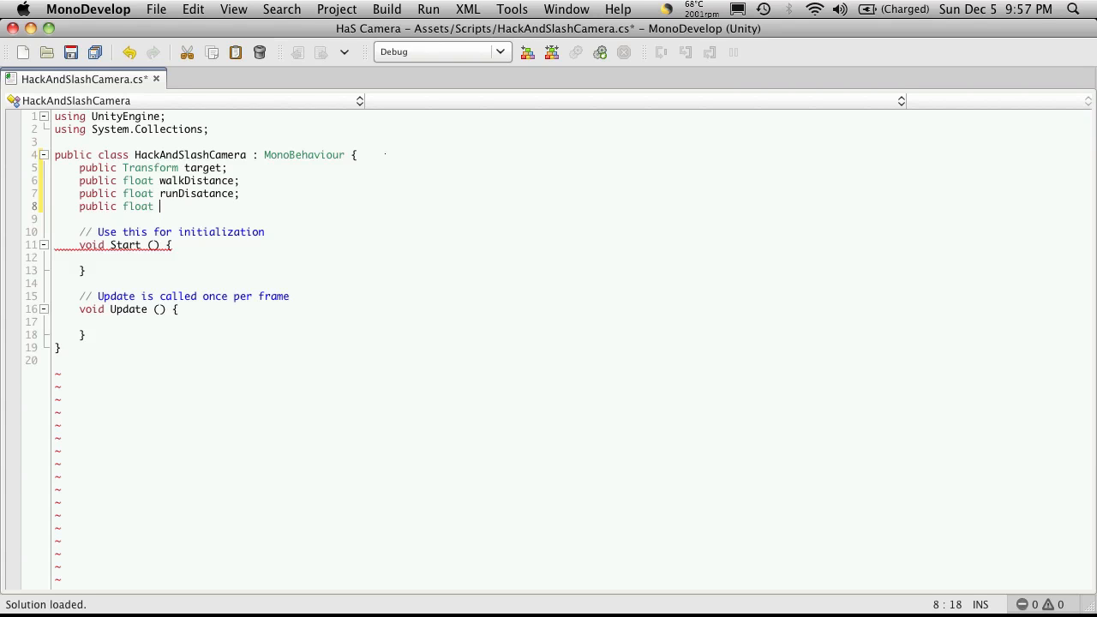
{"action": "type", "text": "height"}
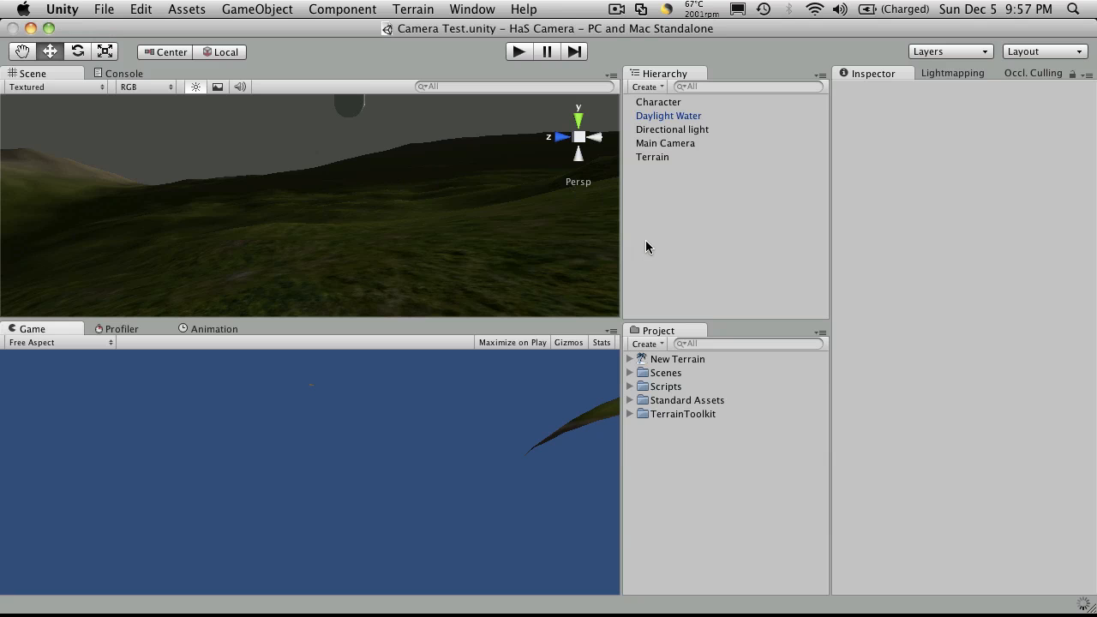
Drag the HackAndSlashCamera script from Scripts onto Main Camera in the Hierarchy.
{"action": "left_click", "coordinate": [631, 386]}
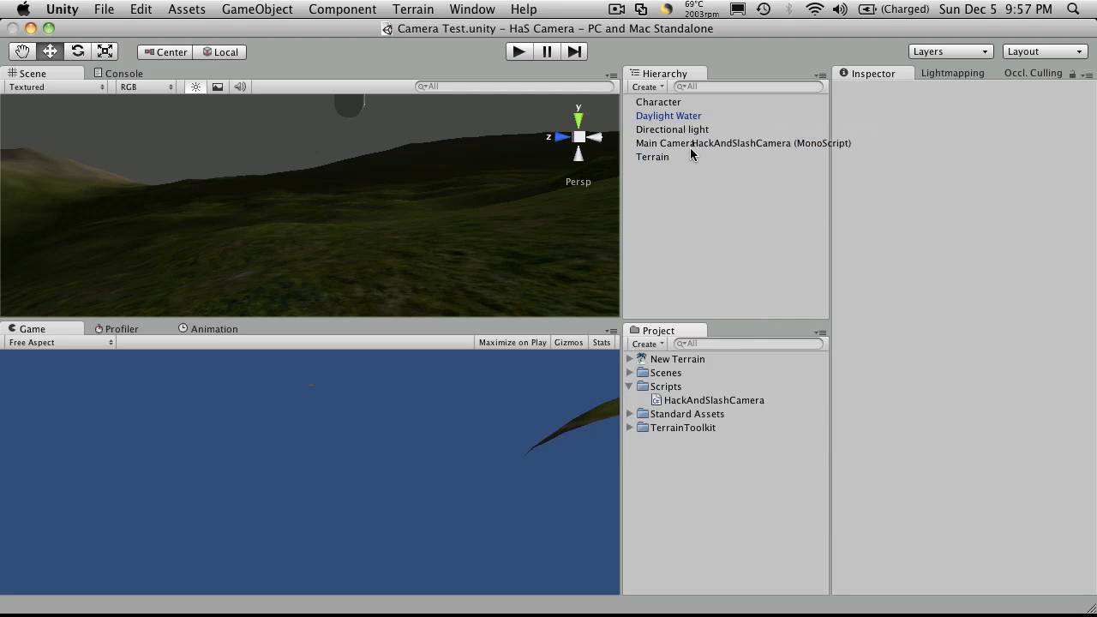
{"action": "left_click", "coordinate": [665, 144]}
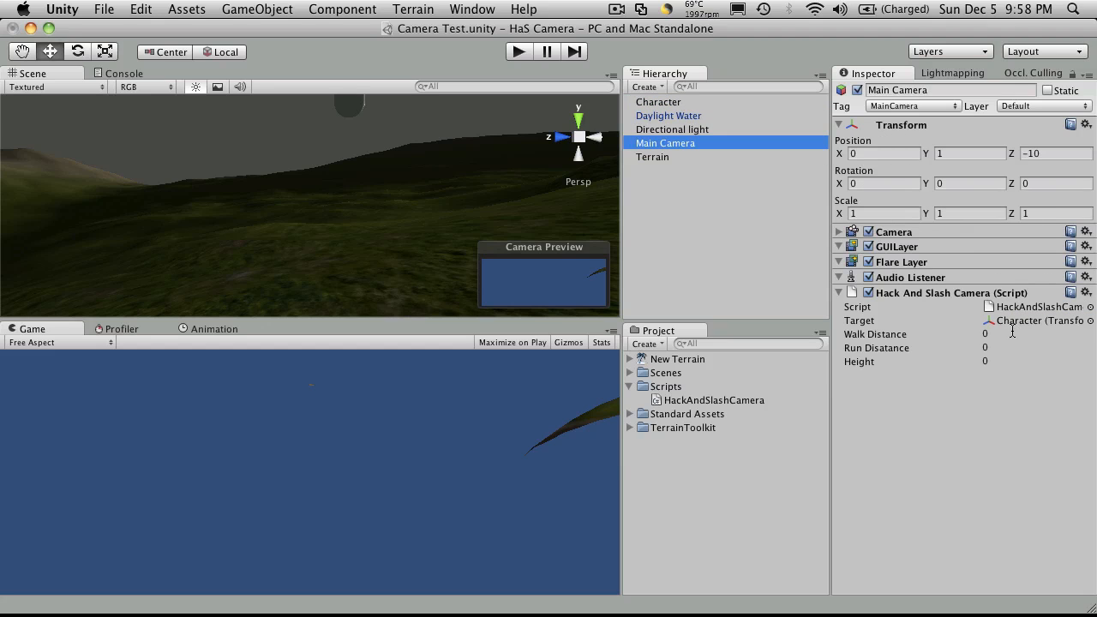
Set the camera script's Walk Distance to 2, Run Distance to 4 and Height to 1.
{"action": "left_click", "coordinate": [1037, 333]}
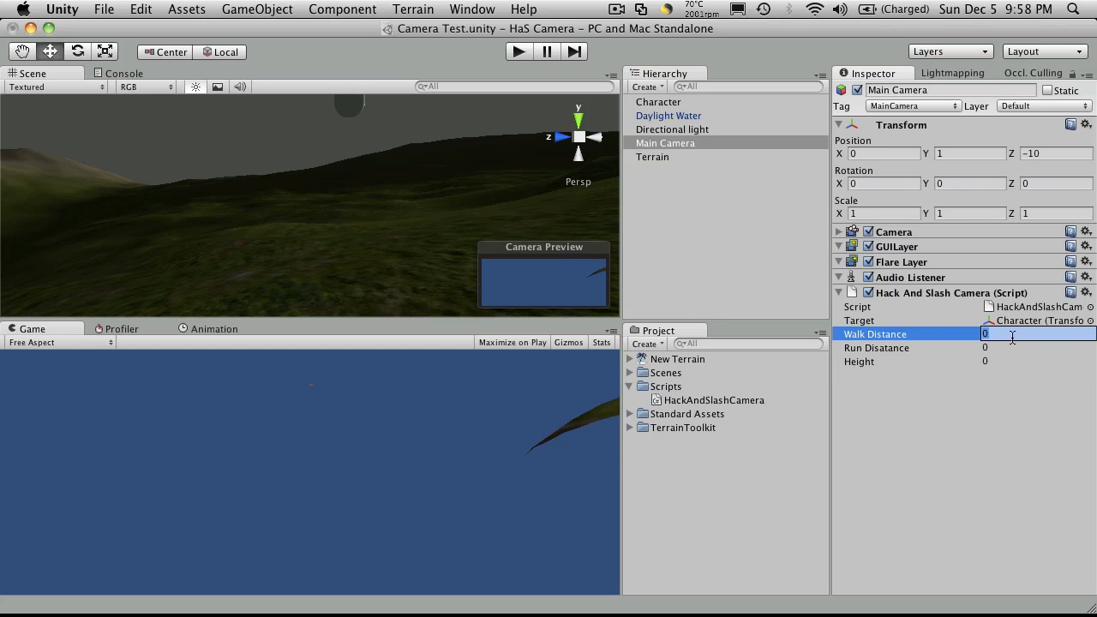
{"action": "type", "text": "2"}
{"action": "left_click", "coordinate": [1039, 346]}
{"action": "type", "text": "4"}
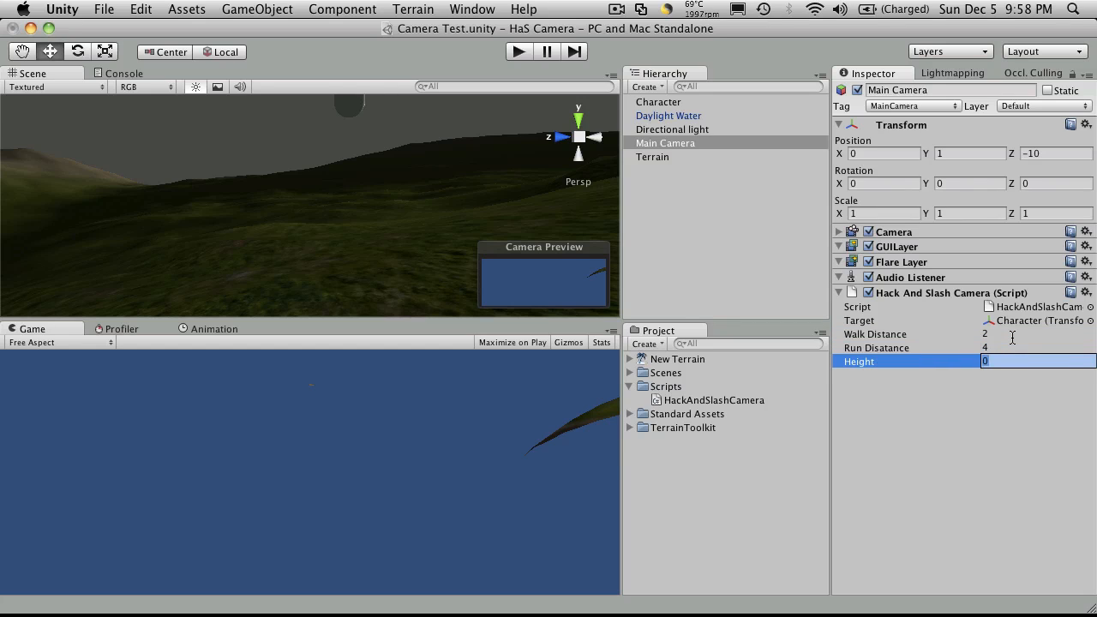
{"action": "type", "text": "1"}
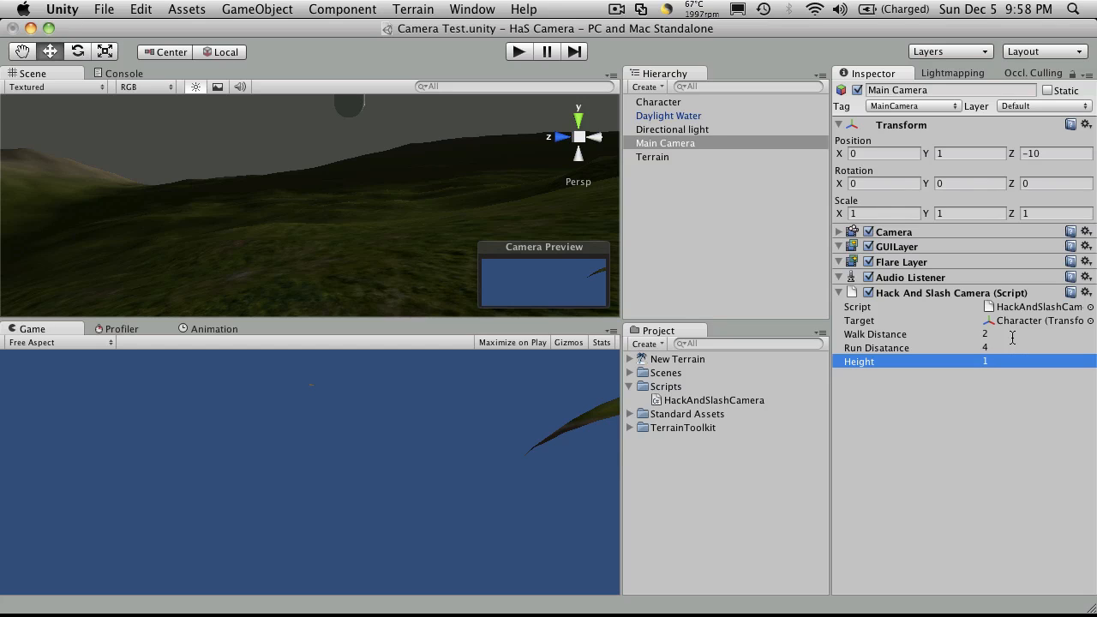
{"action": "mouse_move", "coordinate": [383, 89]}
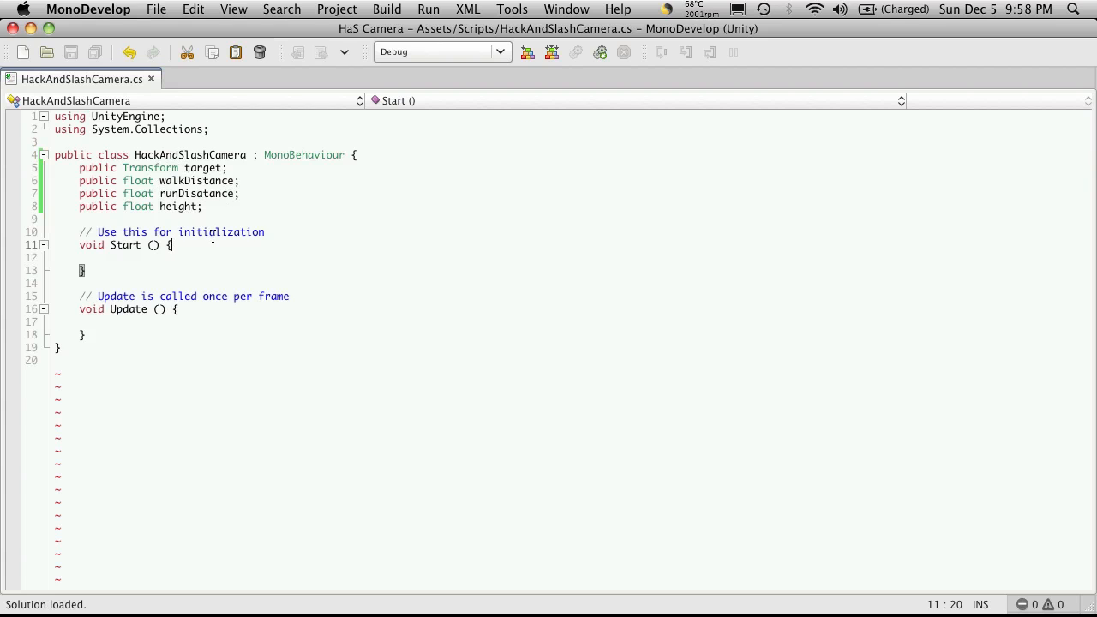
In Start(), log the warning "We do not have a target" when target is null.
{"action": "key", "text": "Return"}
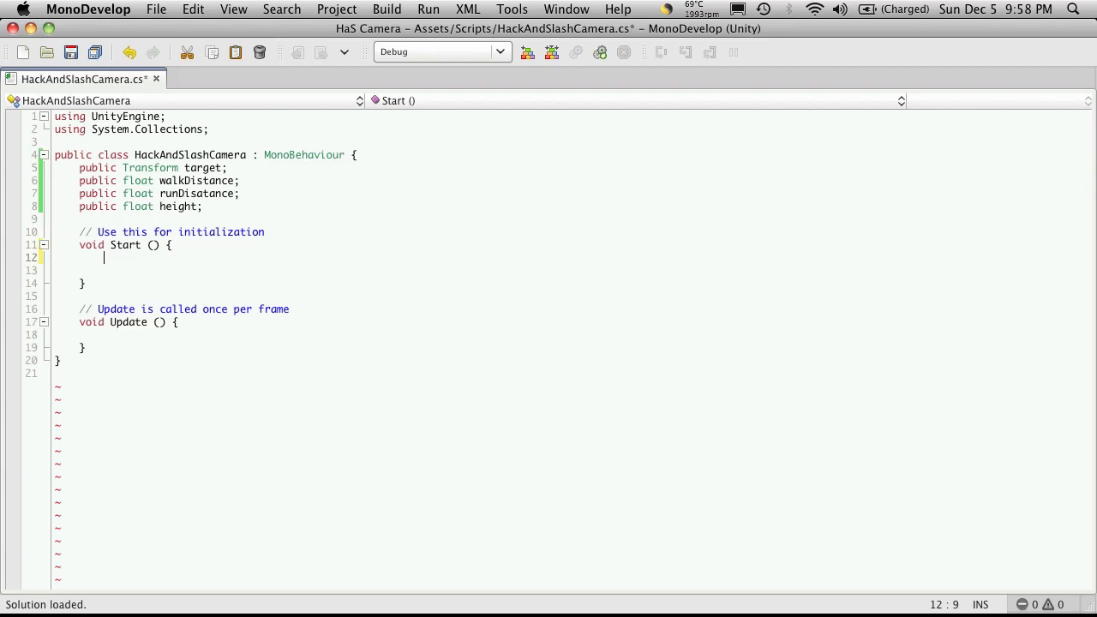
{"action": "type", "text": "if(tar"}
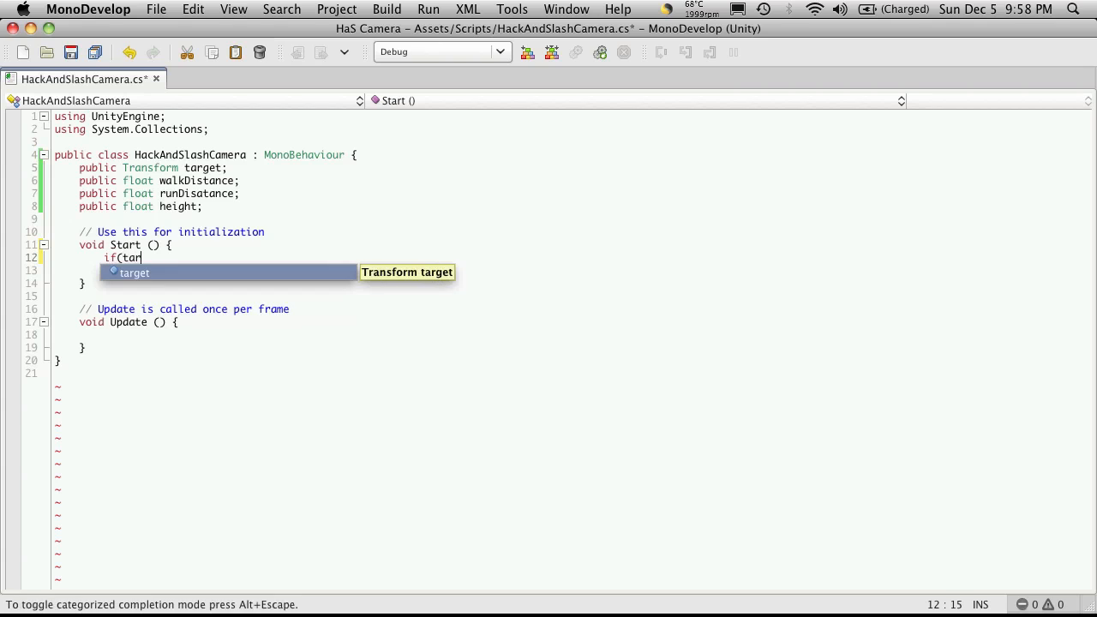
{"action": "type", "text": "get == null"}
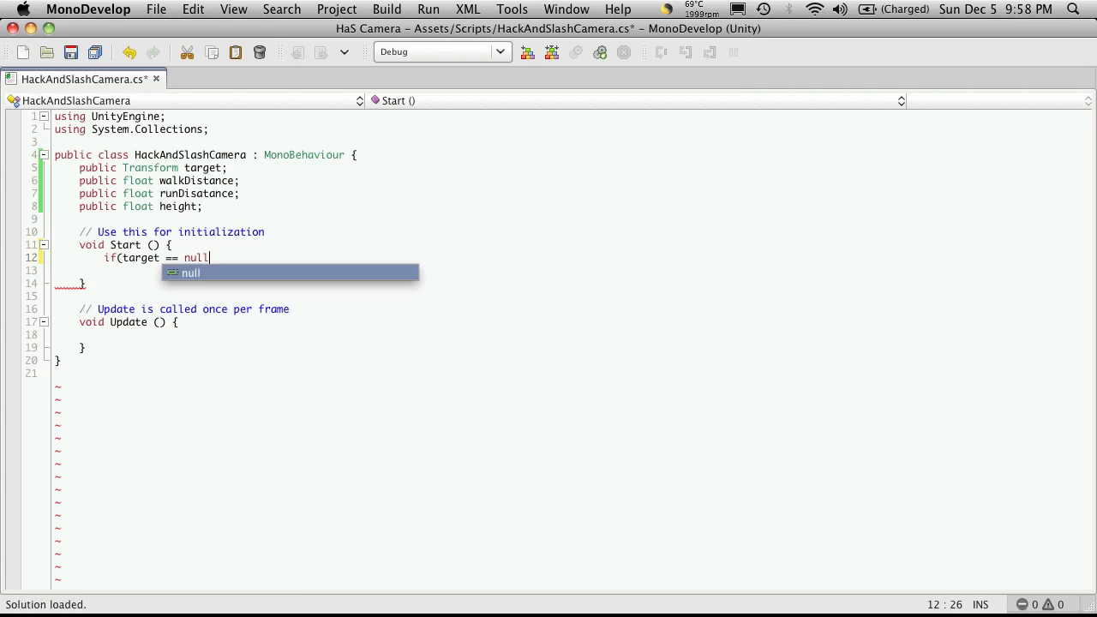
{"action": "type", "text": ")"}
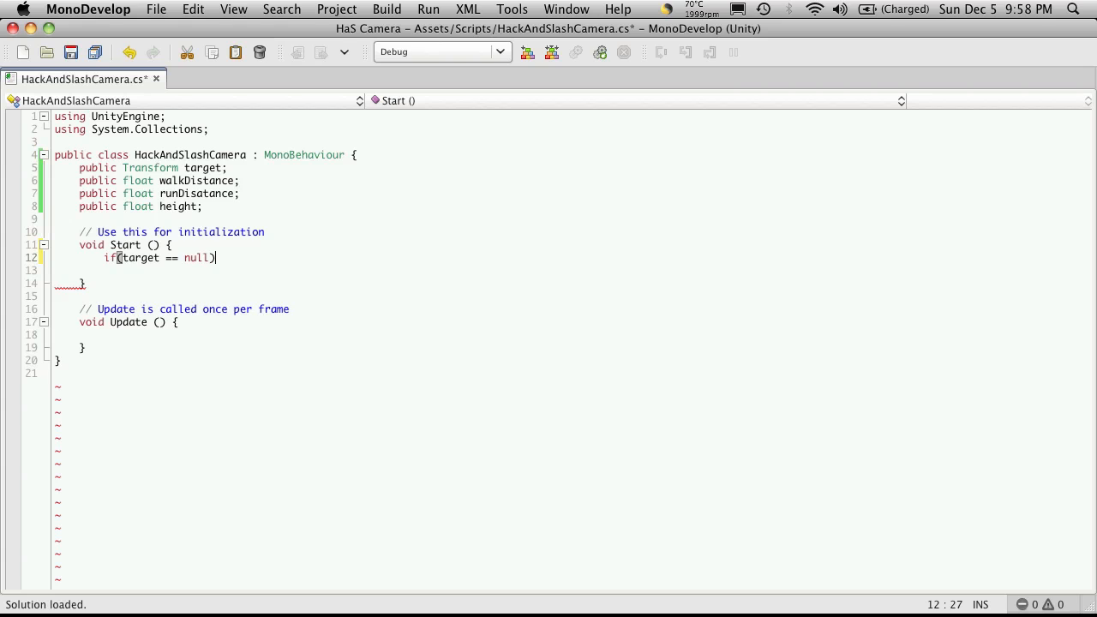
{"action": "type", "text": "Debu"}
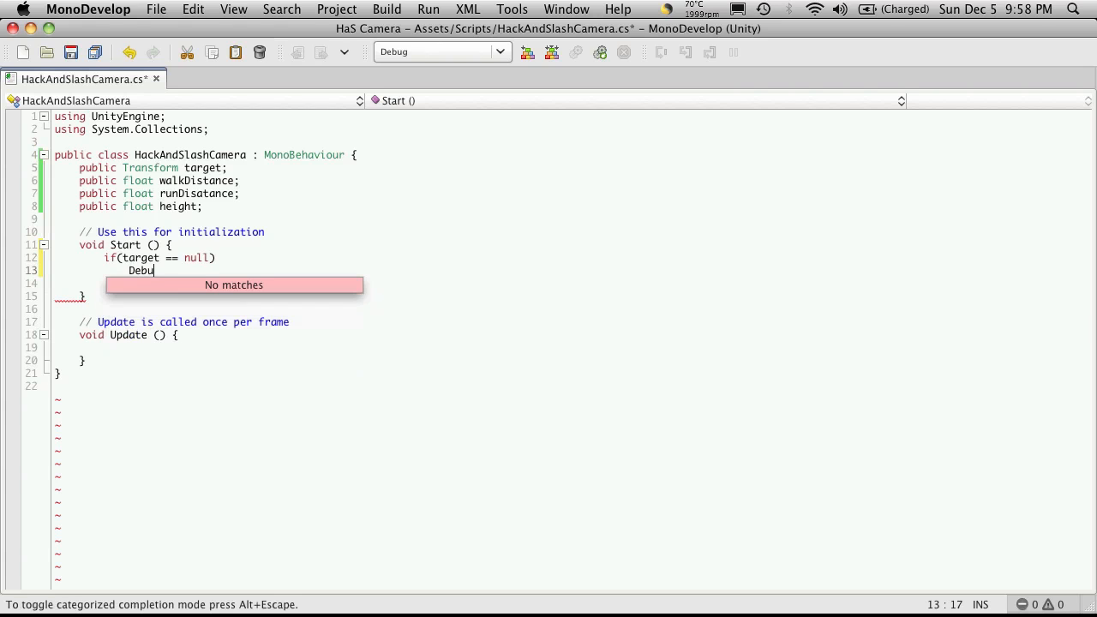
{"action": "type", "text": "g.W"}
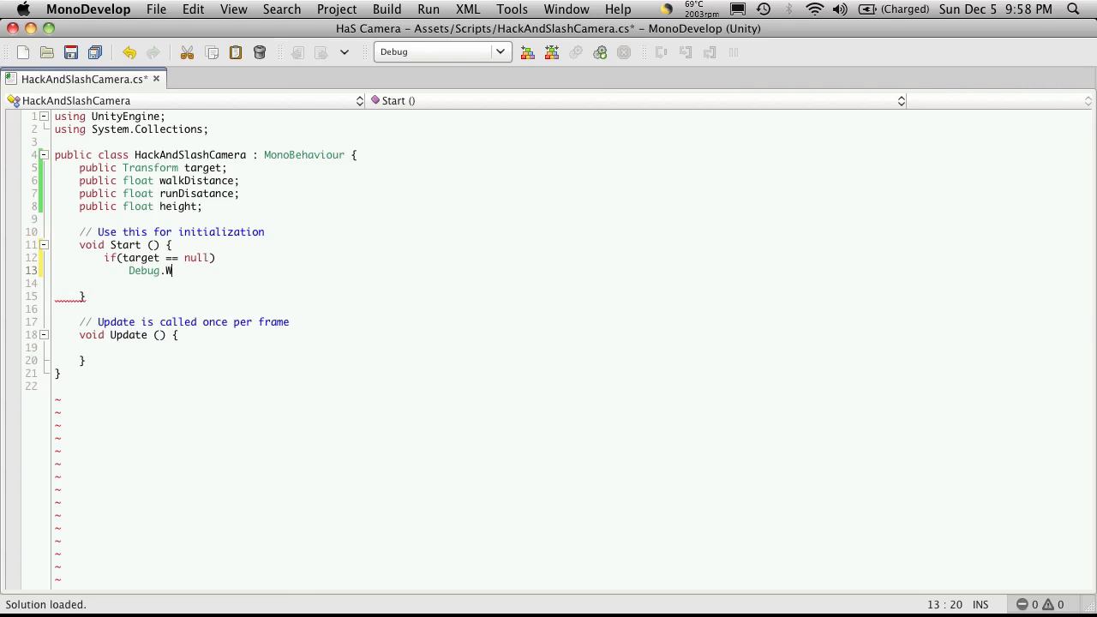
{"action": "type", "text": "og"}
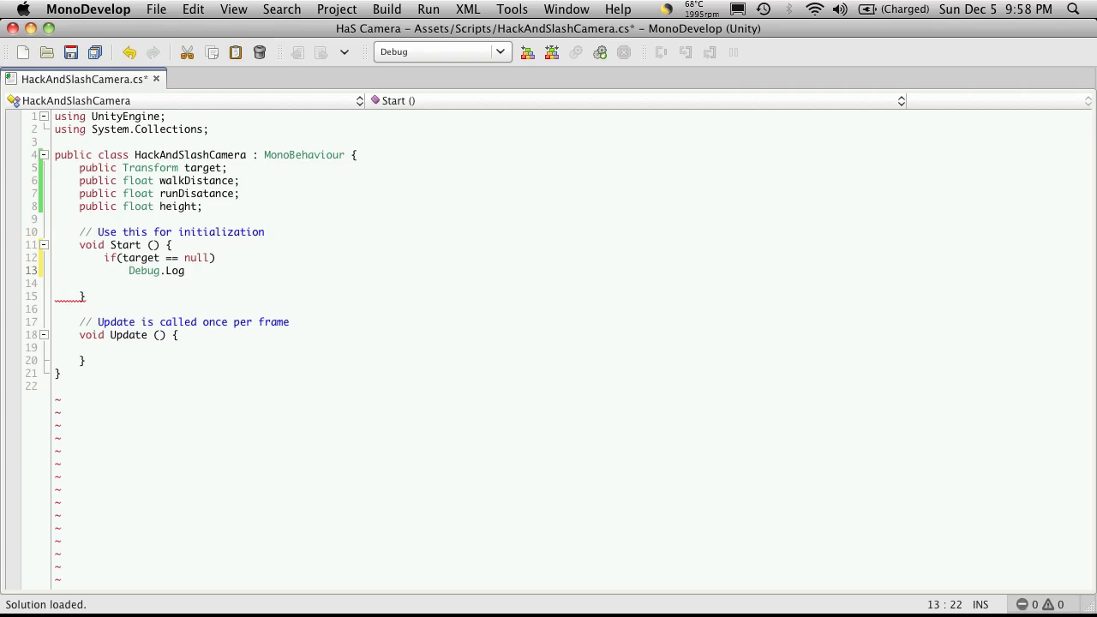
{"action": "type", "text": "Warning"}
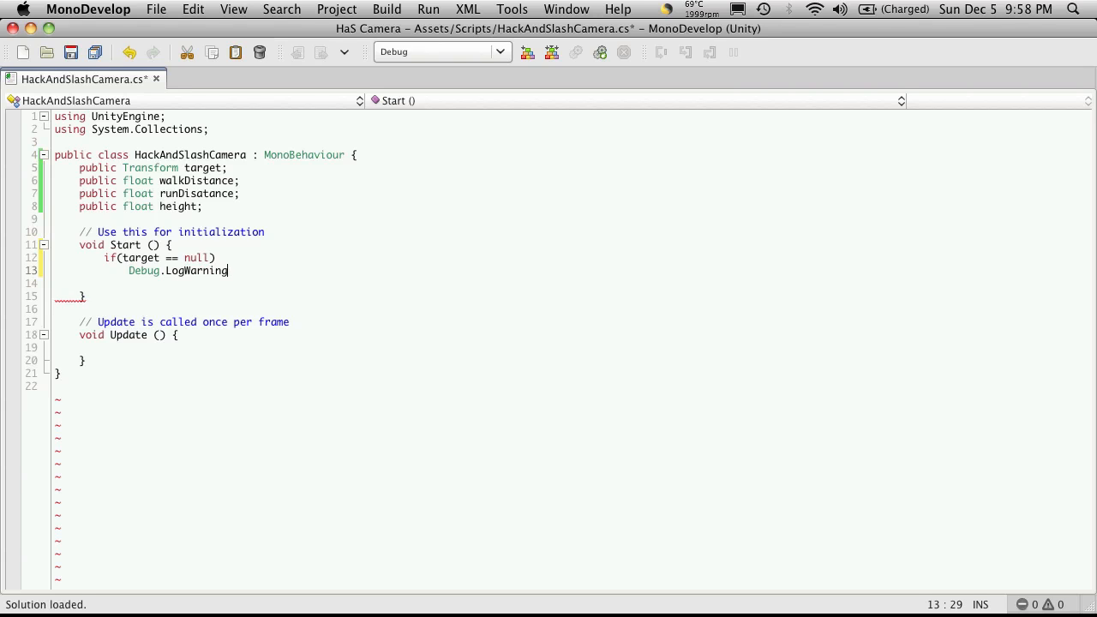
{"action": "type", "text": "();"}
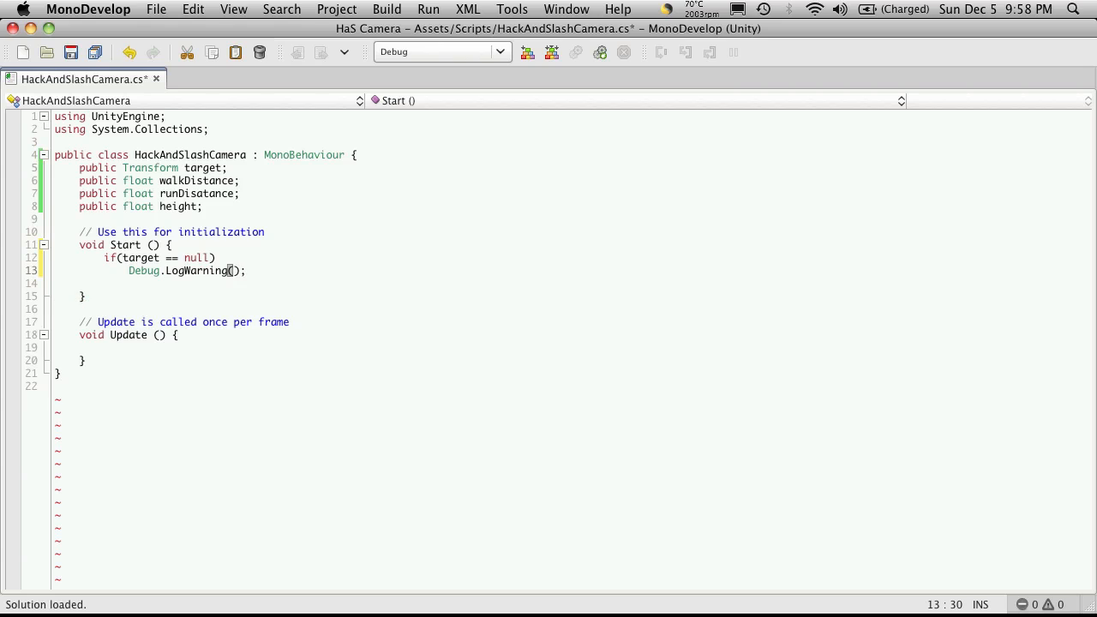
{"action": "type", "text": "\"\""}
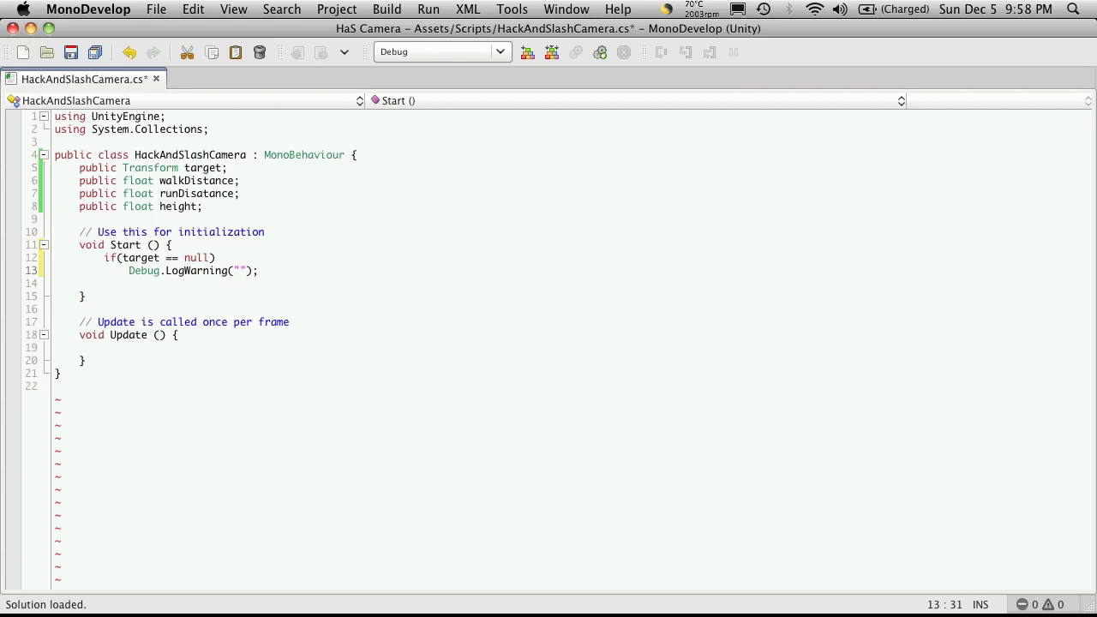
{"action": "type", "text": "We do not jave a"}
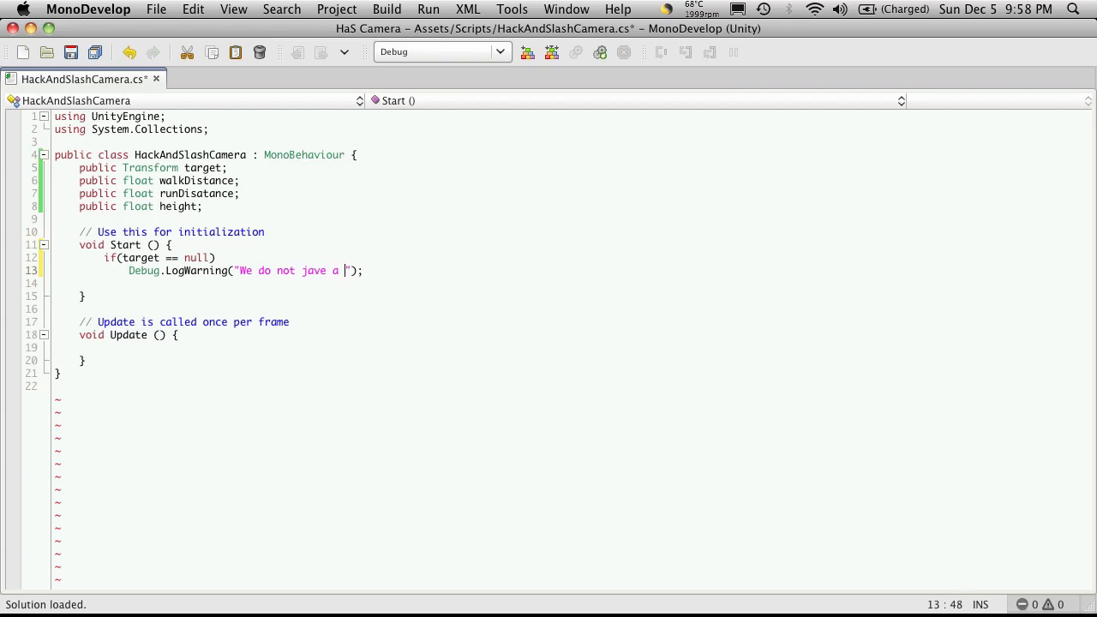
{"action": "type", "text": "have"}
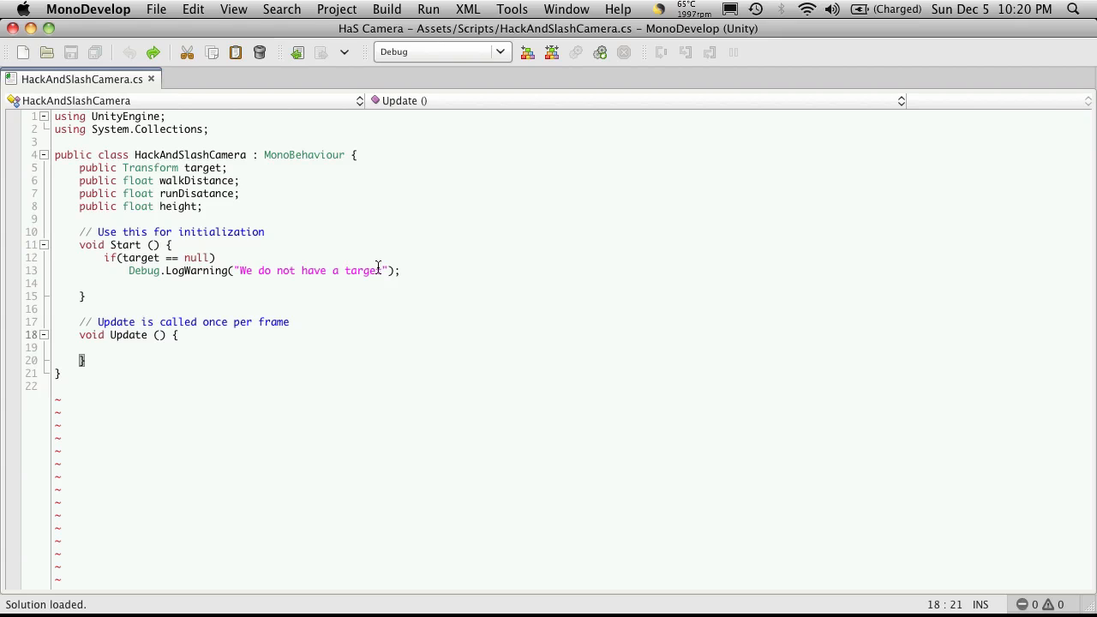
{"action": "mouse_move", "coordinate": [360, 332]}
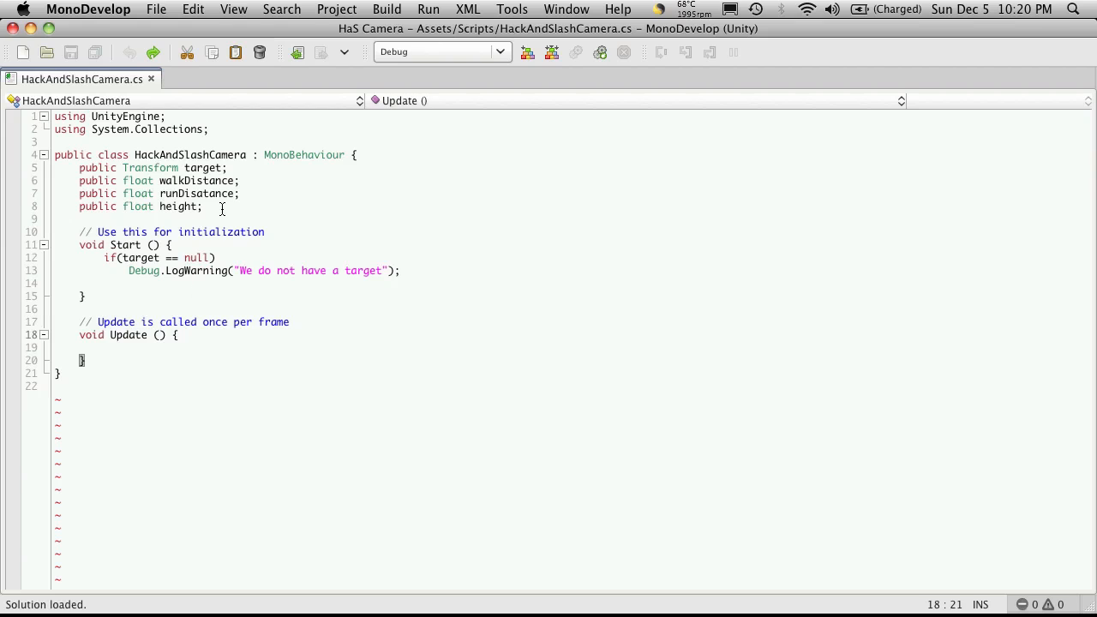
Declare 'private Transform _myTransform;' below the public fields.
{"action": "key", "text": "Return"}
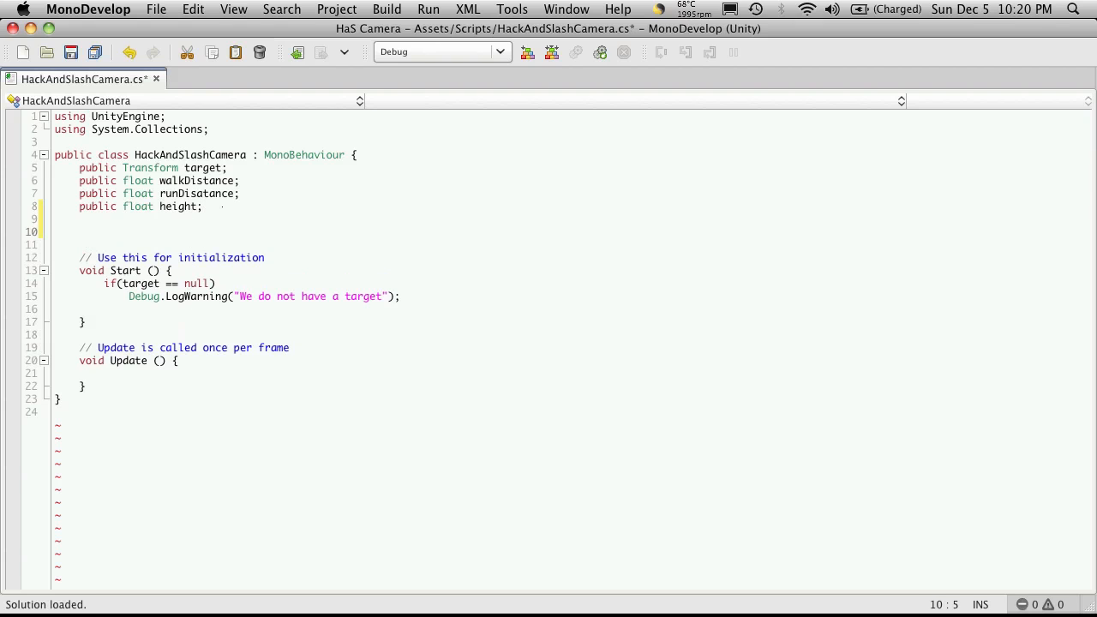
{"action": "type", "text": "private Transform"}
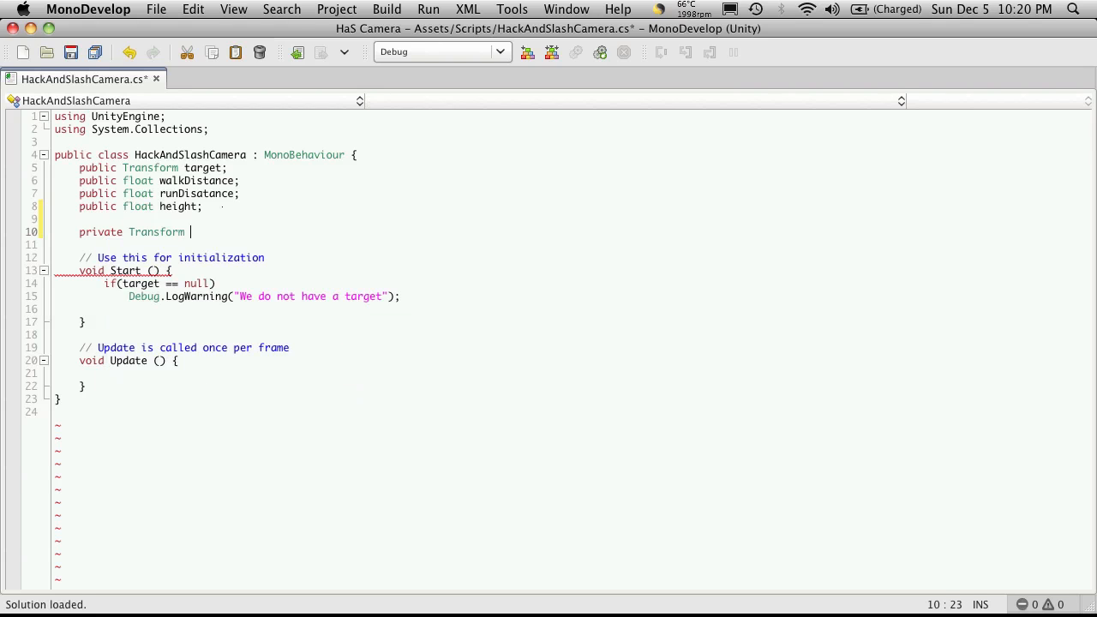
{"action": "type", "text": "_tr"}
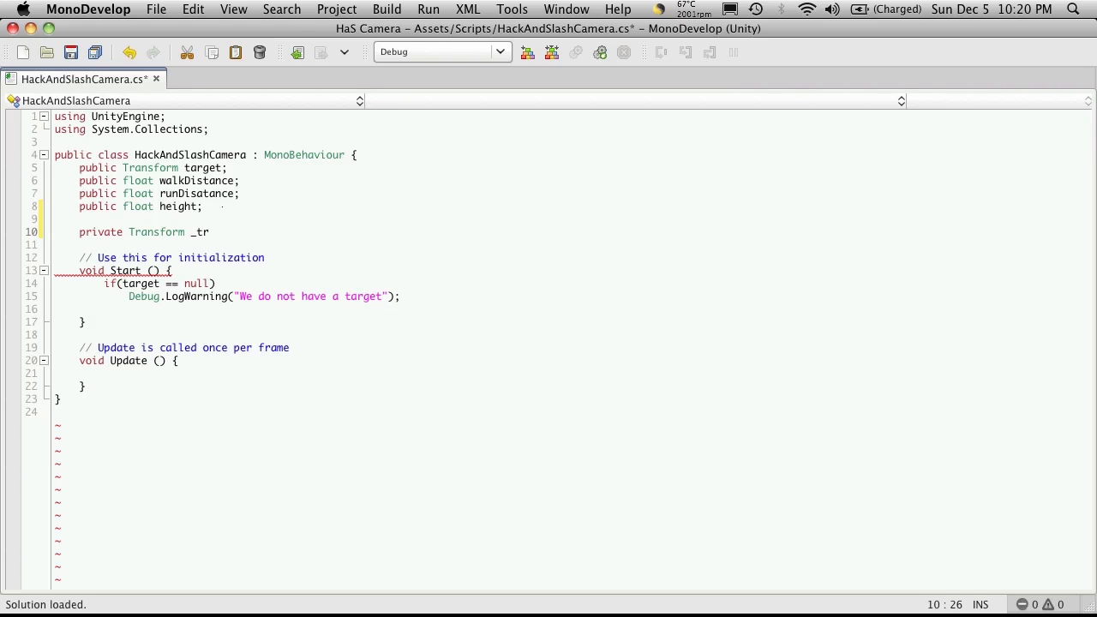
{"action": "type", "text": "myTran"}
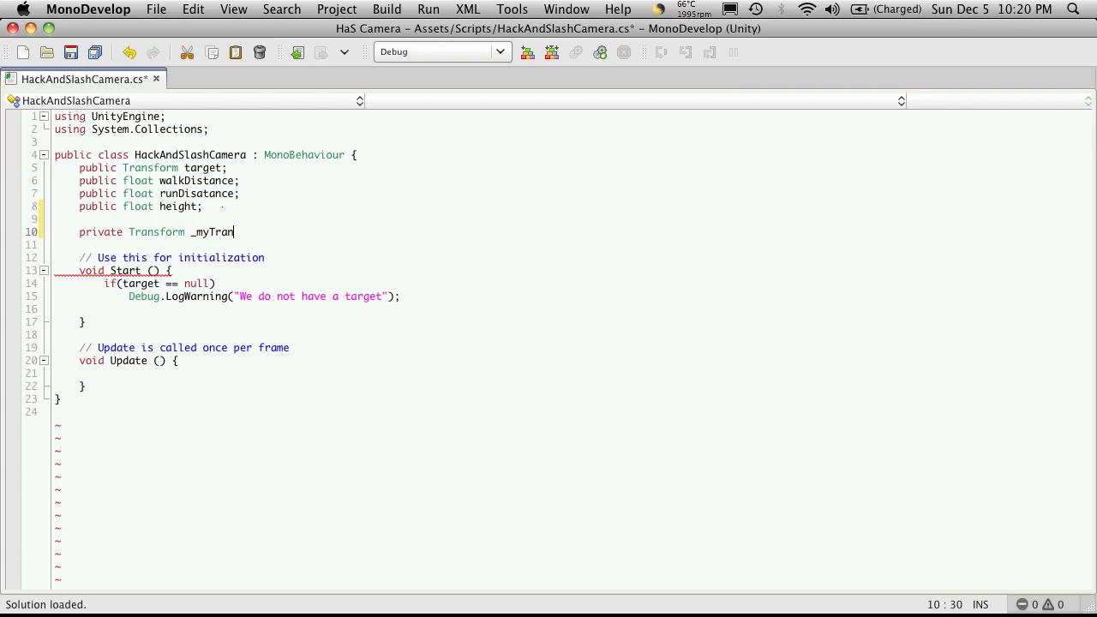
{"action": "type", "text": "sform"}
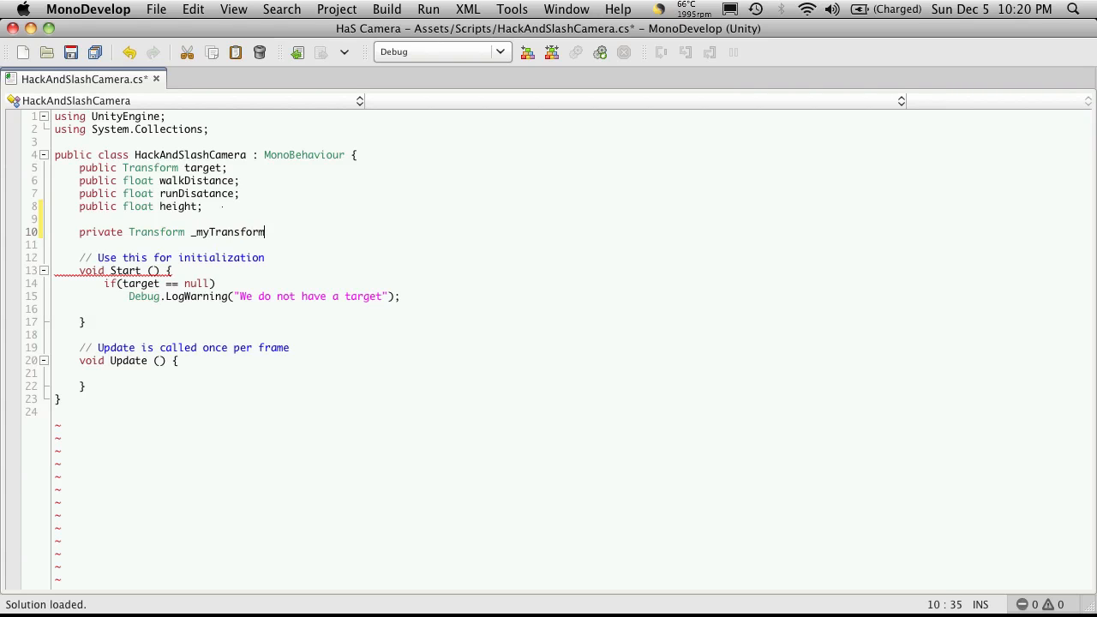
{"action": "type", "text": ";"}
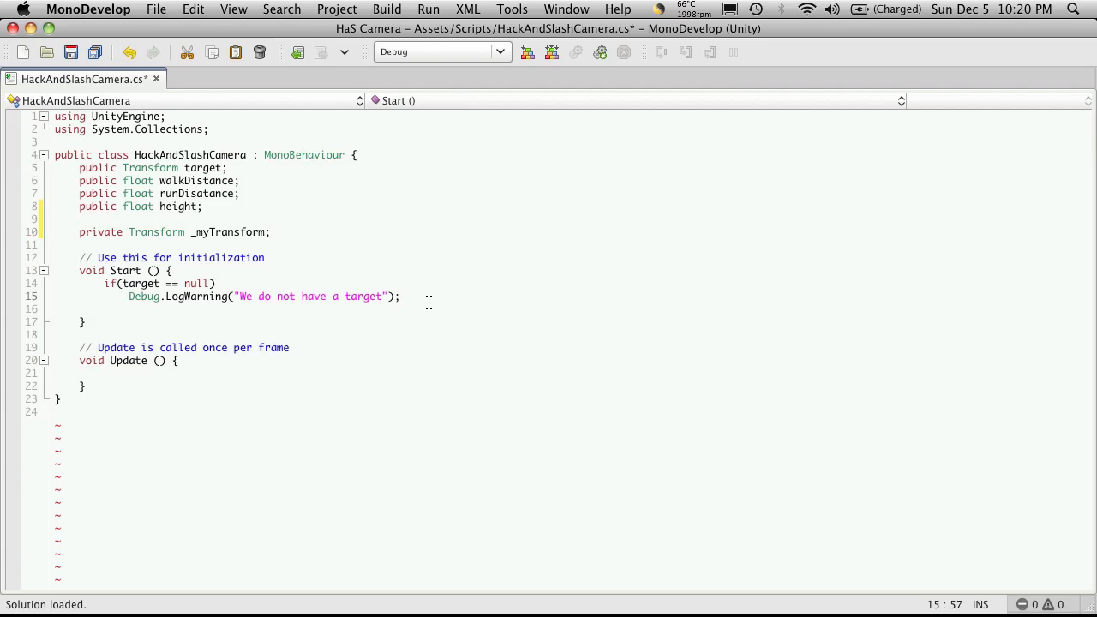
Add _myTransform = transform; in Start() after the null-target warning.
{"action": "key", "text": "enter"}
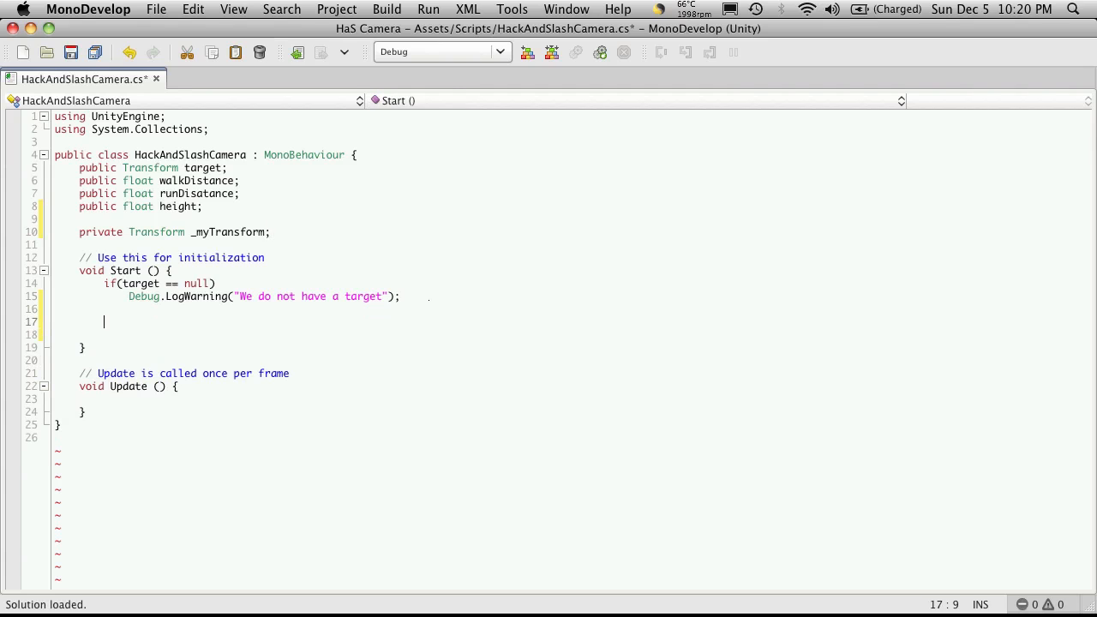
{"action": "type", "text": ")"}
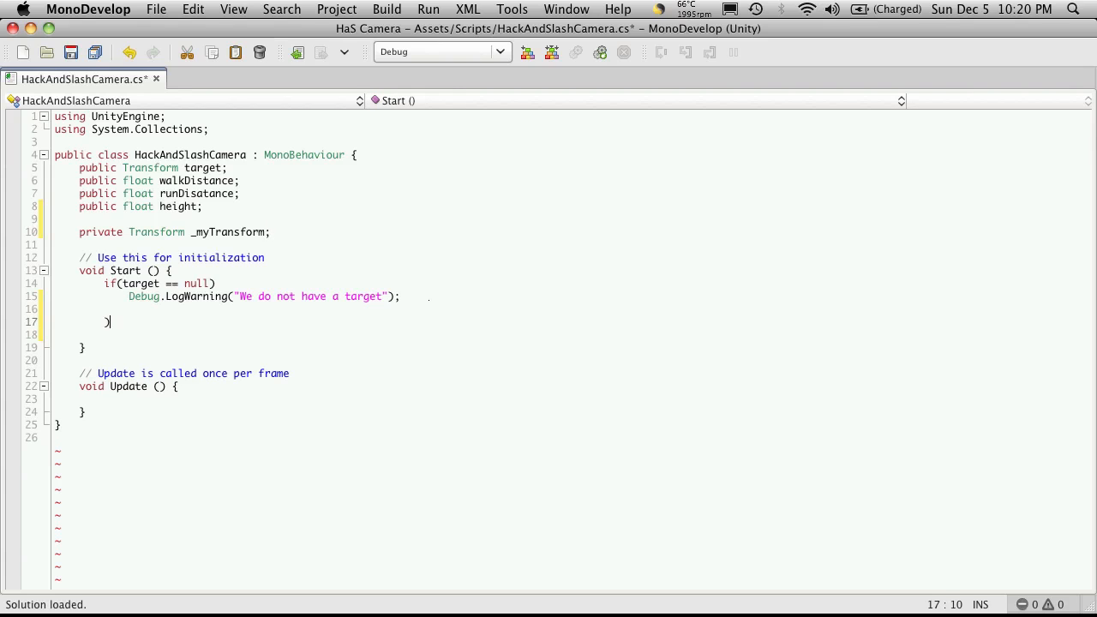
{"action": "type", "text": "_myTransform"}
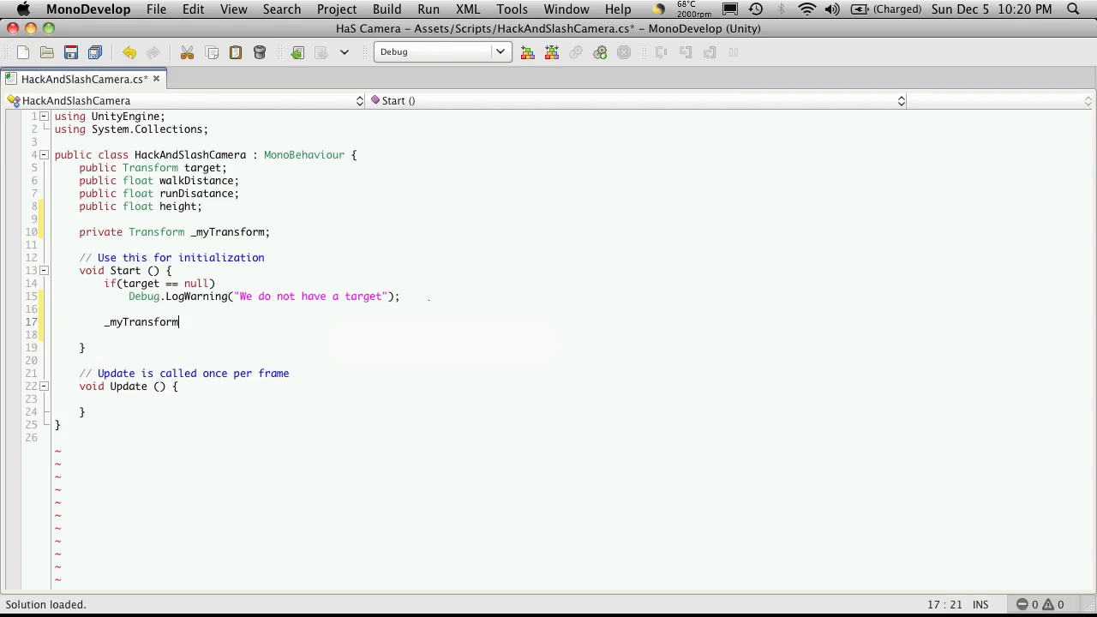
{"action": "type", "text": "= tra"}
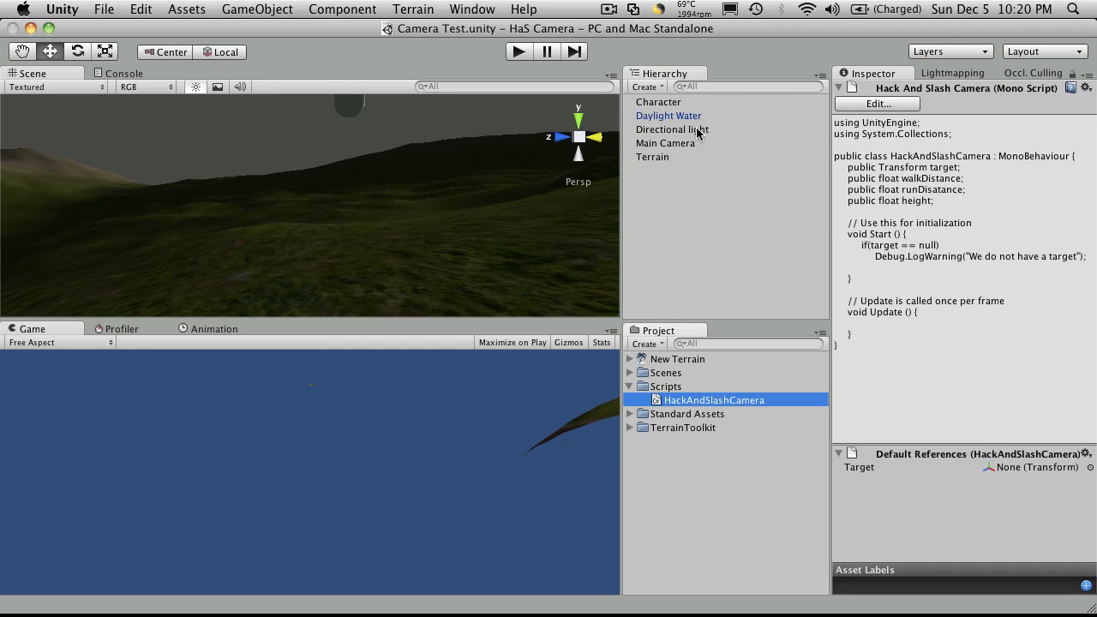
{"action": "left_click", "coordinate": [665, 144]}
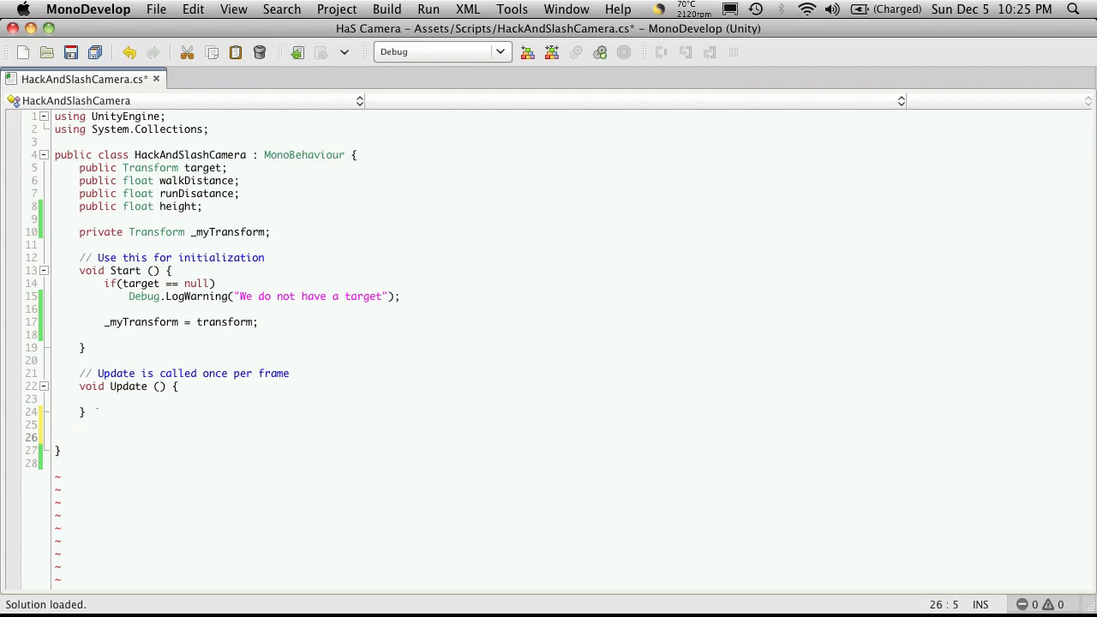
Write an empty void LateUpdate() { } method below Update and place the cursor inside it.
{"action": "type", "text": "void"}
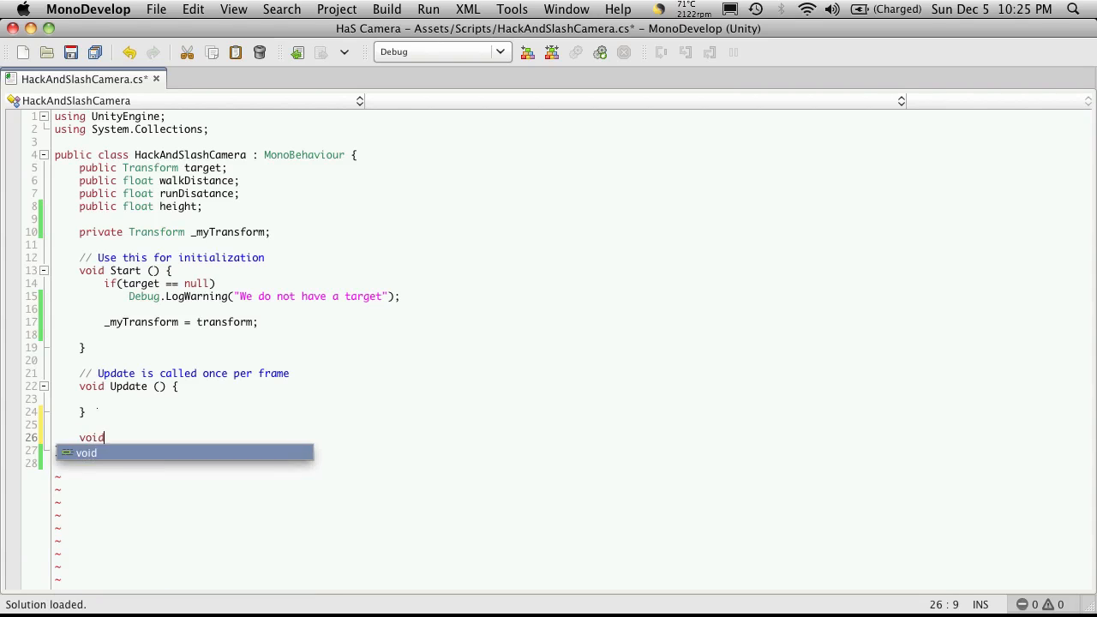
{"action": "type", "text": "LateUpdate("}
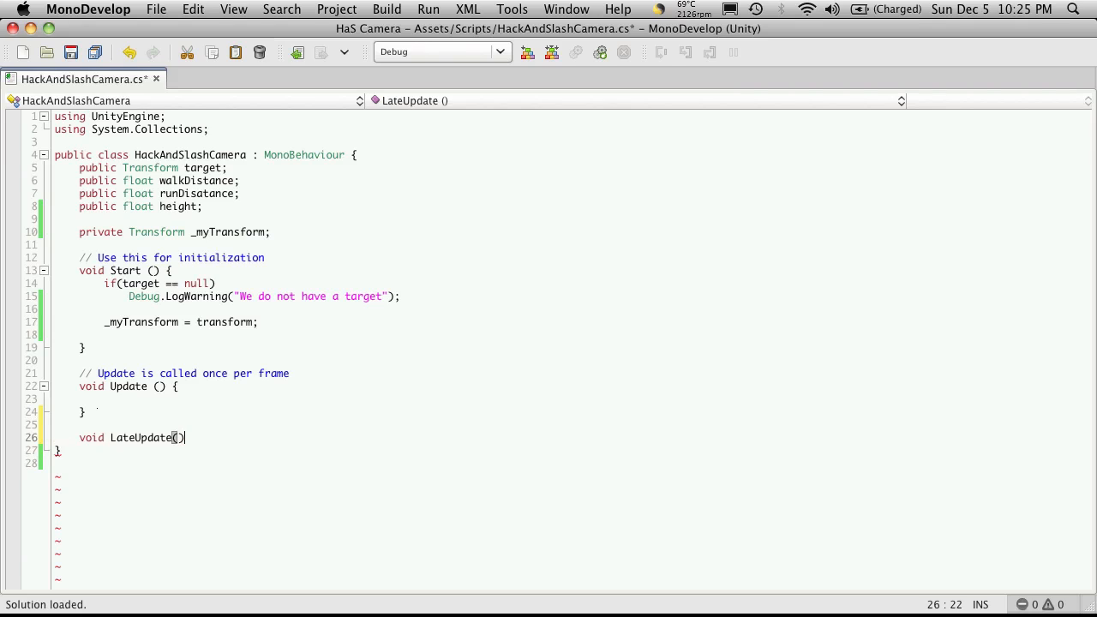
{"action": "type", "text": "{"}
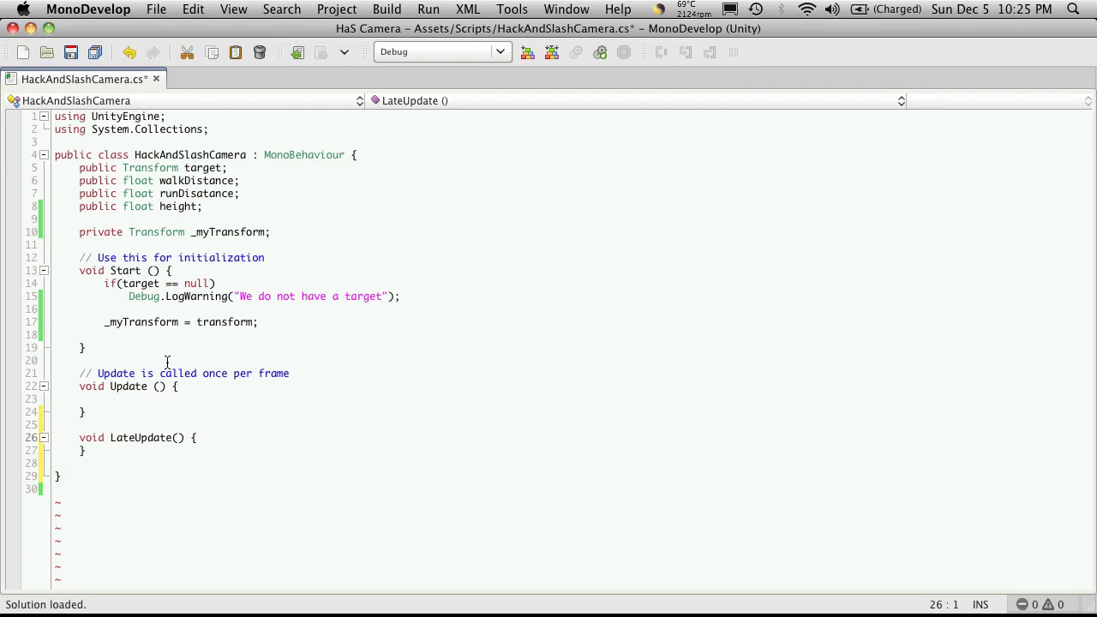
{"action": "mouse_move", "coordinate": [204, 432]}
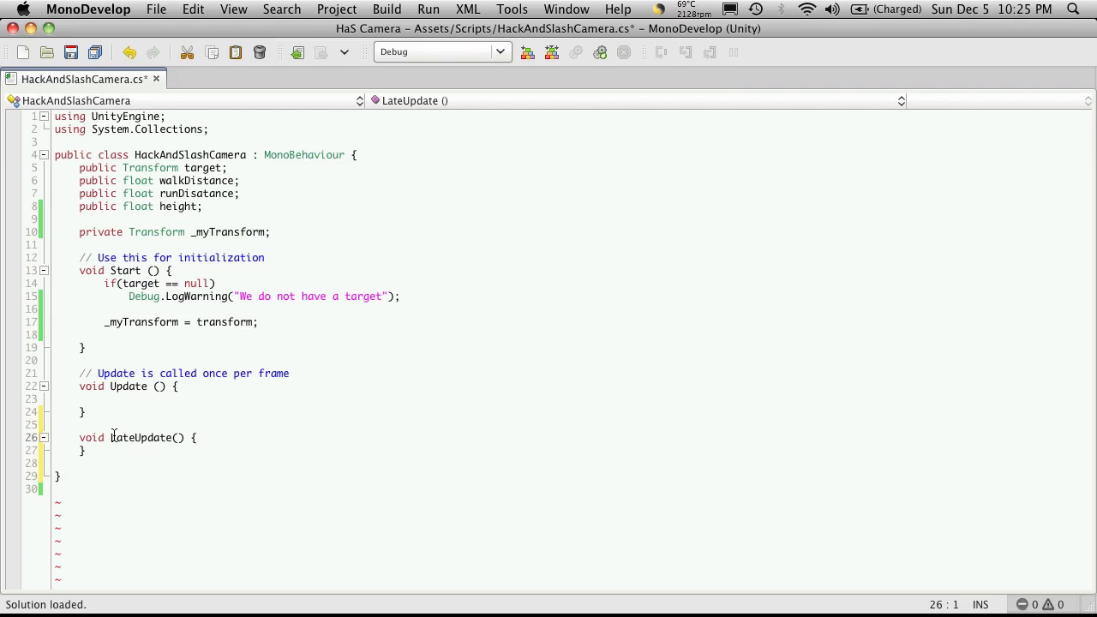
{"action": "mouse_move", "coordinate": [137, 387]}
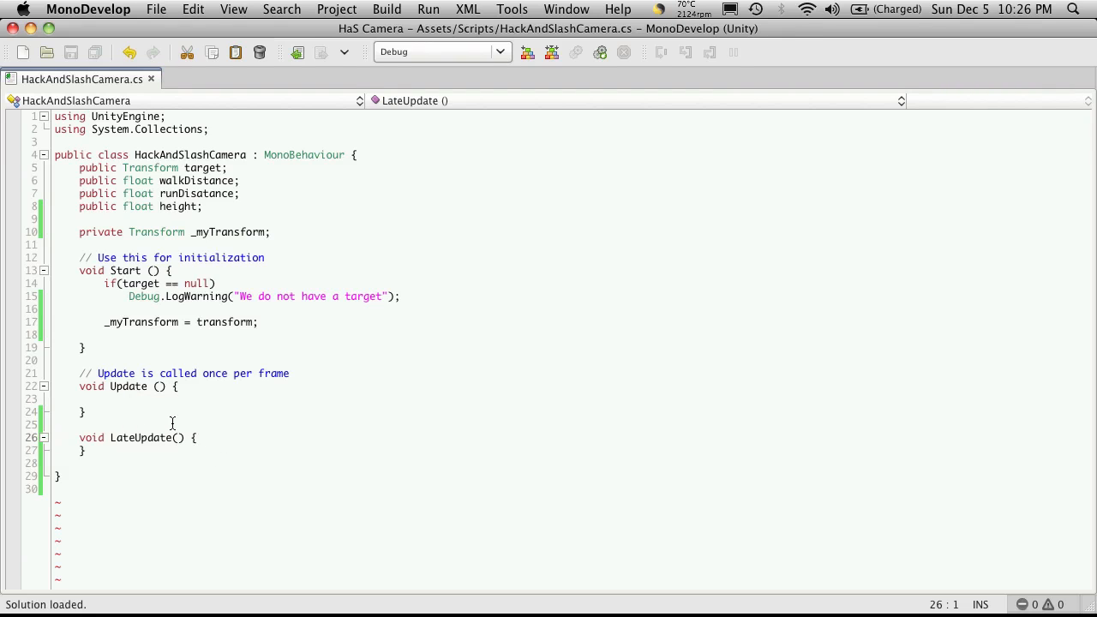
{"action": "mouse_move", "coordinate": [145, 444]}
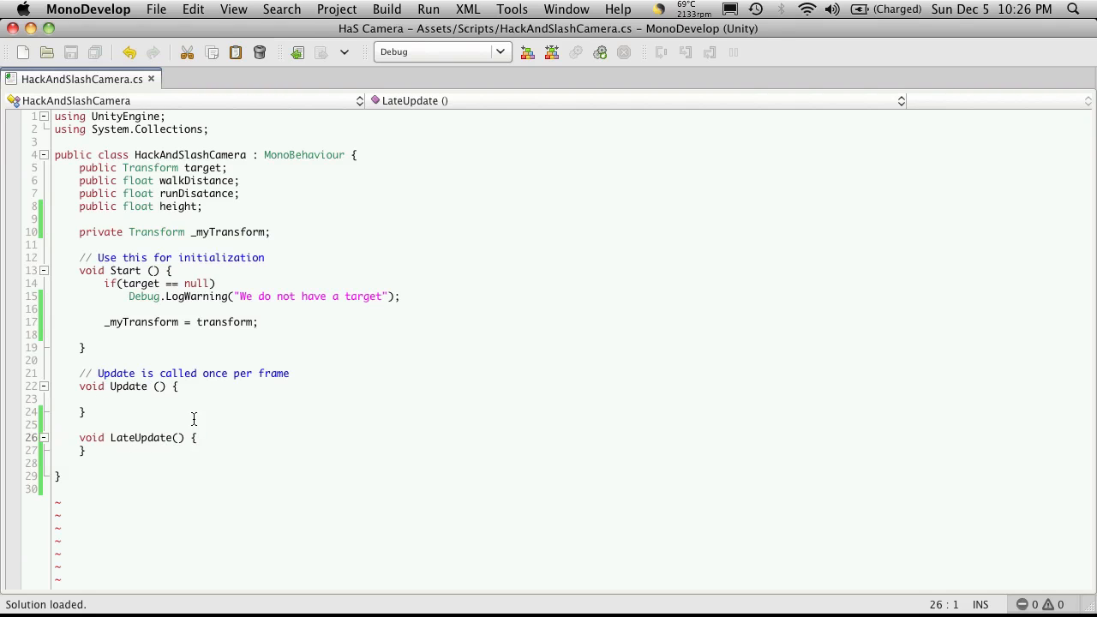
{"action": "mouse_move", "coordinate": [151, 405]}
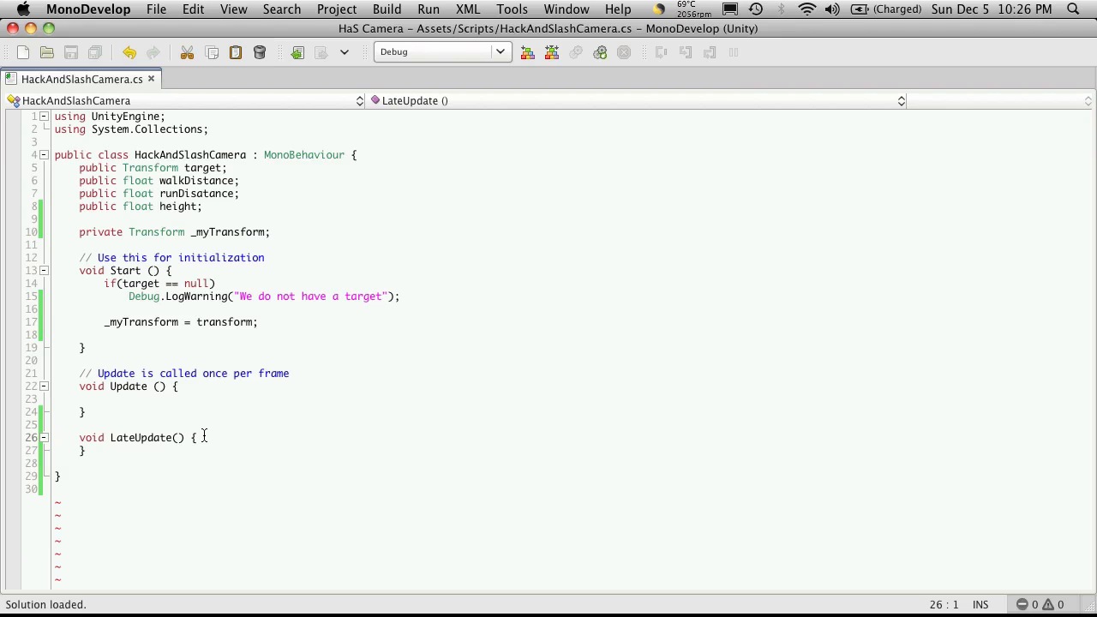
{"action": "left_click", "coordinate": [55, 437]}
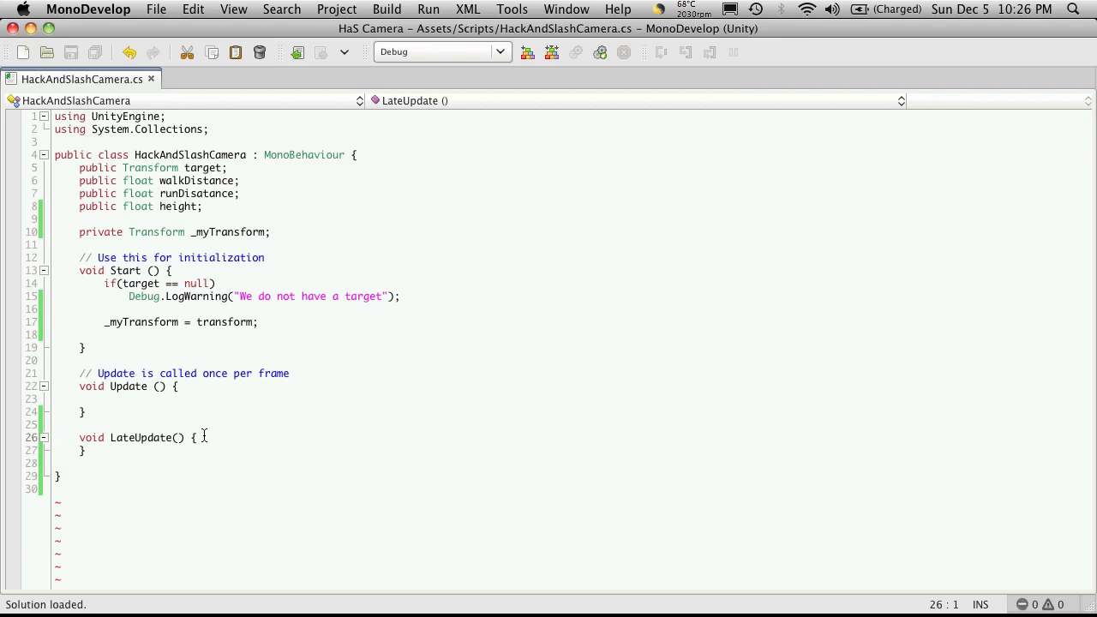
{"action": "mouse_move", "coordinate": [170, 394]}
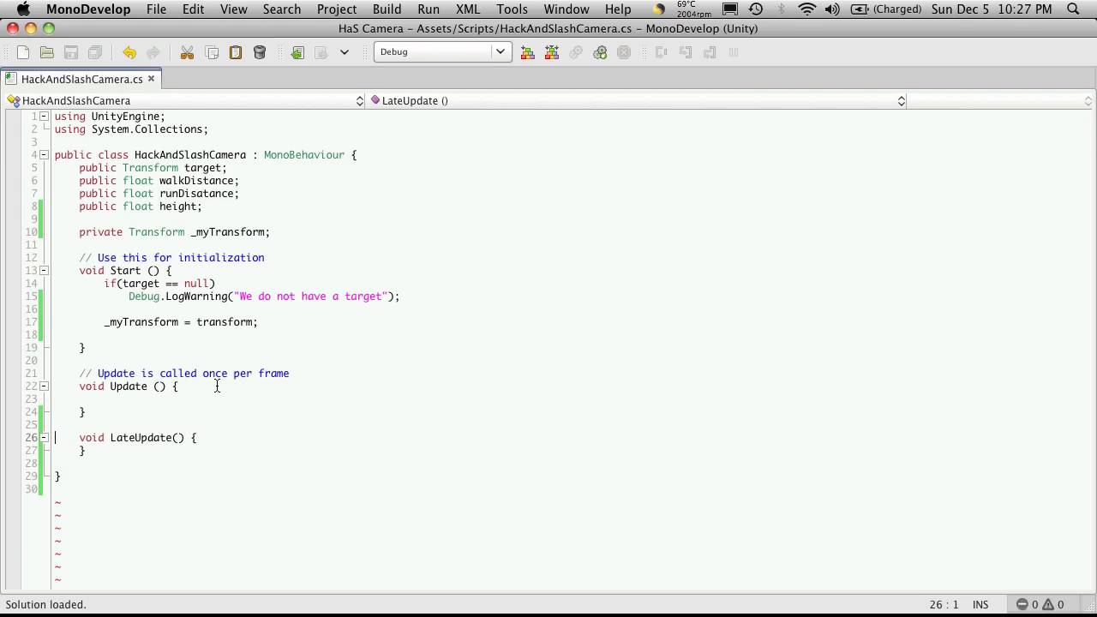
{"action": "mouse_move", "coordinate": [294, 456]}
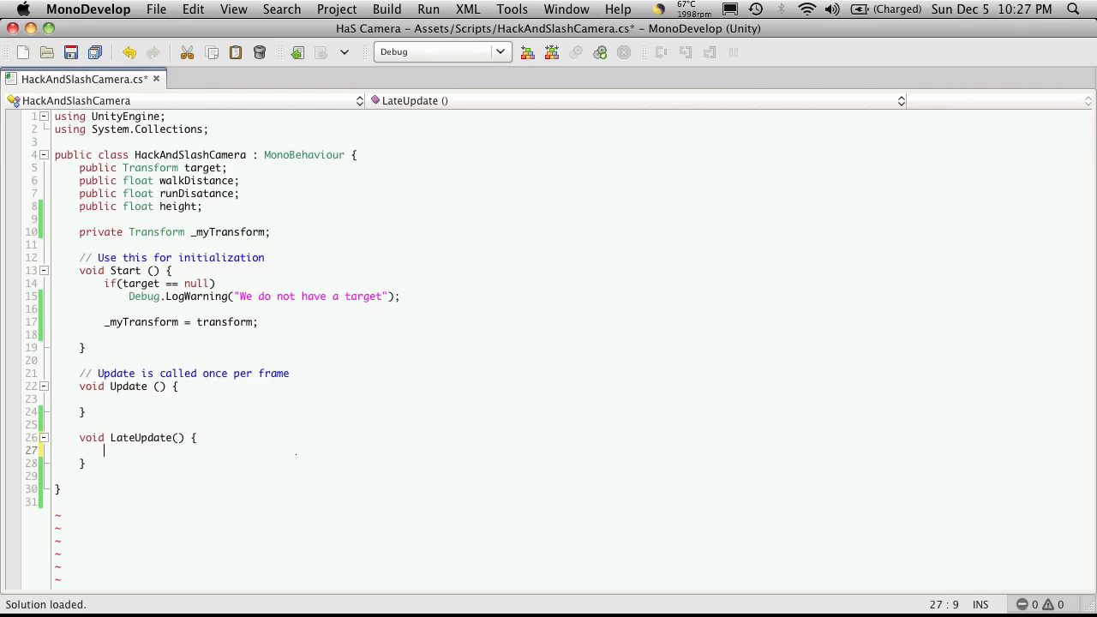
Begin _myTransform.position = new Vector3(target.position.x, target.position.y + height, ...
{"action": "type", "text": "_myTransform"}
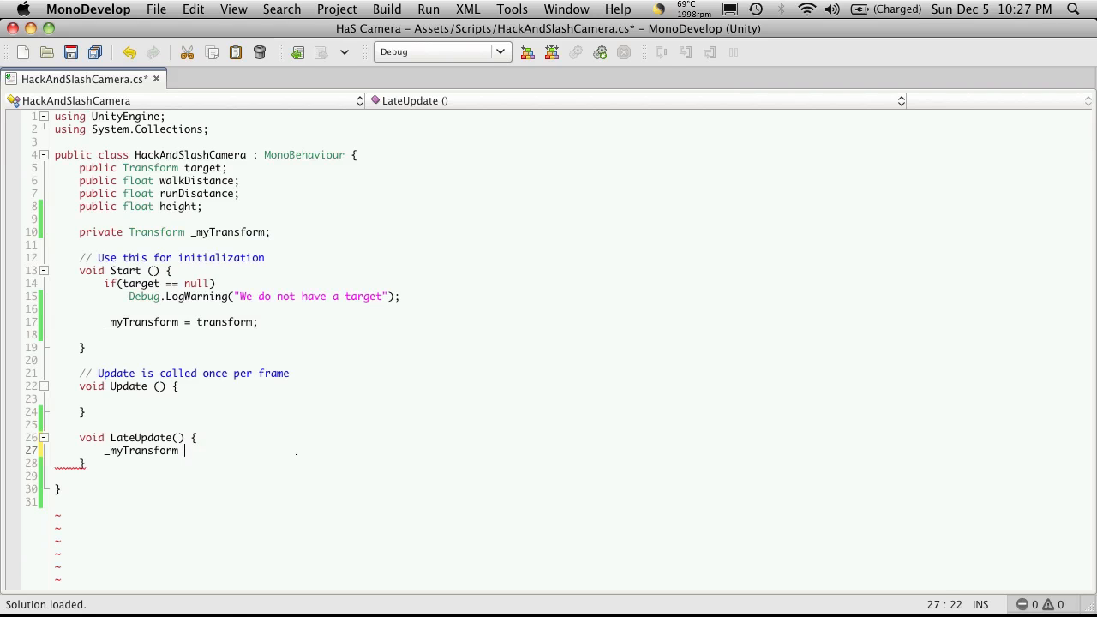
{"action": "type", "text": ".position ="}
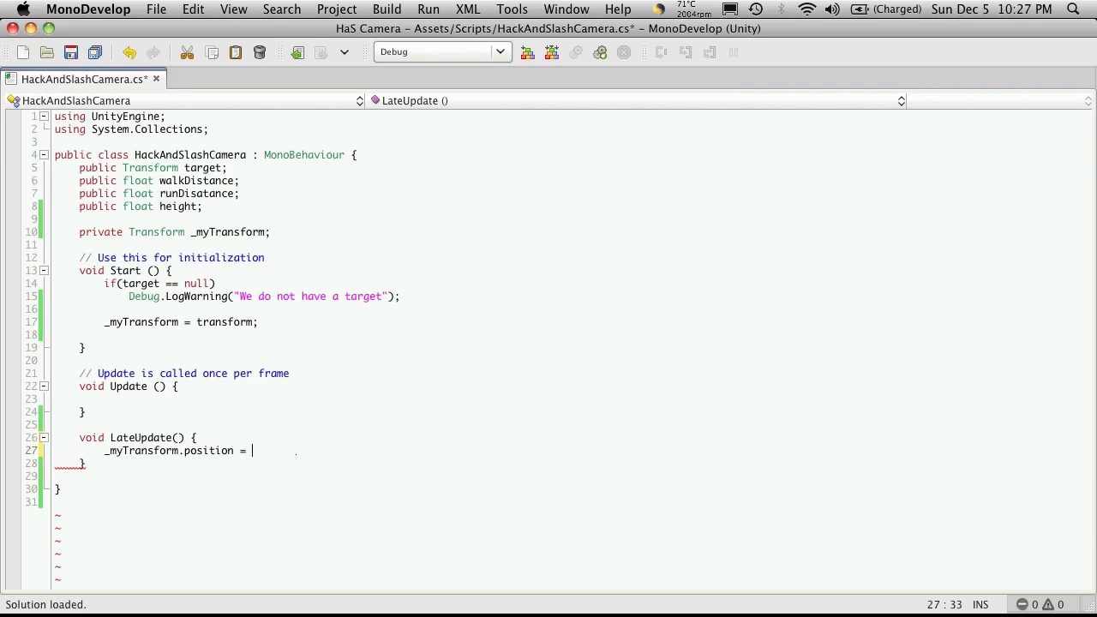
{"action": "type", "text": "new V"}
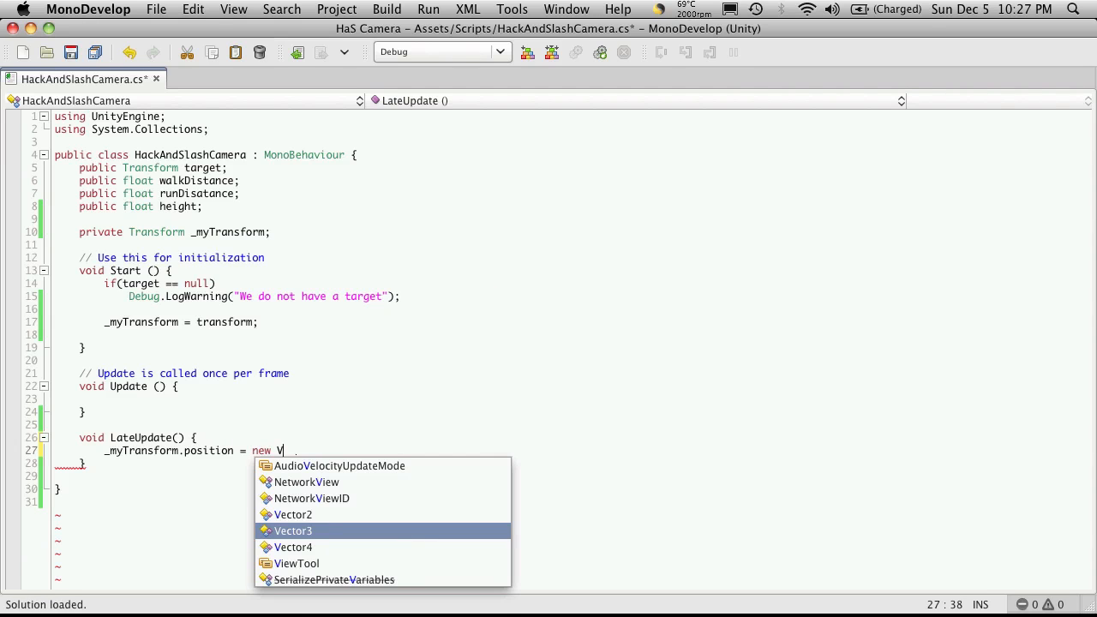
{"action": "type", "text": "ector3("}
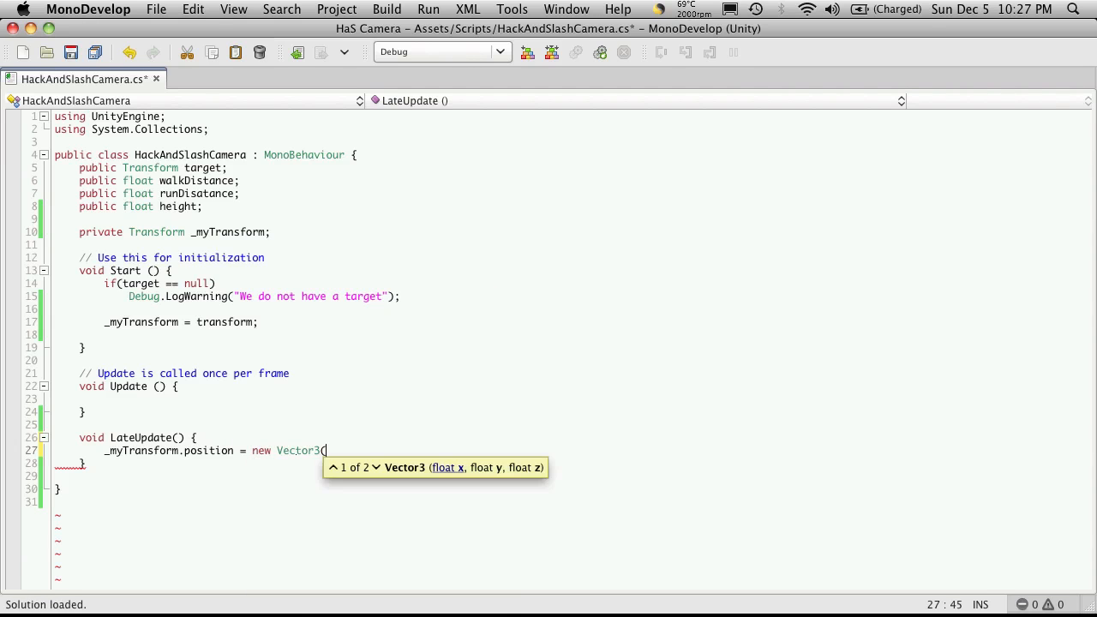
{"action": "type", "text": "target"}
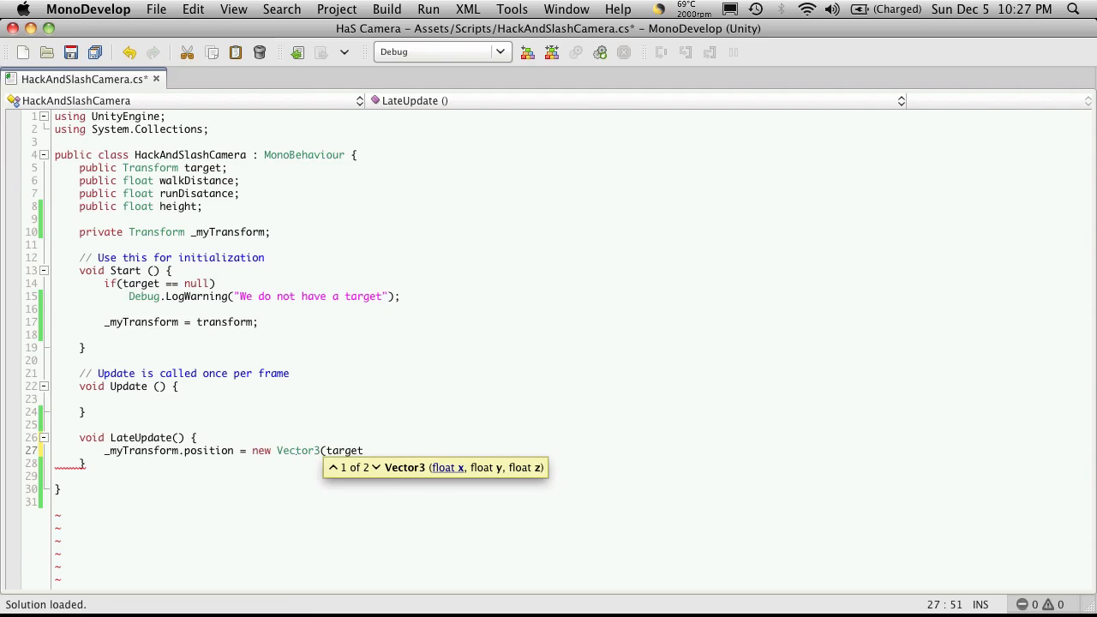
{"action": "type", "text": ".position"}
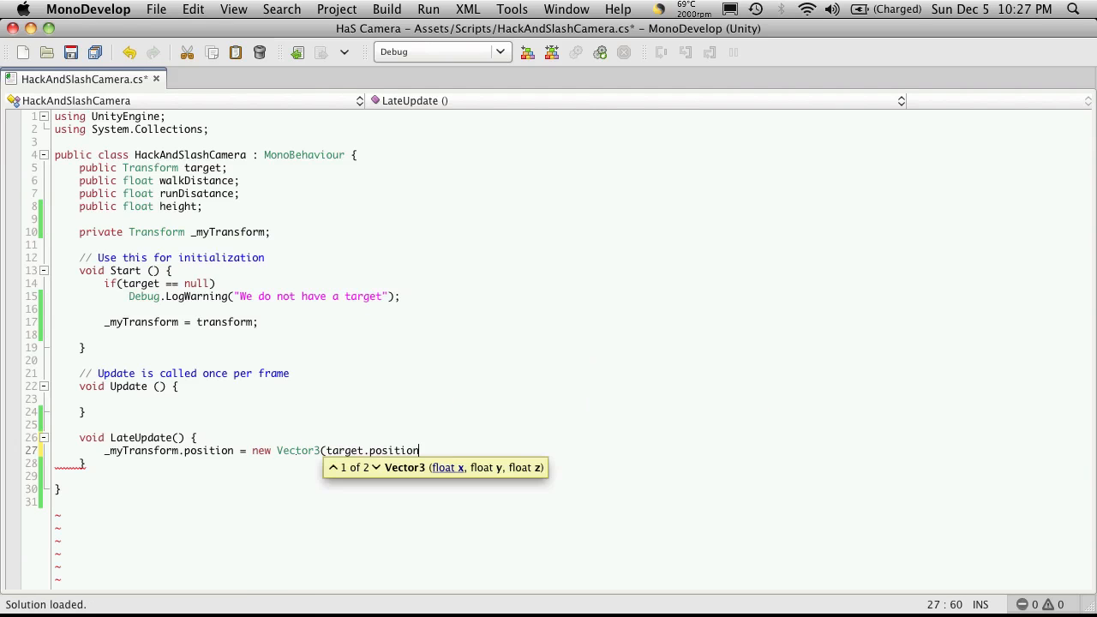
{"action": "type", "text": ".x,"}
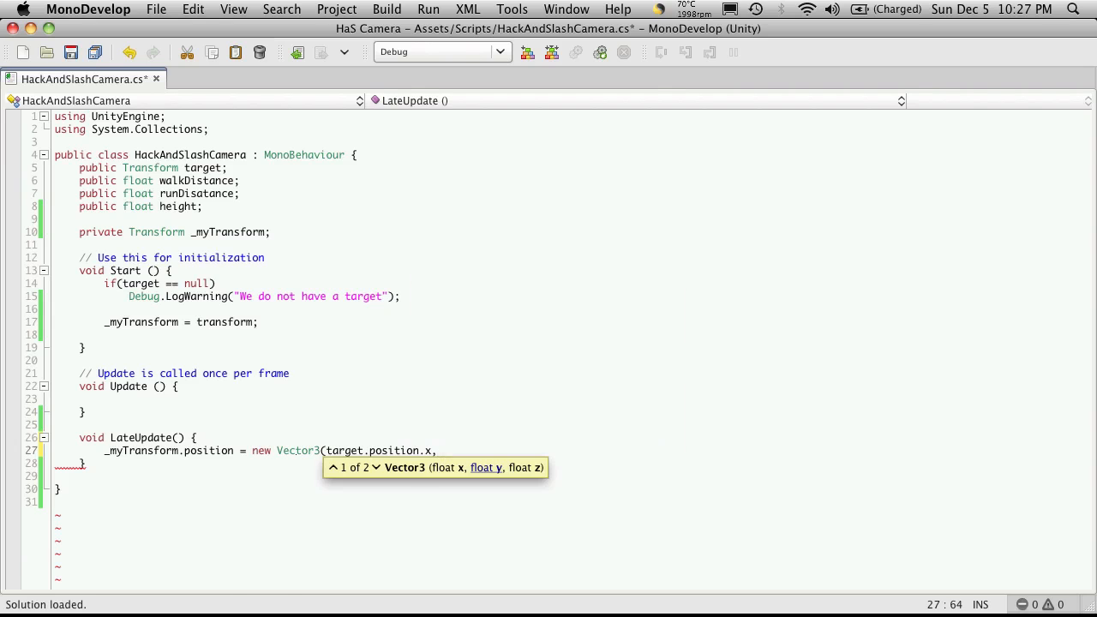
{"action": "type", "text": "target"}
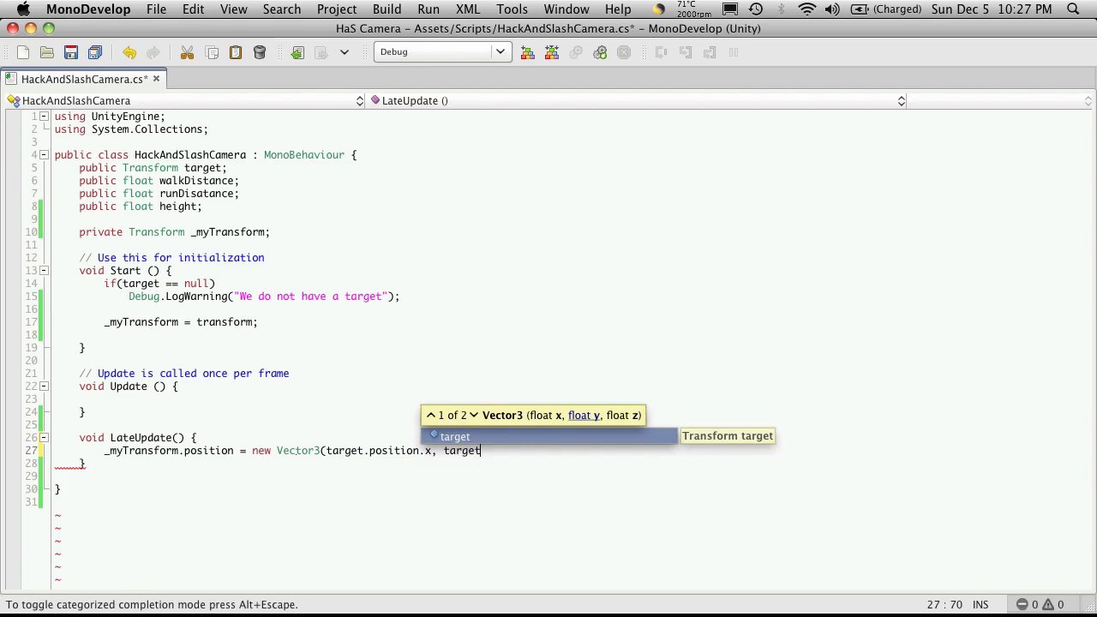
{"action": "type", "text": ".position.y + height,"}
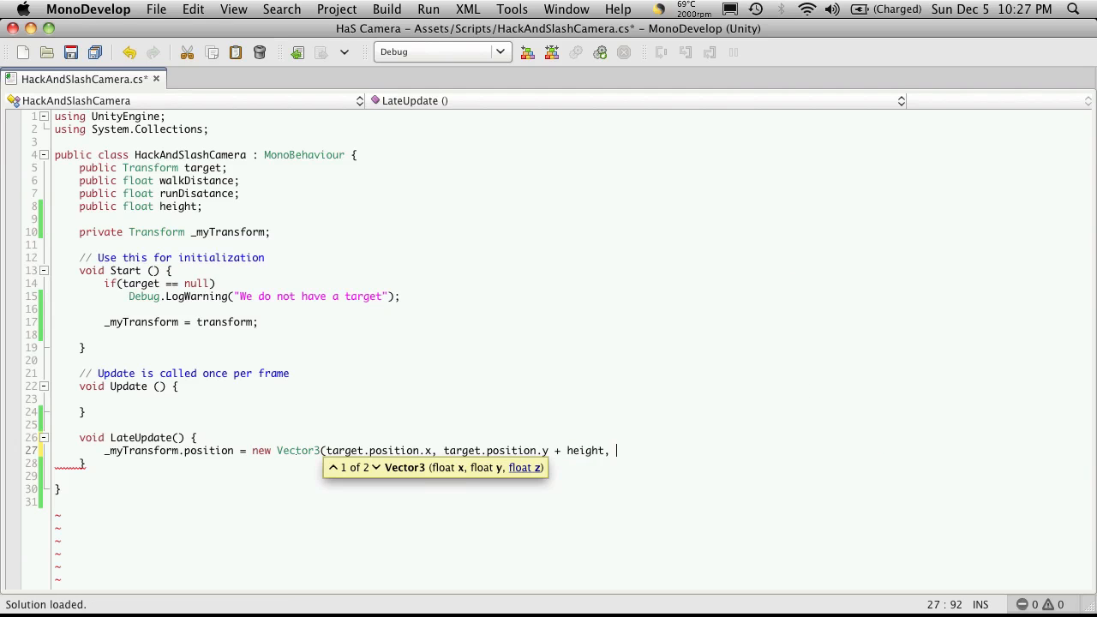
Finish the Vector3 with target.position.z - walkDistance); completing the camera position line.
{"action": "type", "text": "target"}
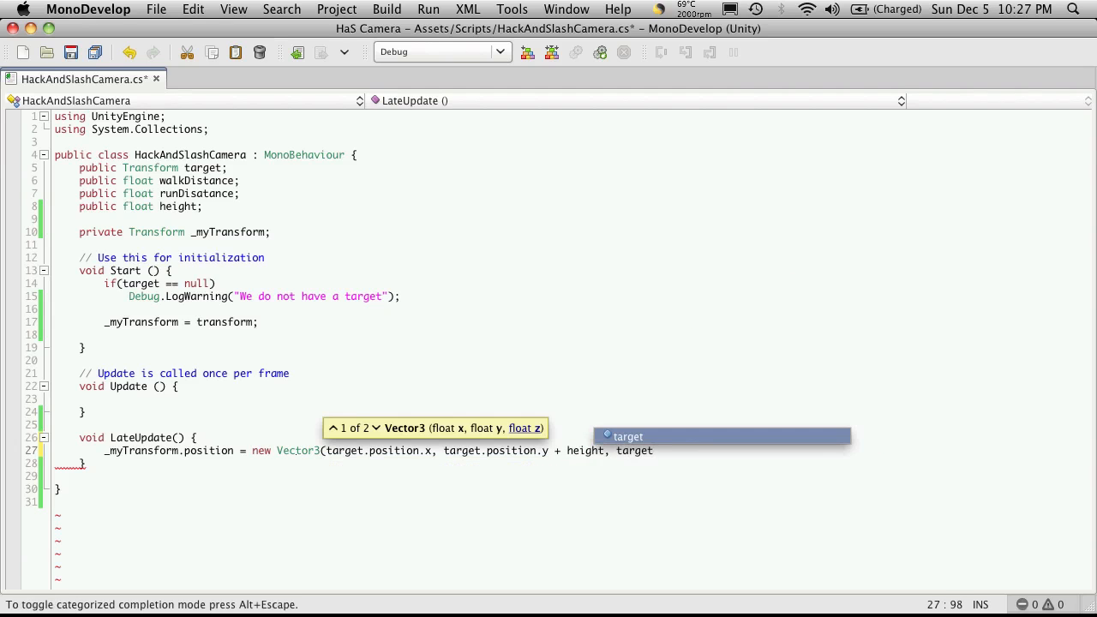
{"action": "type", "text": ".position"}
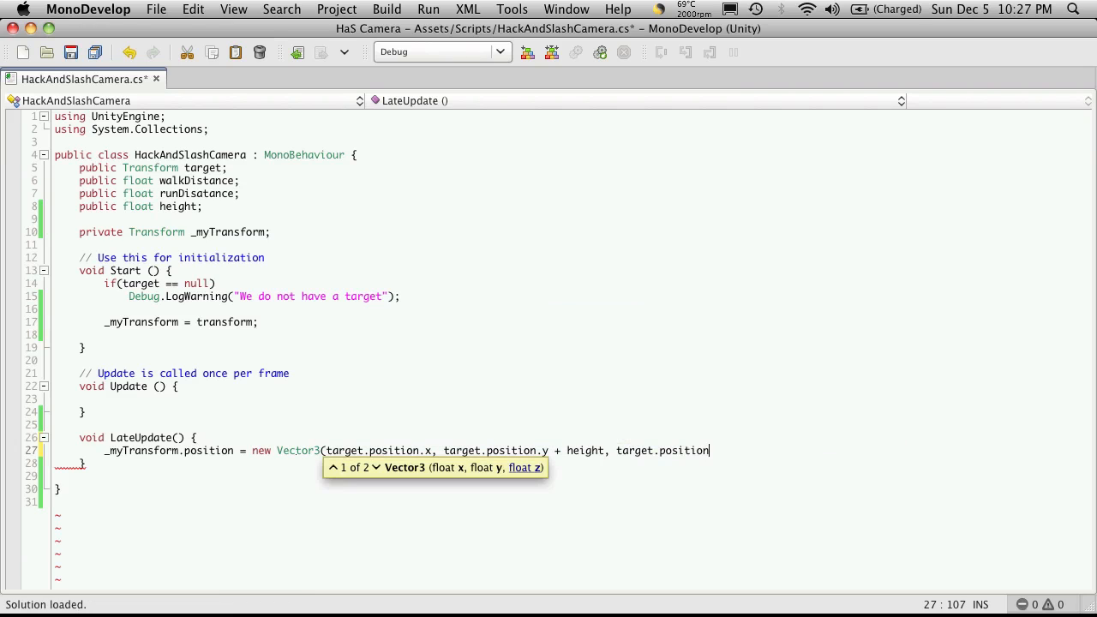
{"action": "type", "text": ".z -"}
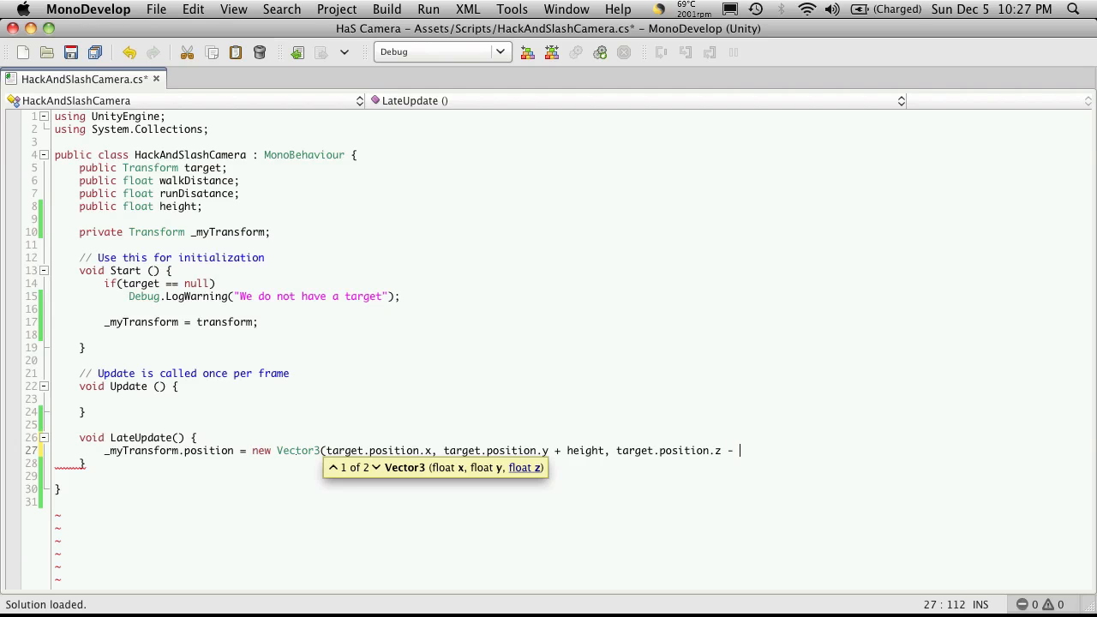
{"action": "type", "text": "wl"}
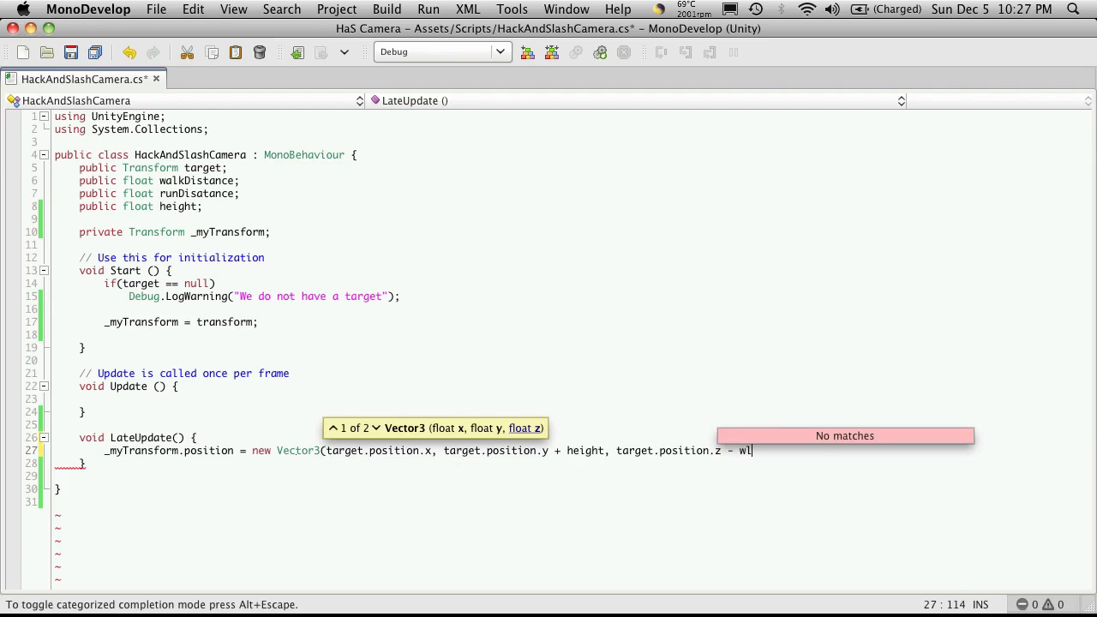
{"action": "type", "text": "alkDistance"}
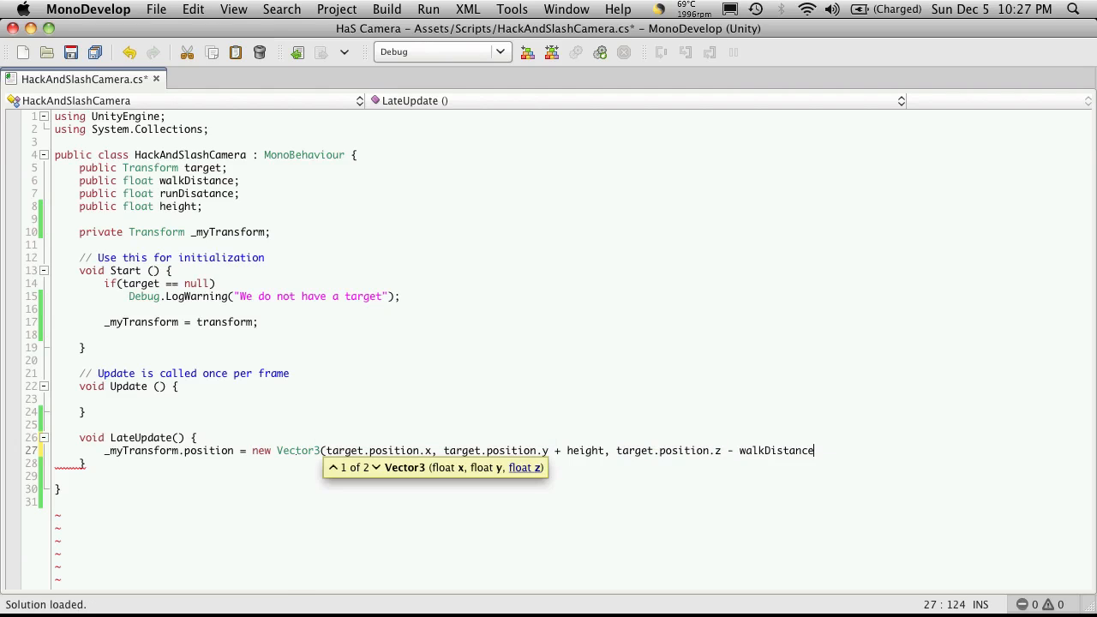
{"action": "type", "text": ");"}
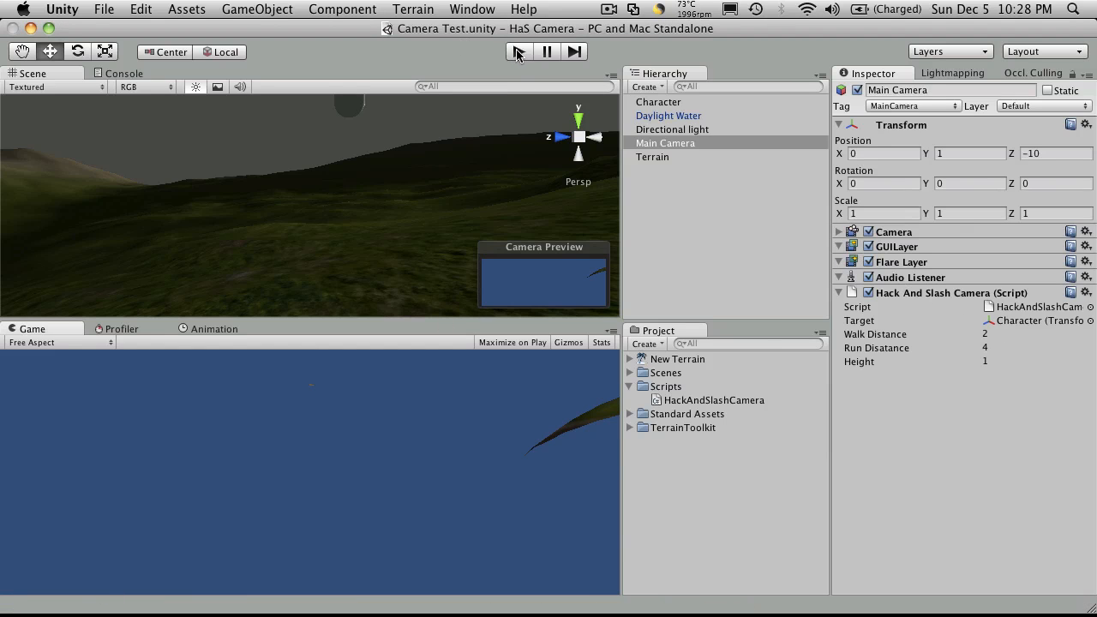
Play the scene and tune the camera component to Walk Distance 4 and Height 2.
{"action": "left_click", "coordinate": [517, 52]}
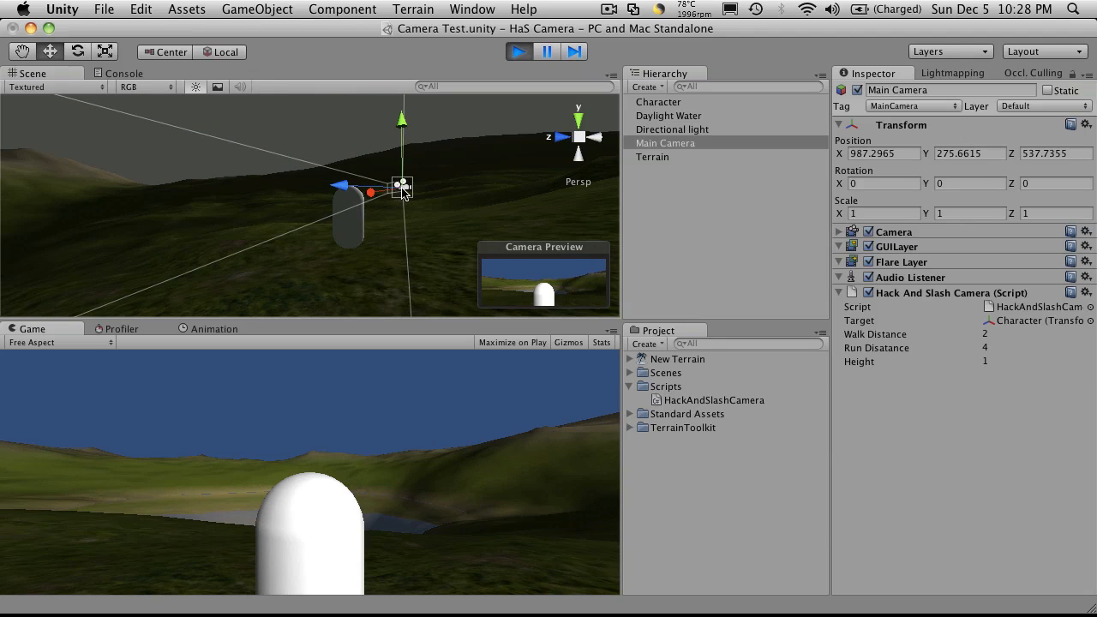
{"action": "mouse_move", "coordinate": [388, 230]}
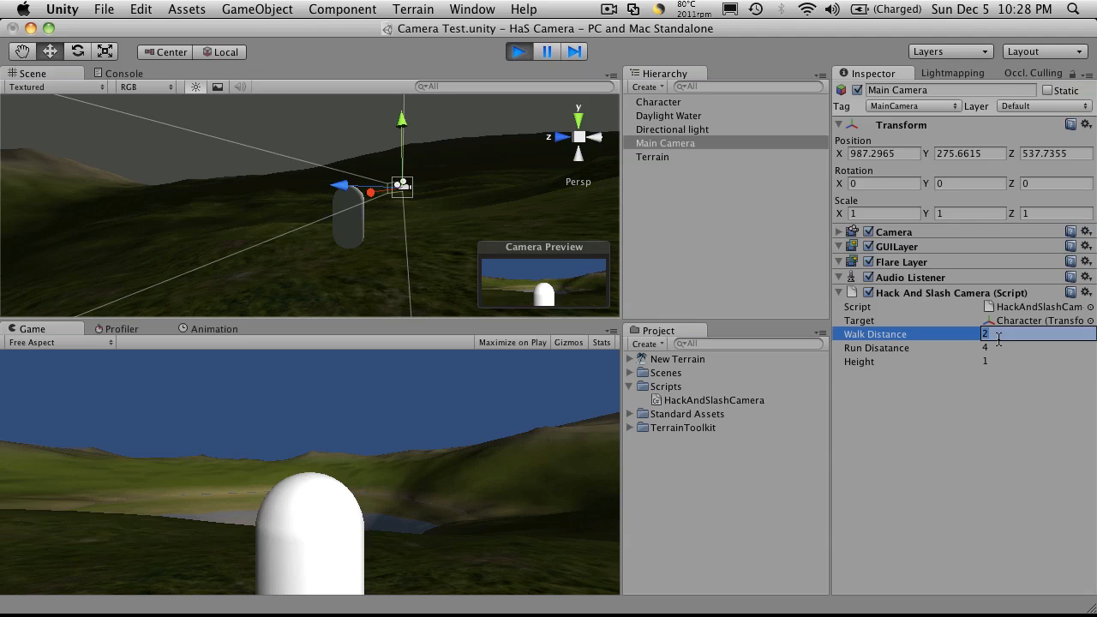
{"action": "type", "text": "4"}
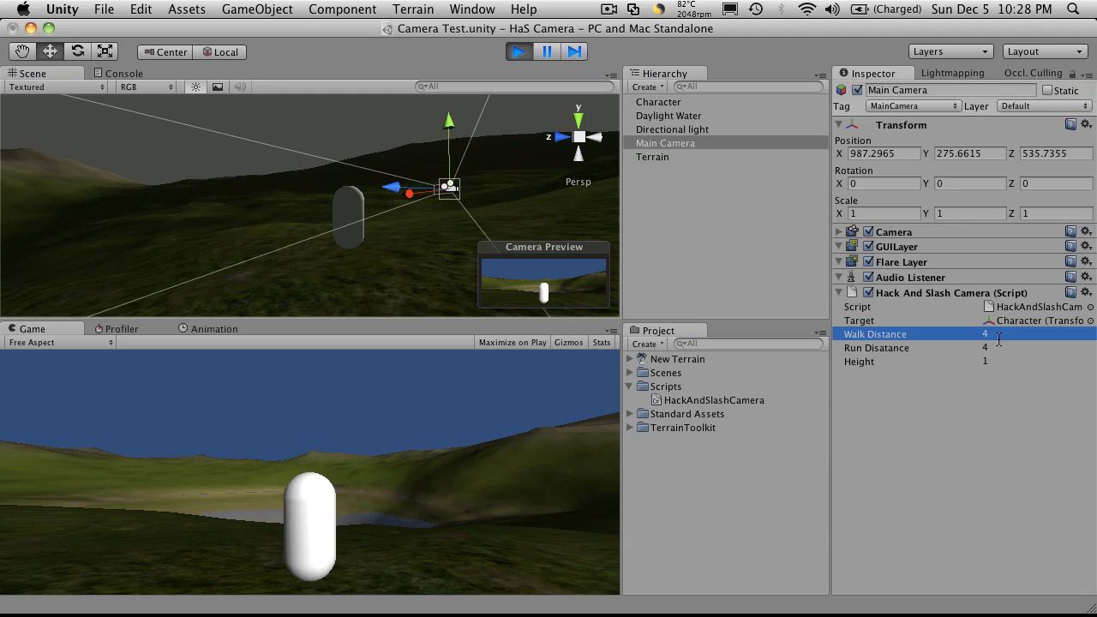
{"action": "left_click", "coordinate": [1037, 360]}
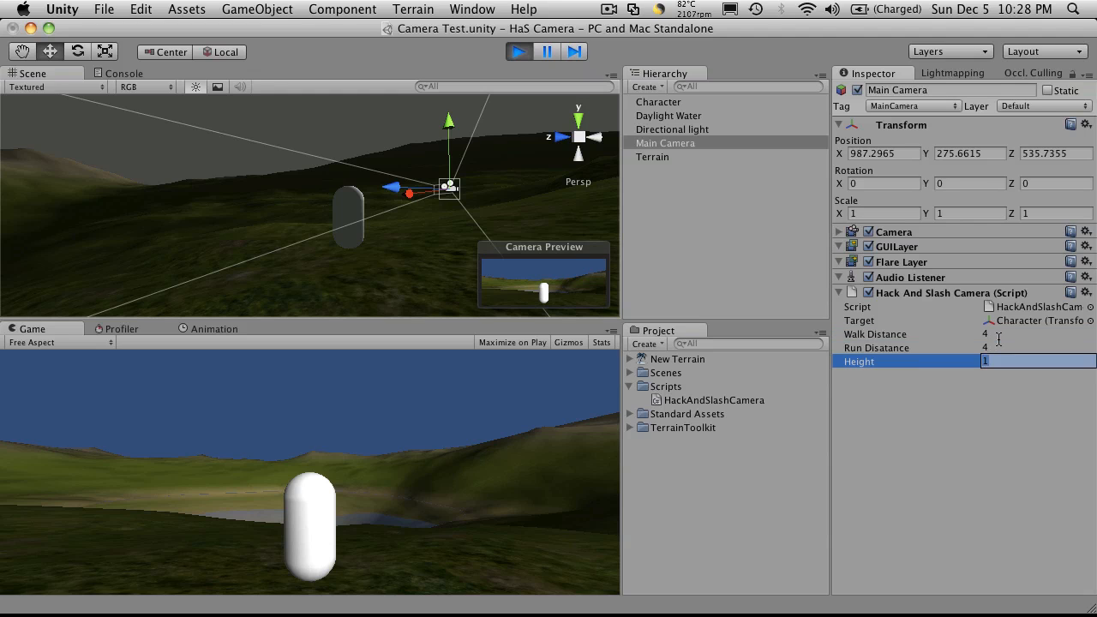
{"action": "type", "text": "2"}
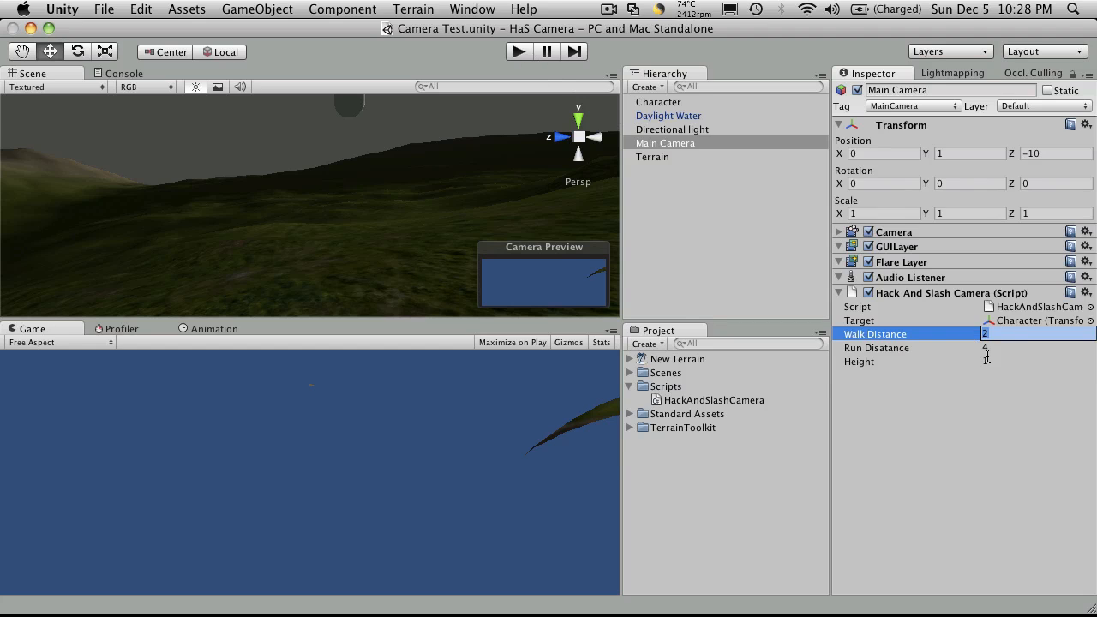
Set Walk Distance 4 and Run Distance 8 on the camera component outside play mode.
{"action": "type", "text": "4"}
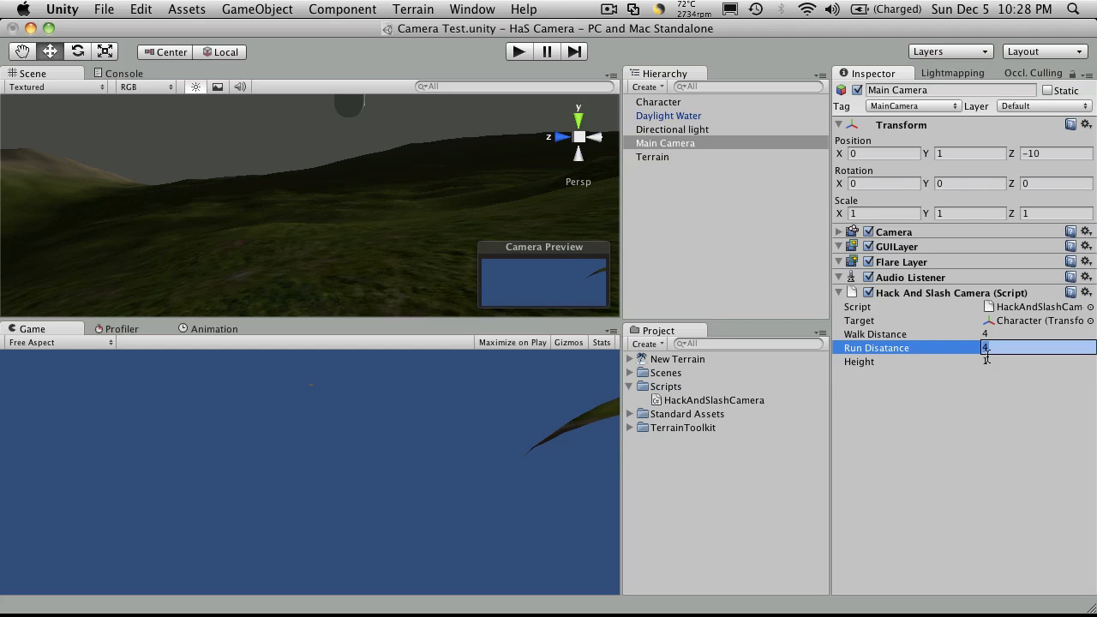
{"action": "type", "text": "8"}
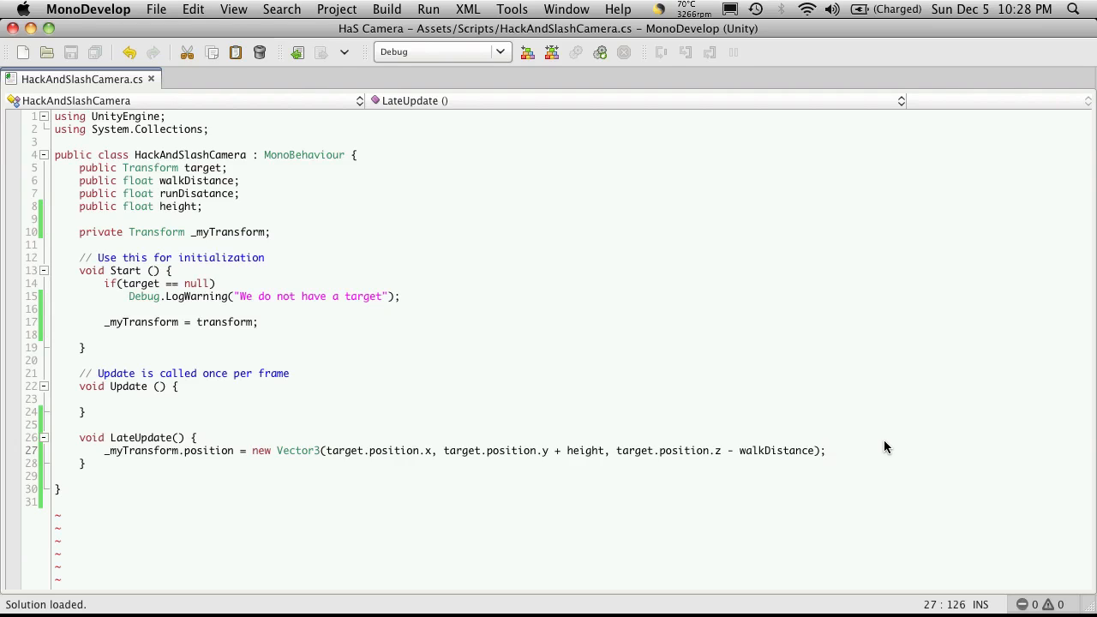
Add _myTransform.LookAt(target); at the end of LateUpdate and save the script.
{"action": "key", "text": "enter"}
{"action": "type", "text": "_myTransform"}
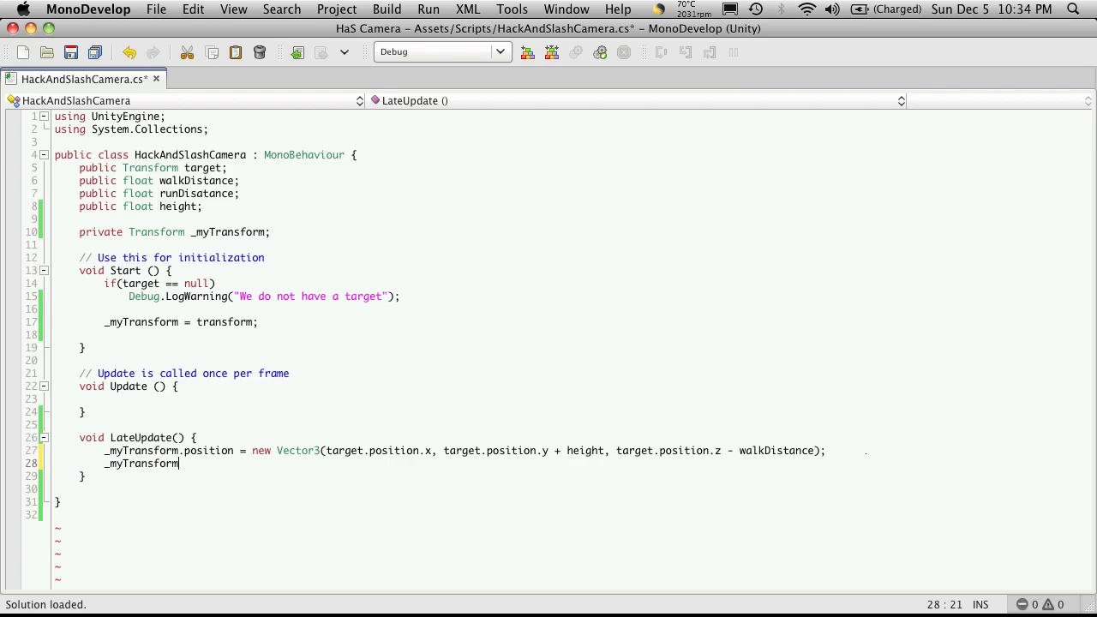
{"action": "type", "text": "."}
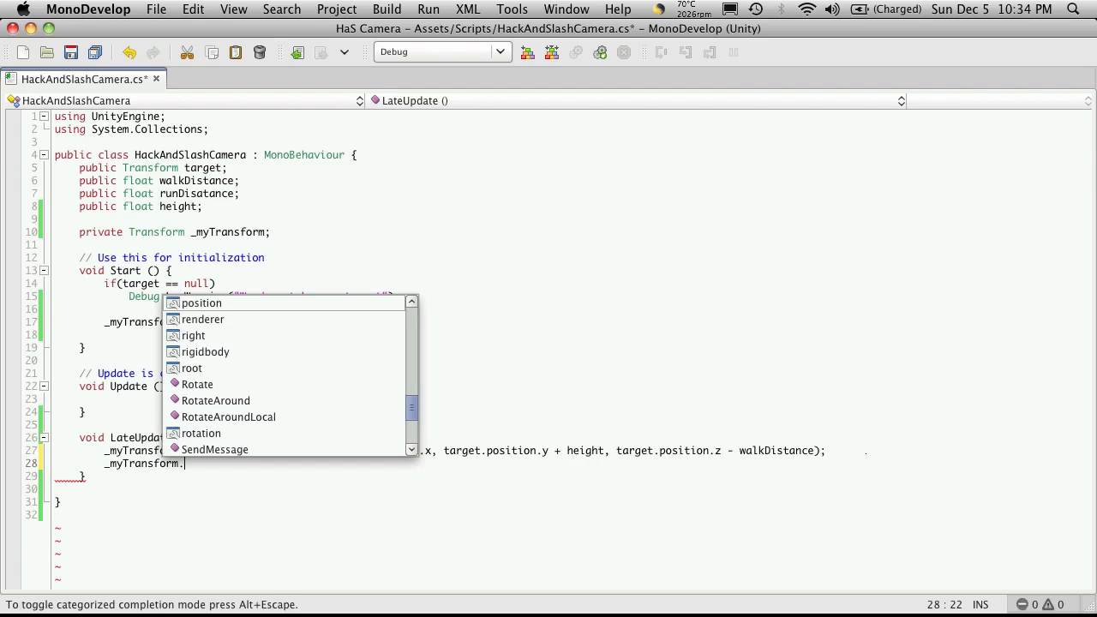
{"action": "type", "text": "LookAt("}
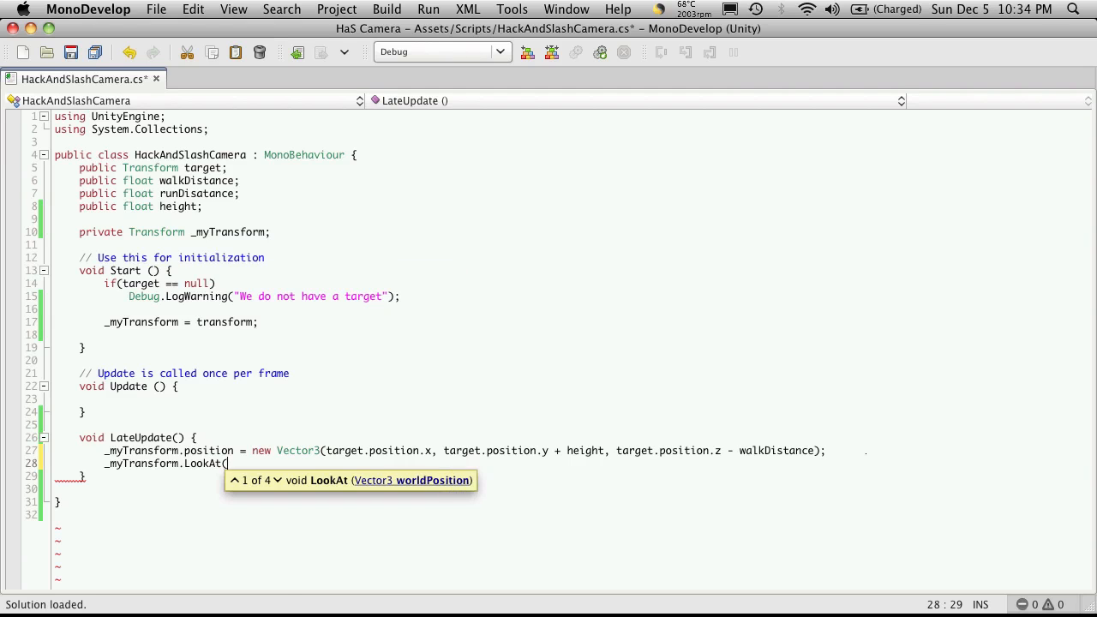
{"action": "type", "text": "target"}
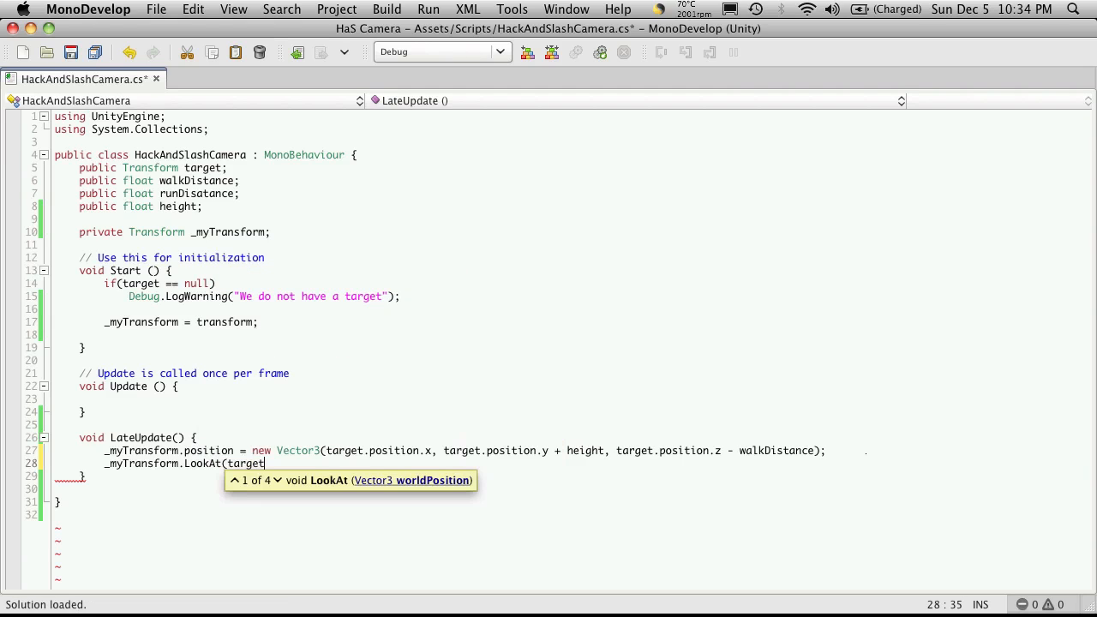
{"action": "type", "text": ")"}
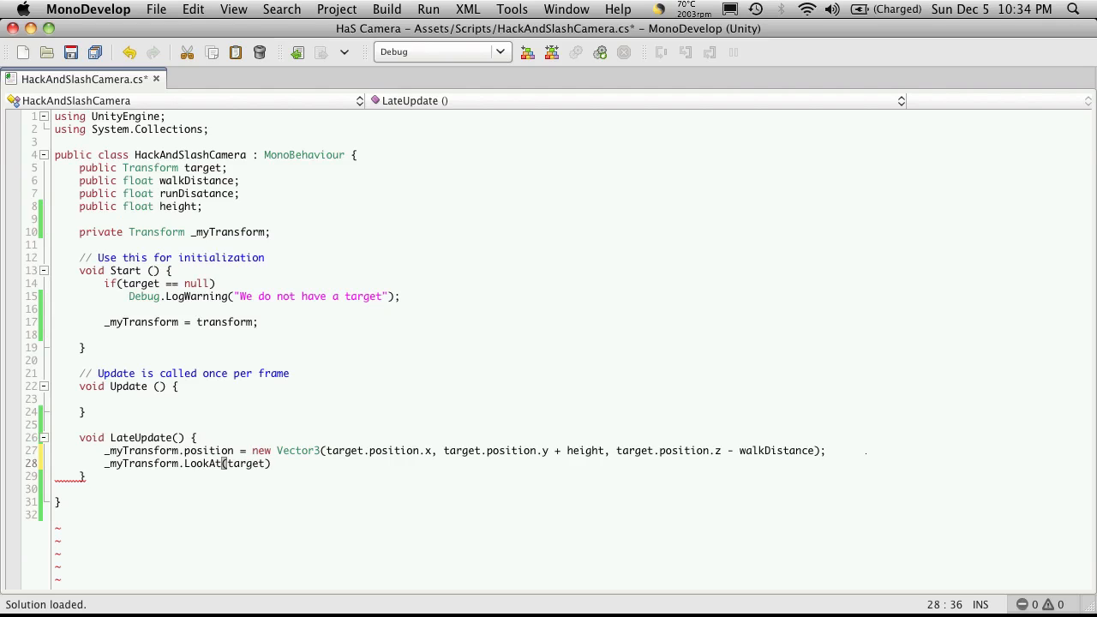
{"action": "type", "text": ";"}
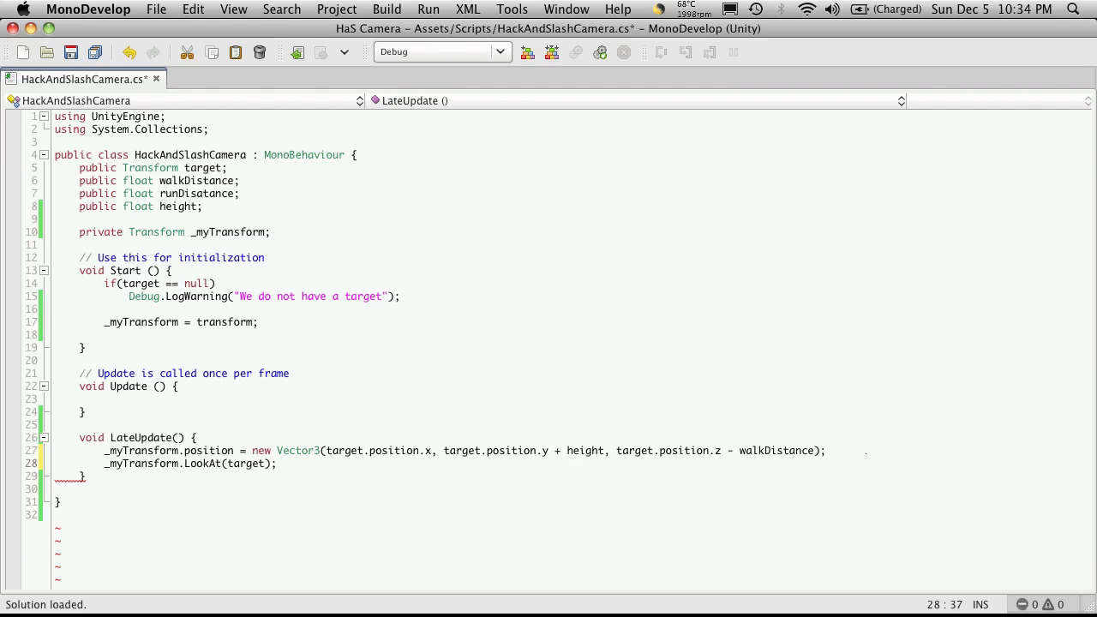
{"action": "key", "text": "cmd+s"}
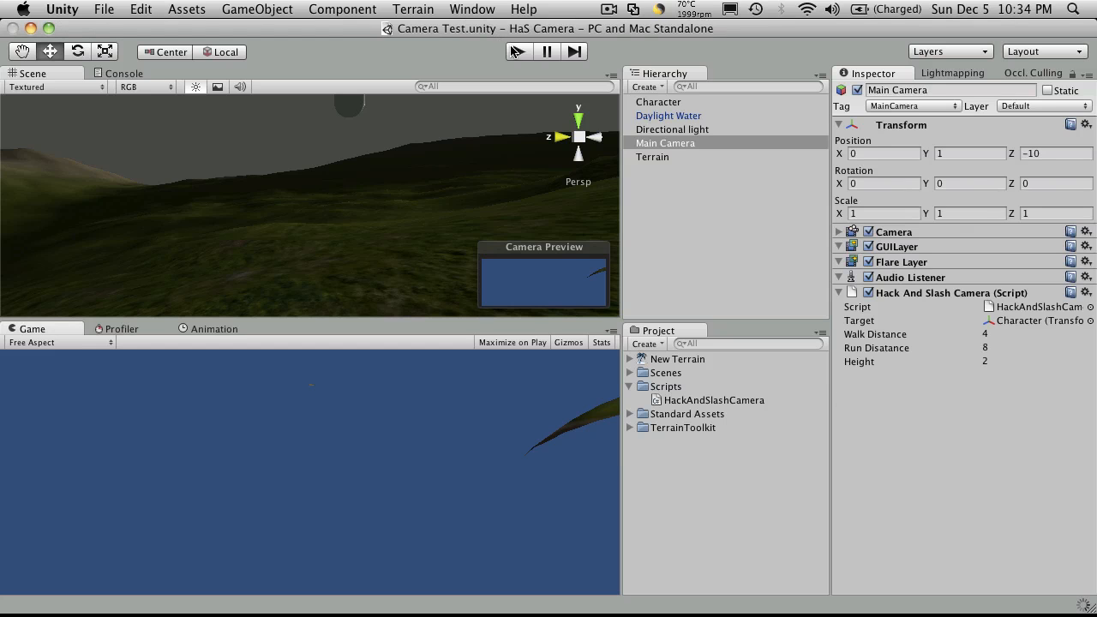
{"action": "left_click", "coordinate": [517, 51]}
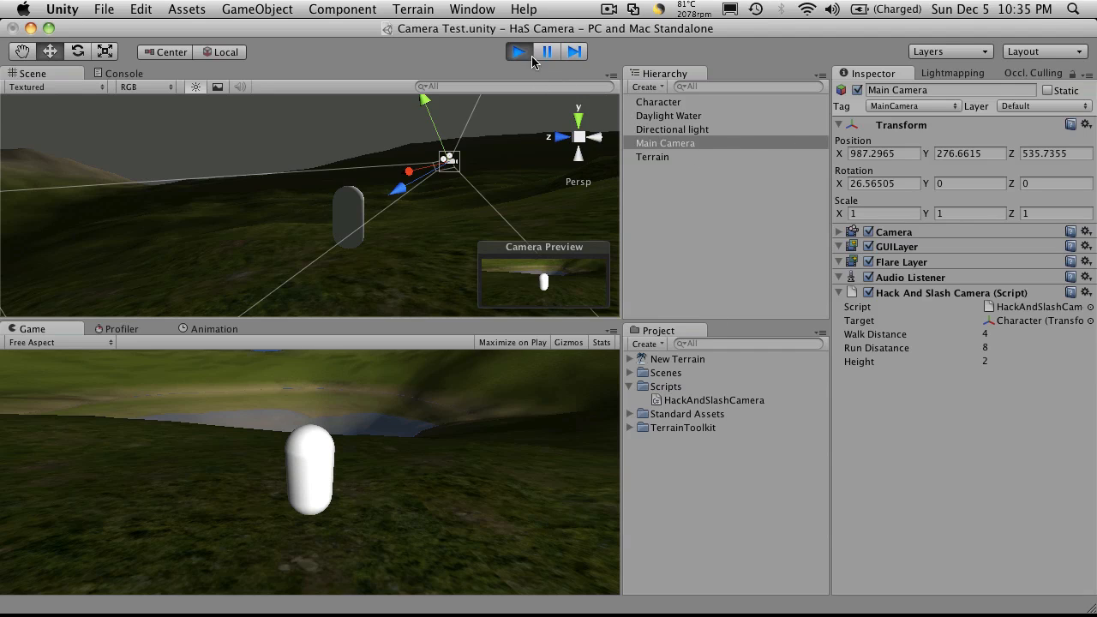
{"action": "left_click", "coordinate": [658, 102]}
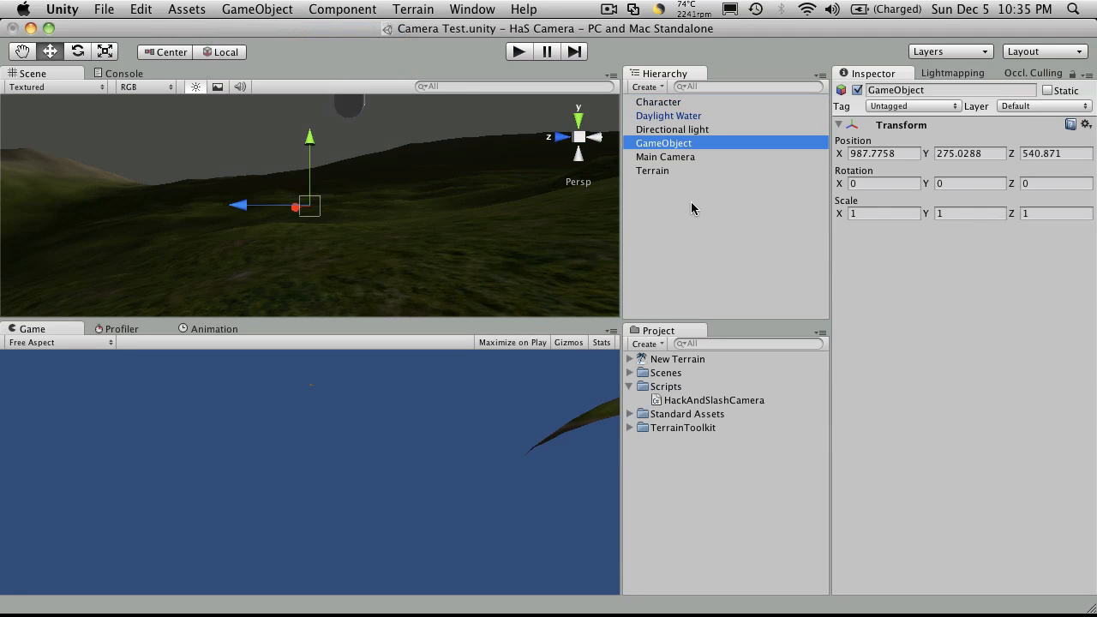
Name the new empty object CameraTarget and centre it over the capsule with Position X 0.
{"action": "type", "text": "Ca"}
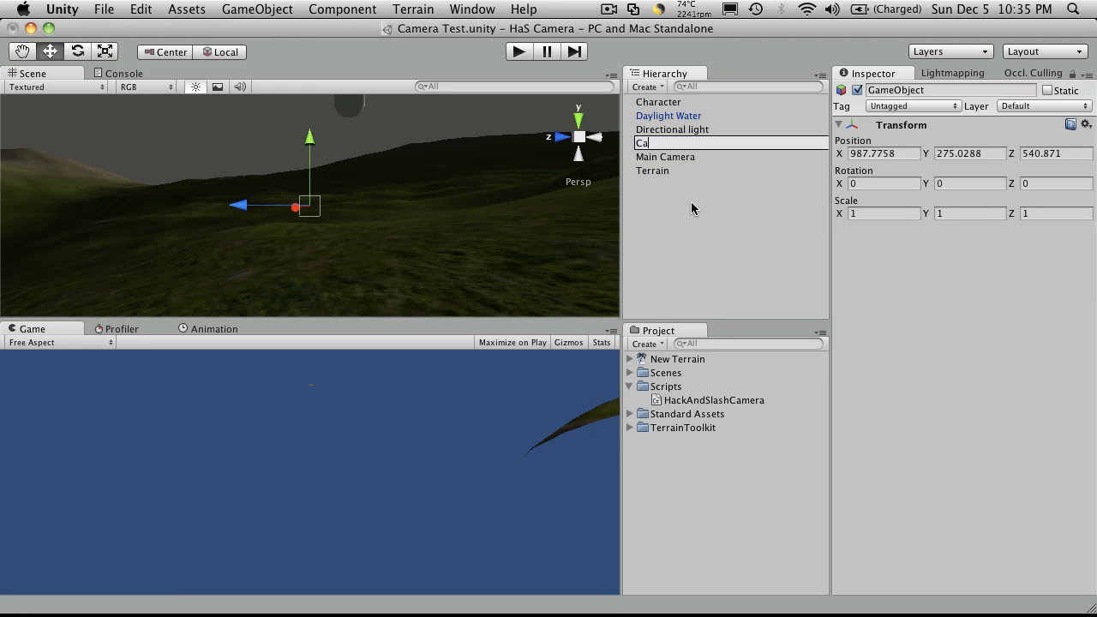
{"action": "type", "text": "meraTarget"}
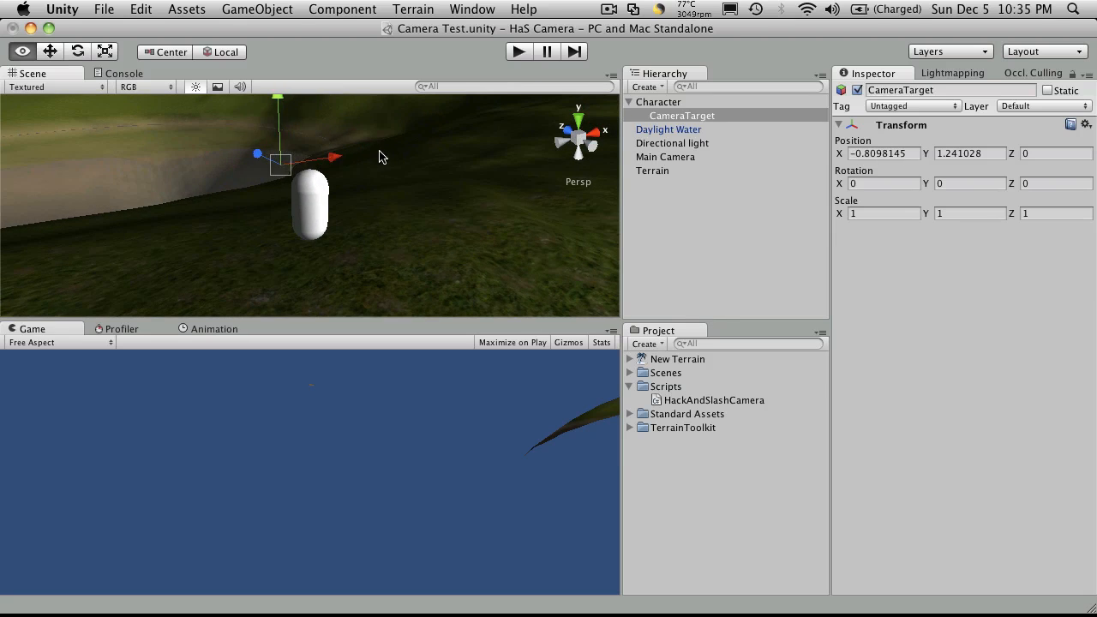
{"action": "left_click_drag", "start_coordinate": [335, 158], "coordinate": [360, 150]}
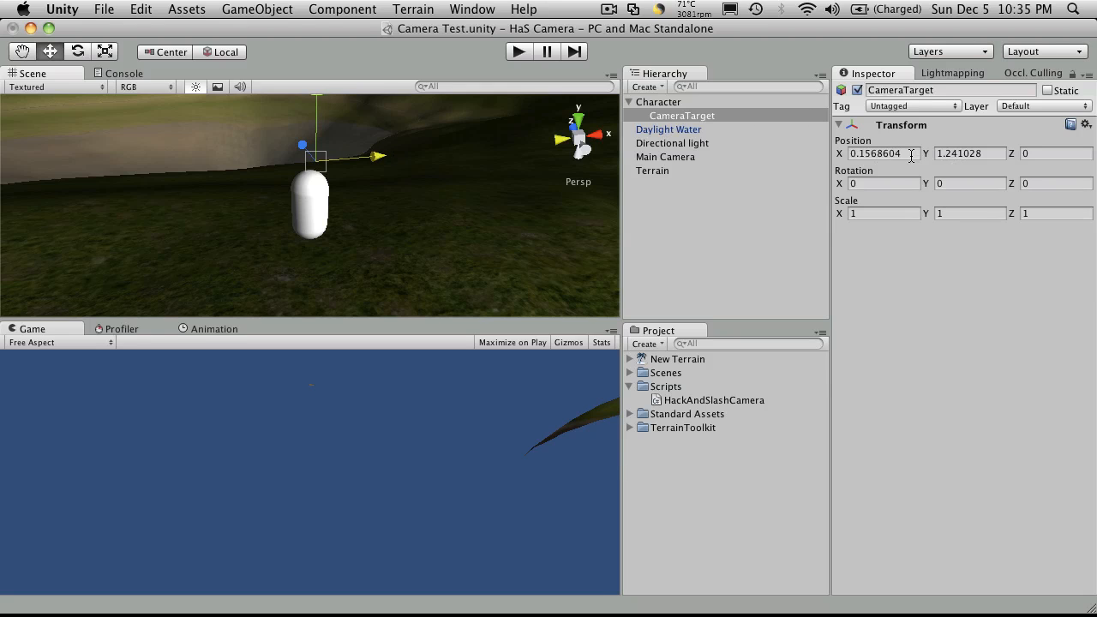
{"action": "type", "text": "0"}
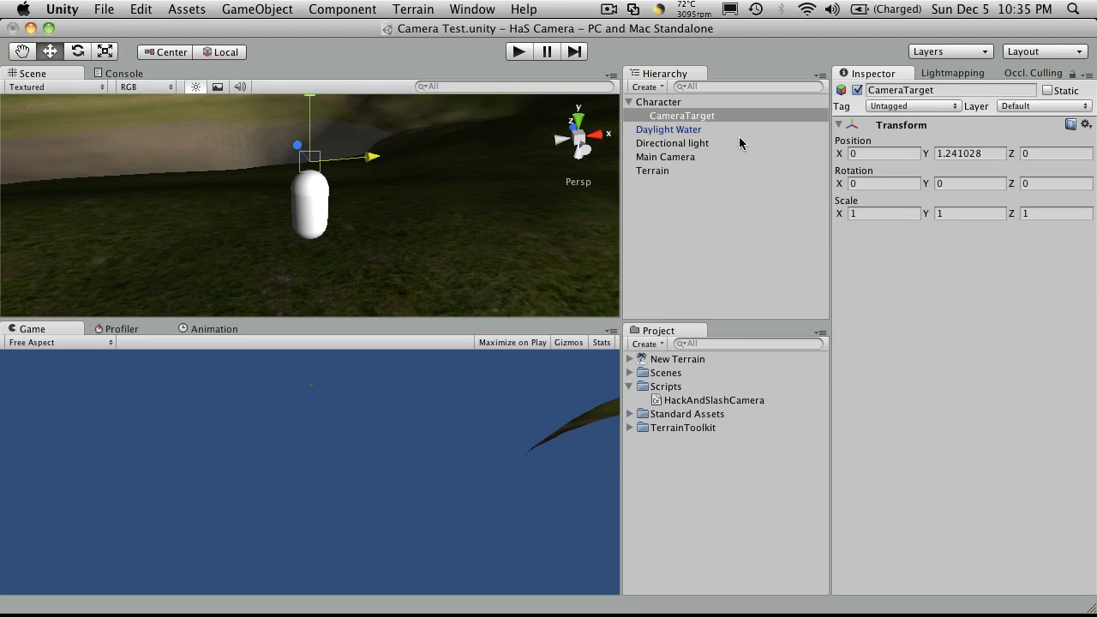
{"action": "mouse_move", "coordinate": [500, 60]}
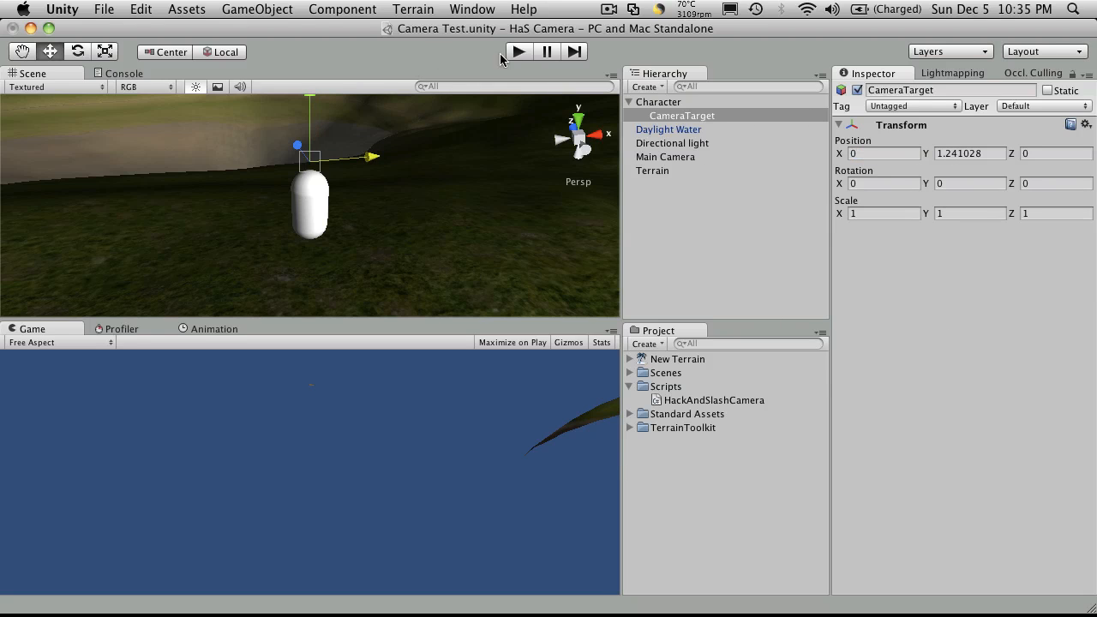
{"action": "left_click", "coordinate": [665, 158]}
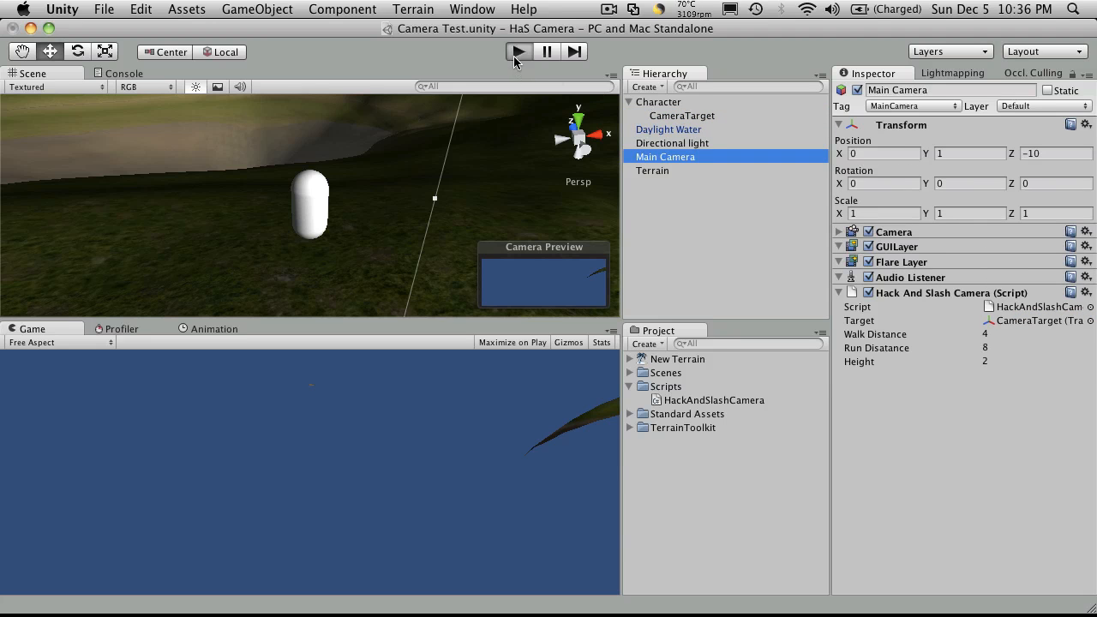
Test-play the scene with the camera aiming at CameraTarget, then stop playback.
{"action": "left_click", "coordinate": [518, 52]}
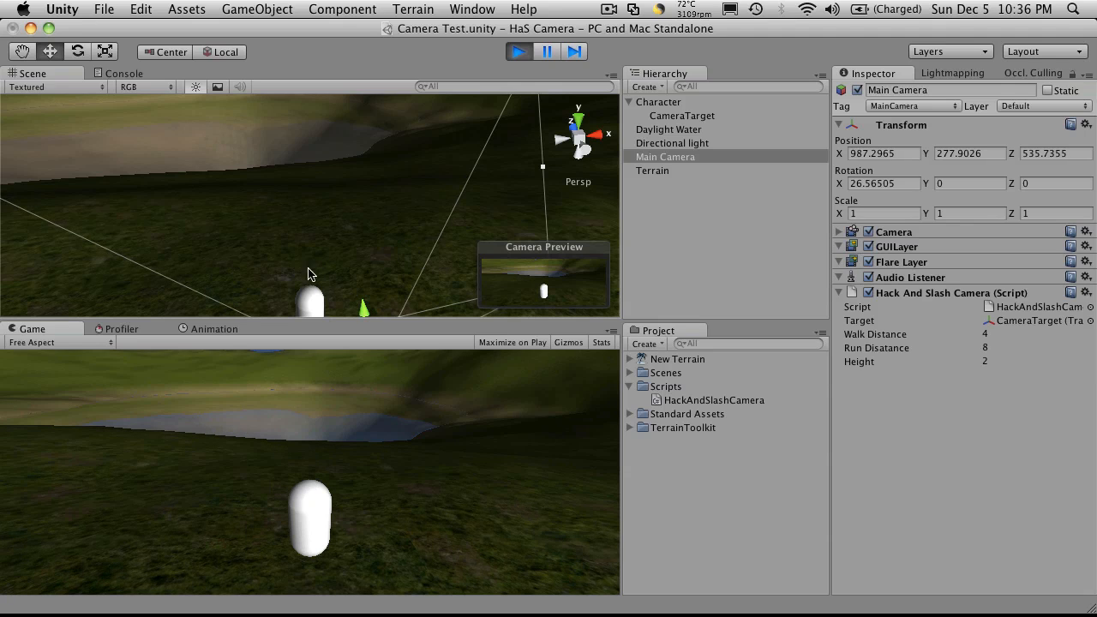
{"action": "mouse_move", "coordinate": [312, 456]}
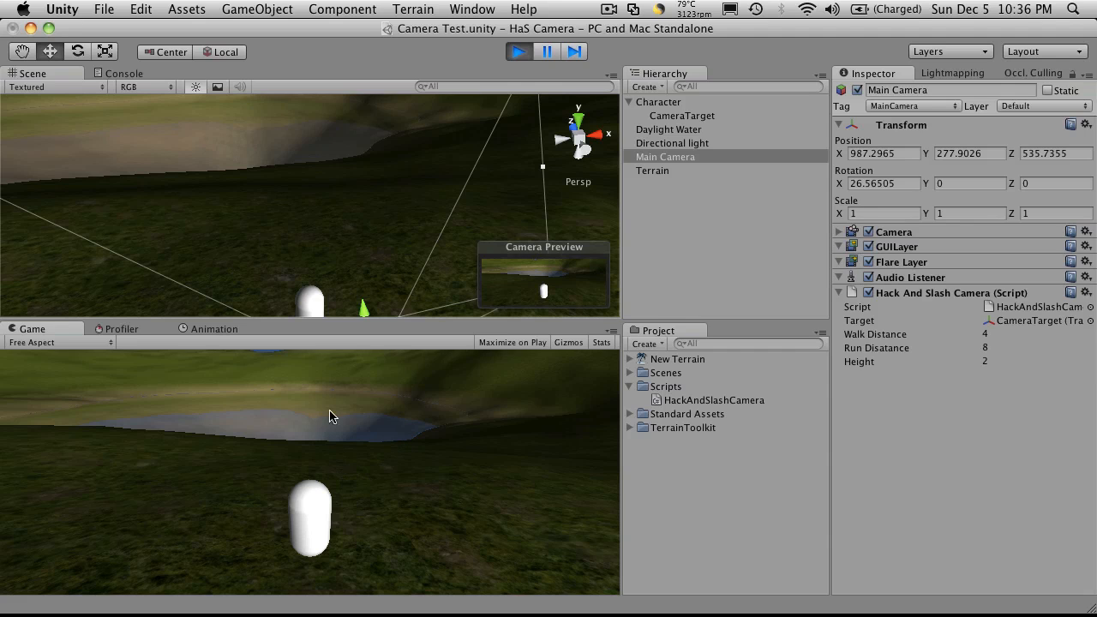
{"action": "mouse_move", "coordinate": [420, 248]}
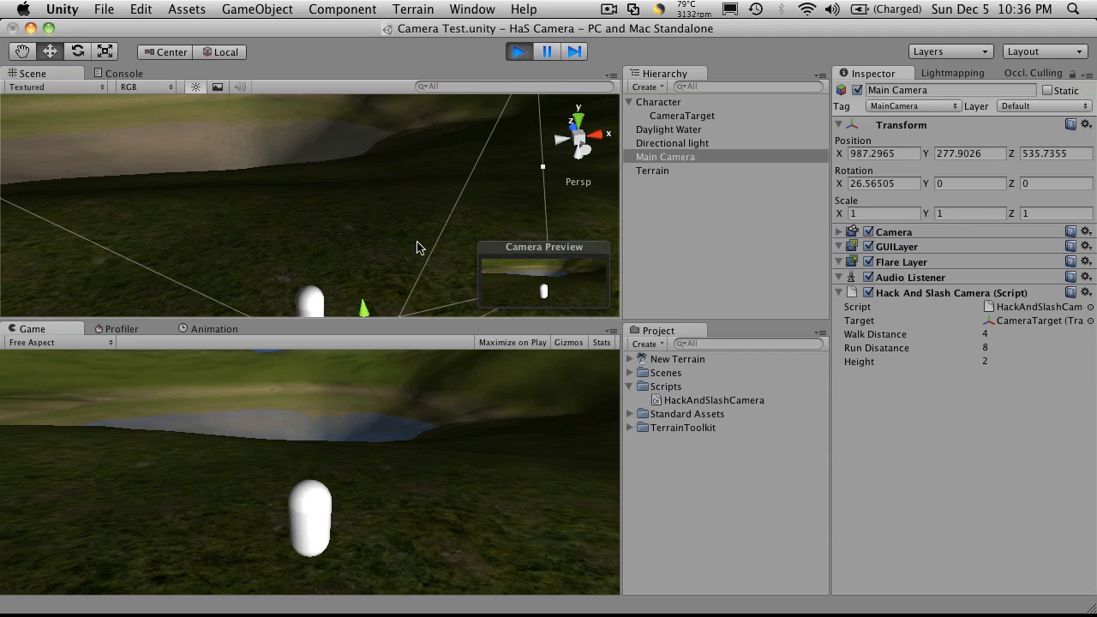
{"action": "mouse_move", "coordinate": [342, 562]}
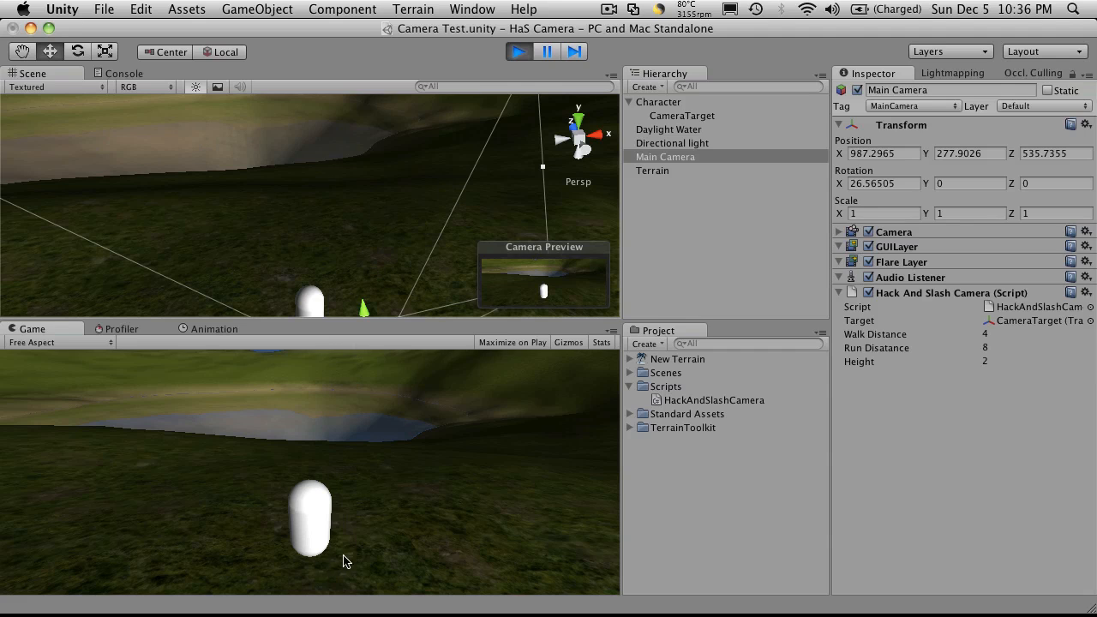
{"action": "mouse_move", "coordinate": [324, 508]}
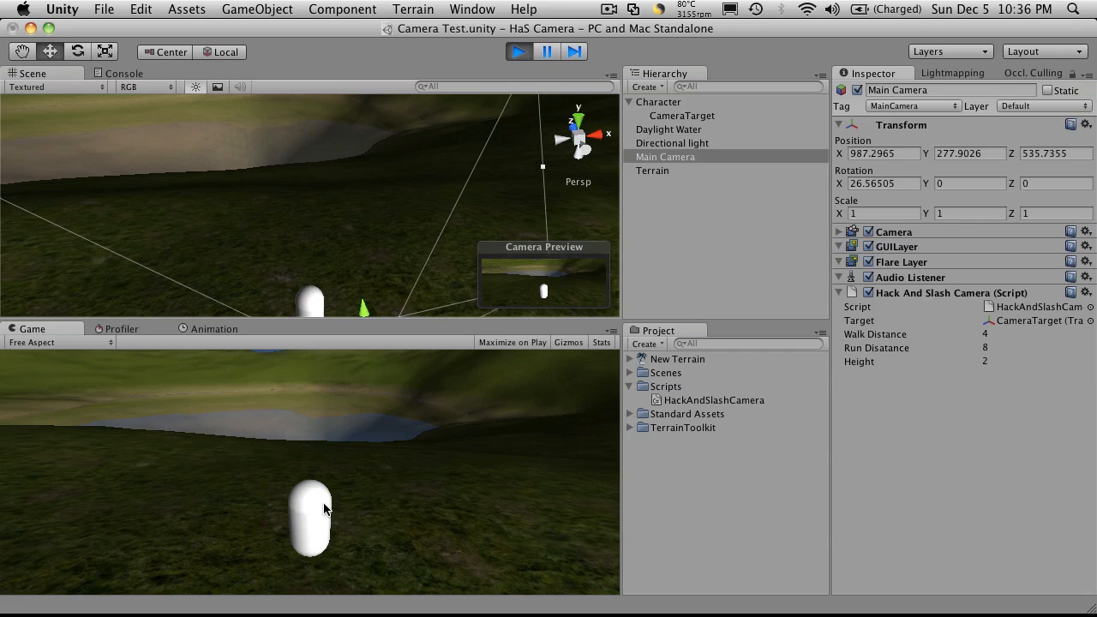
{"action": "mouse_move", "coordinate": [745, 138]}
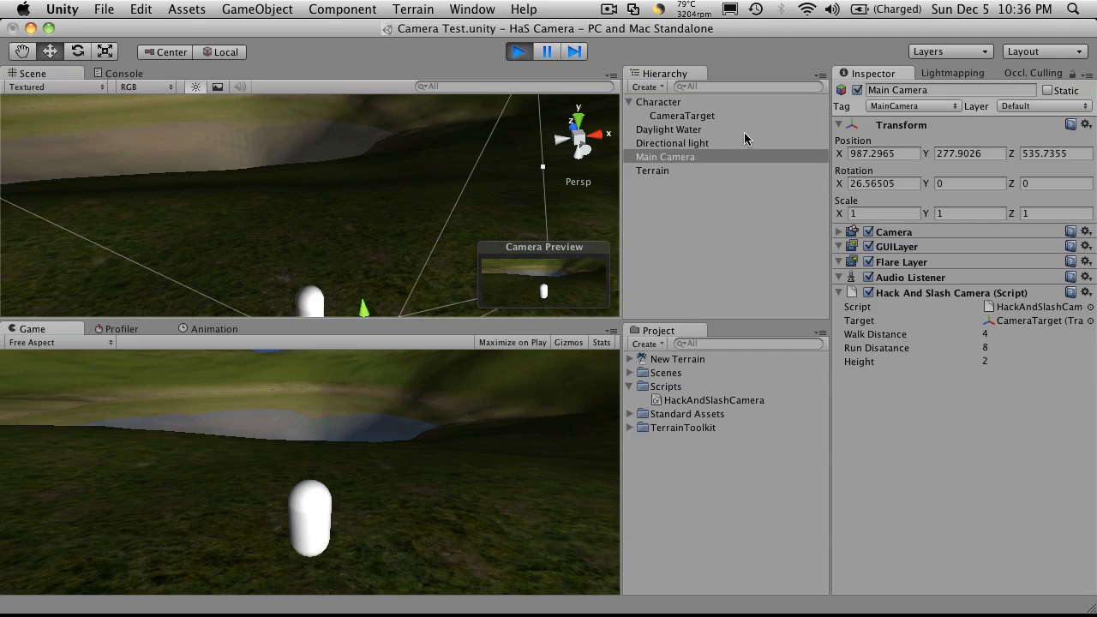
{"action": "left_click", "coordinate": [677, 117]}
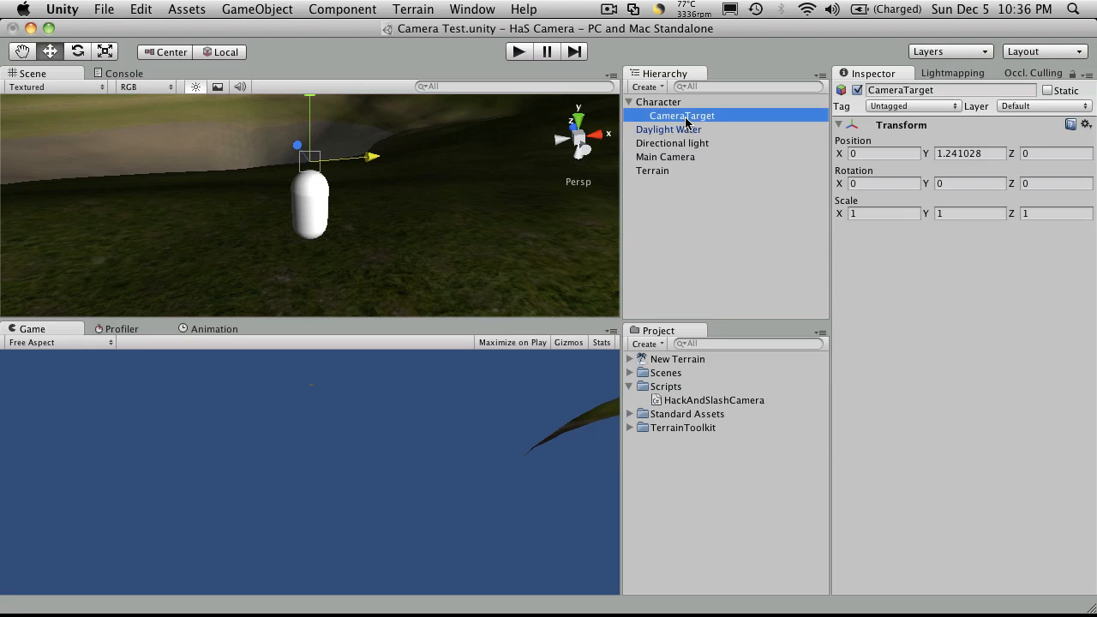
Delete CameraTarget and check the Main Camera's Target field shows Character again.
{"action": "left_click", "coordinate": [658, 101]}
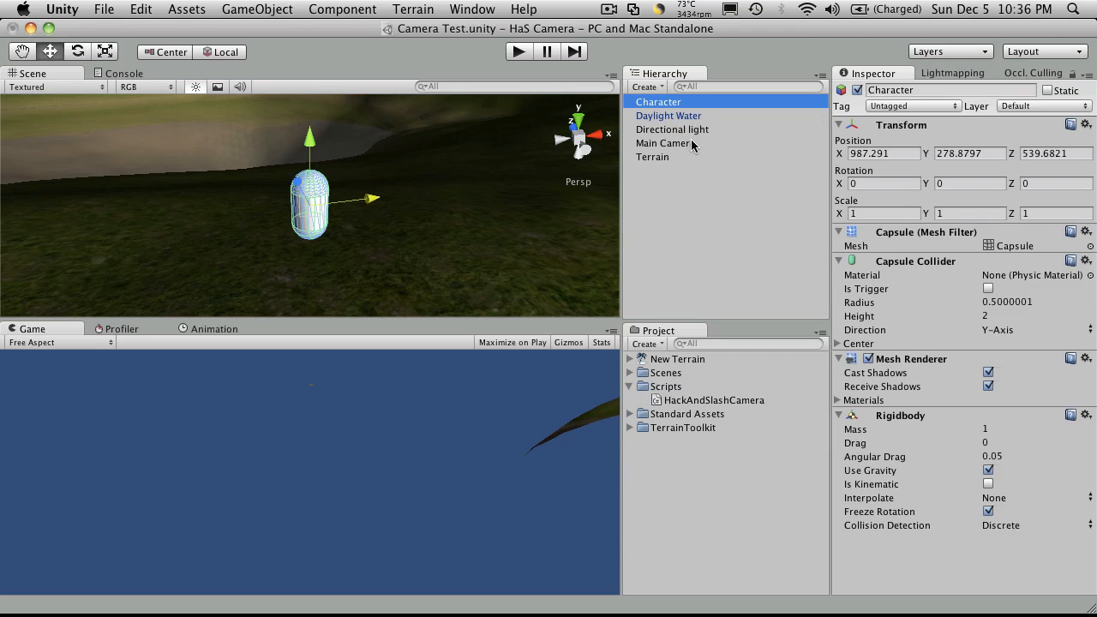
{"action": "left_click", "coordinate": [665, 144]}
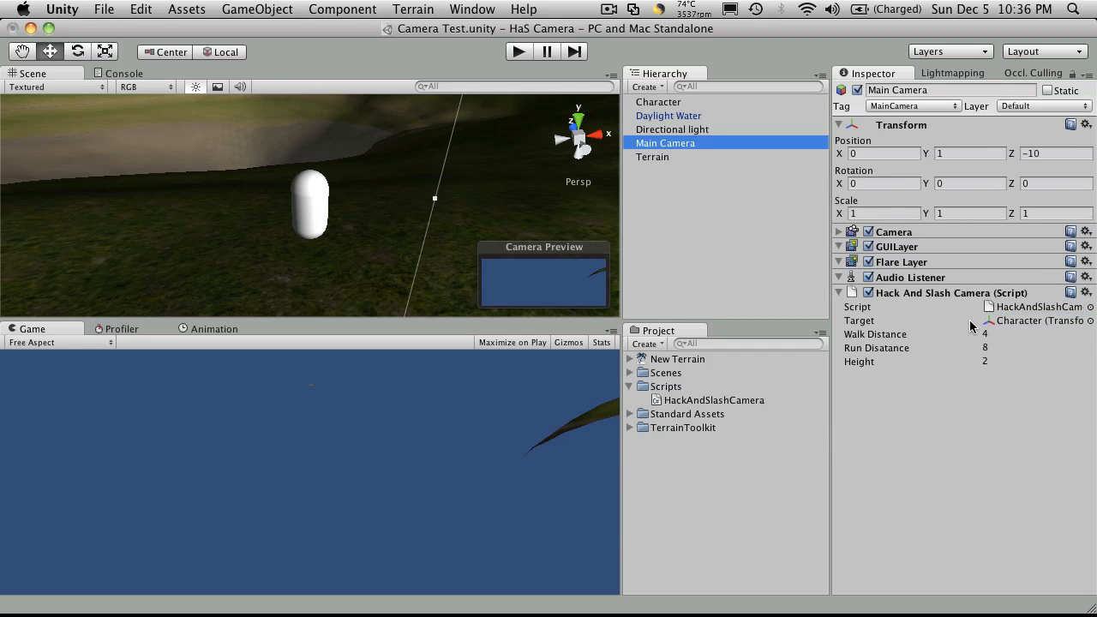
{"action": "mouse_move", "coordinate": [727, 278]}
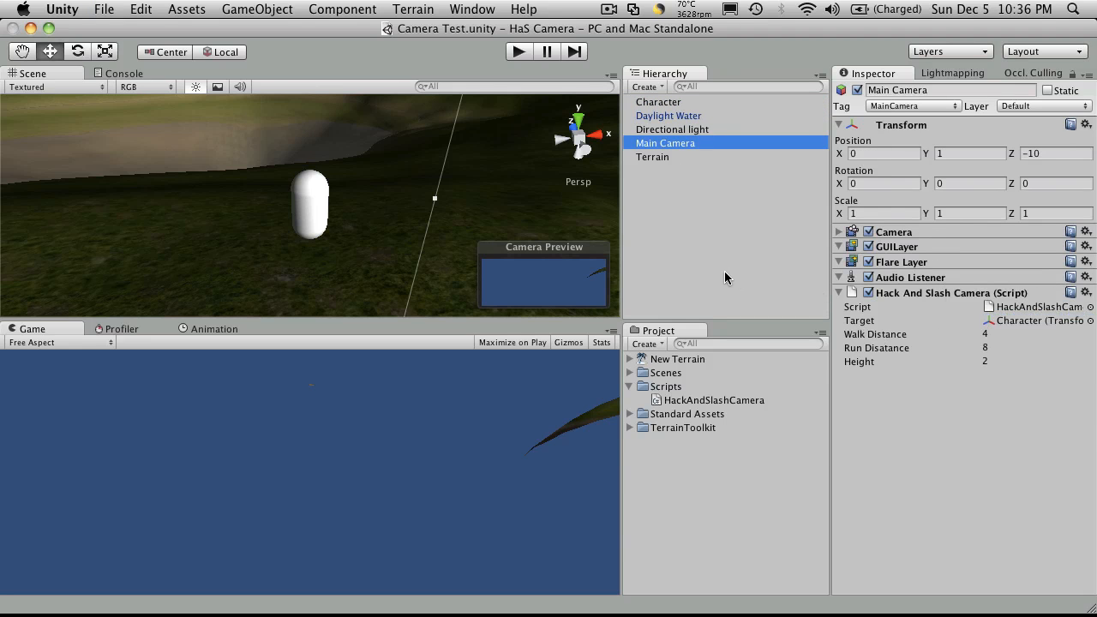